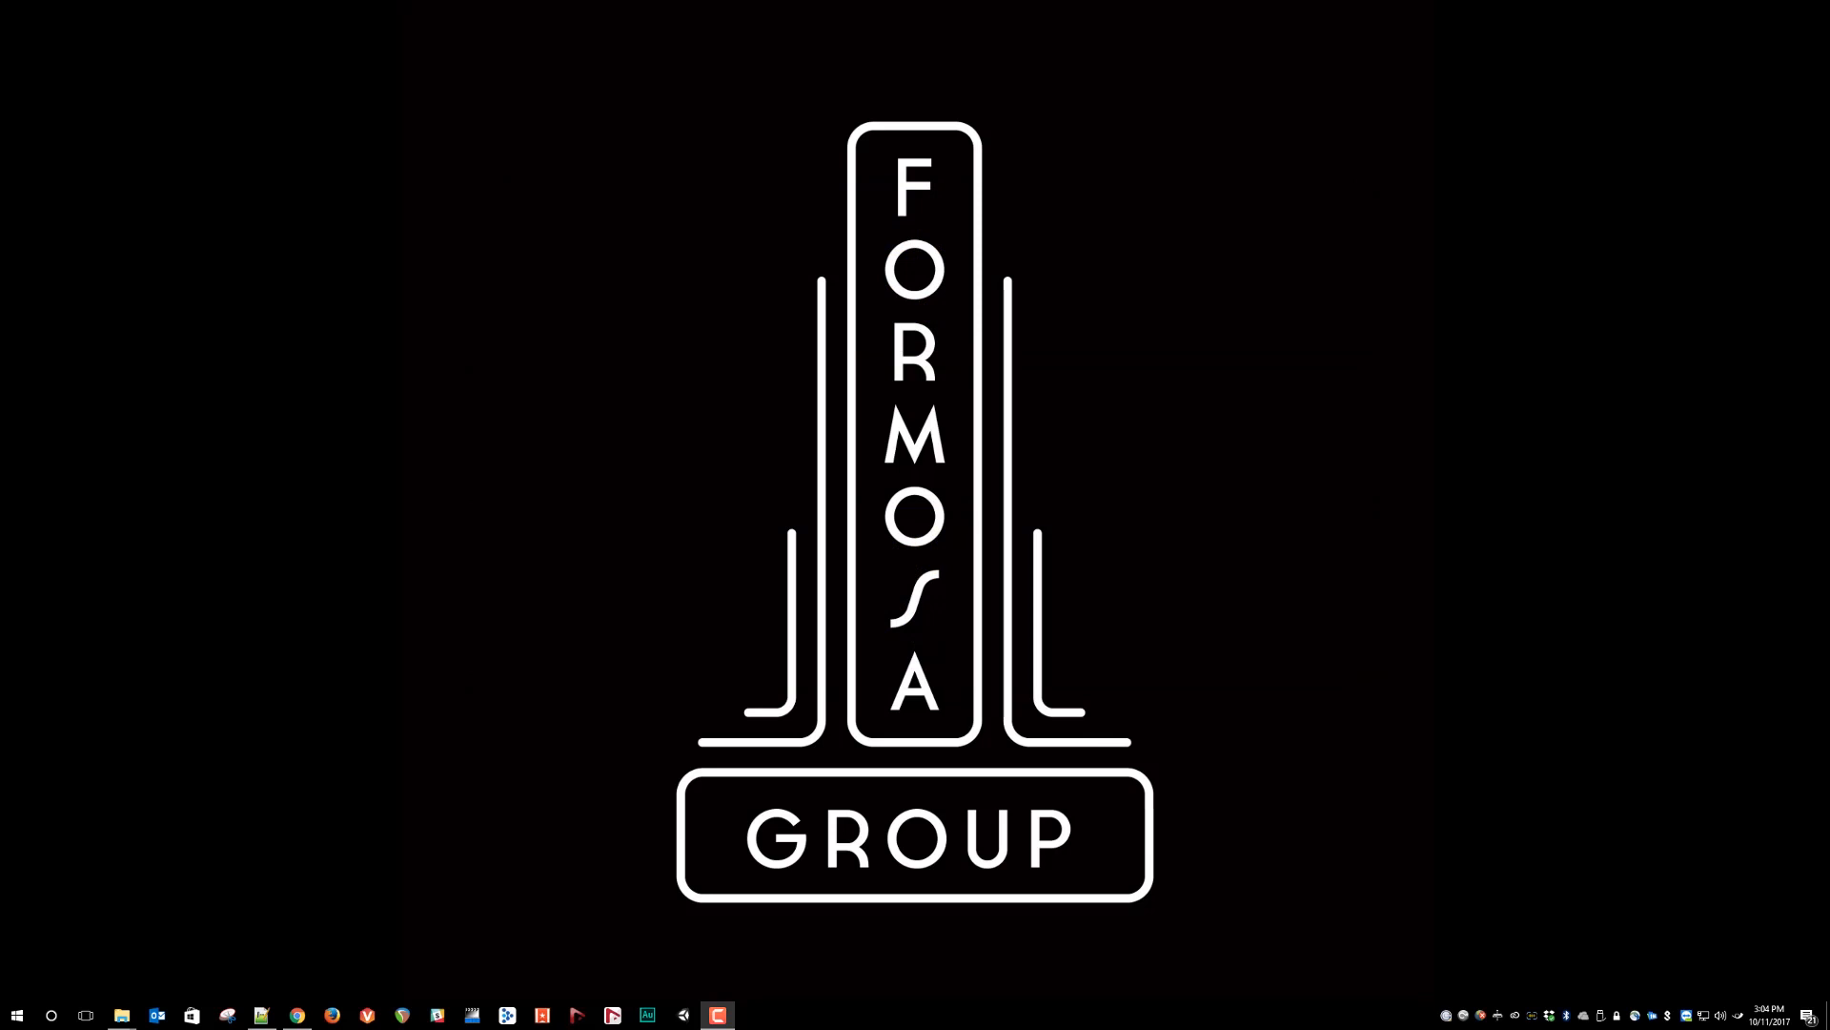
mouse_move(1505, 614)
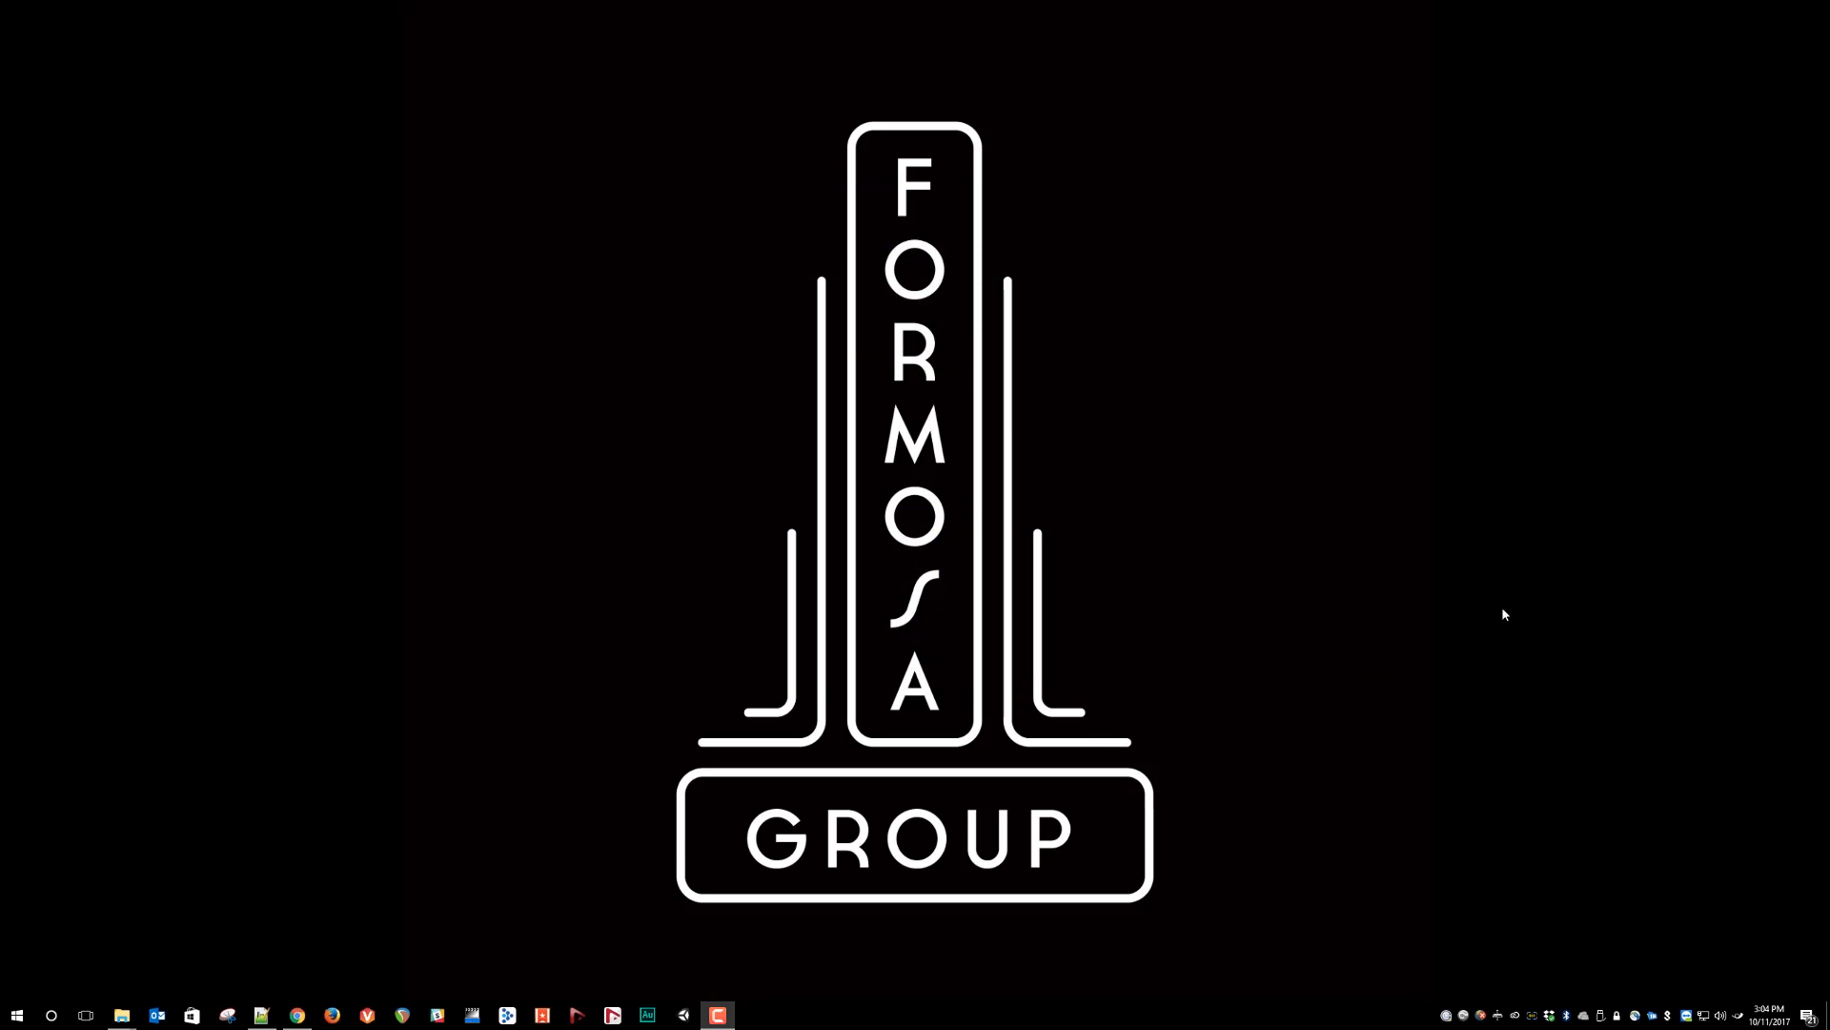
mouse_move(32, 997)
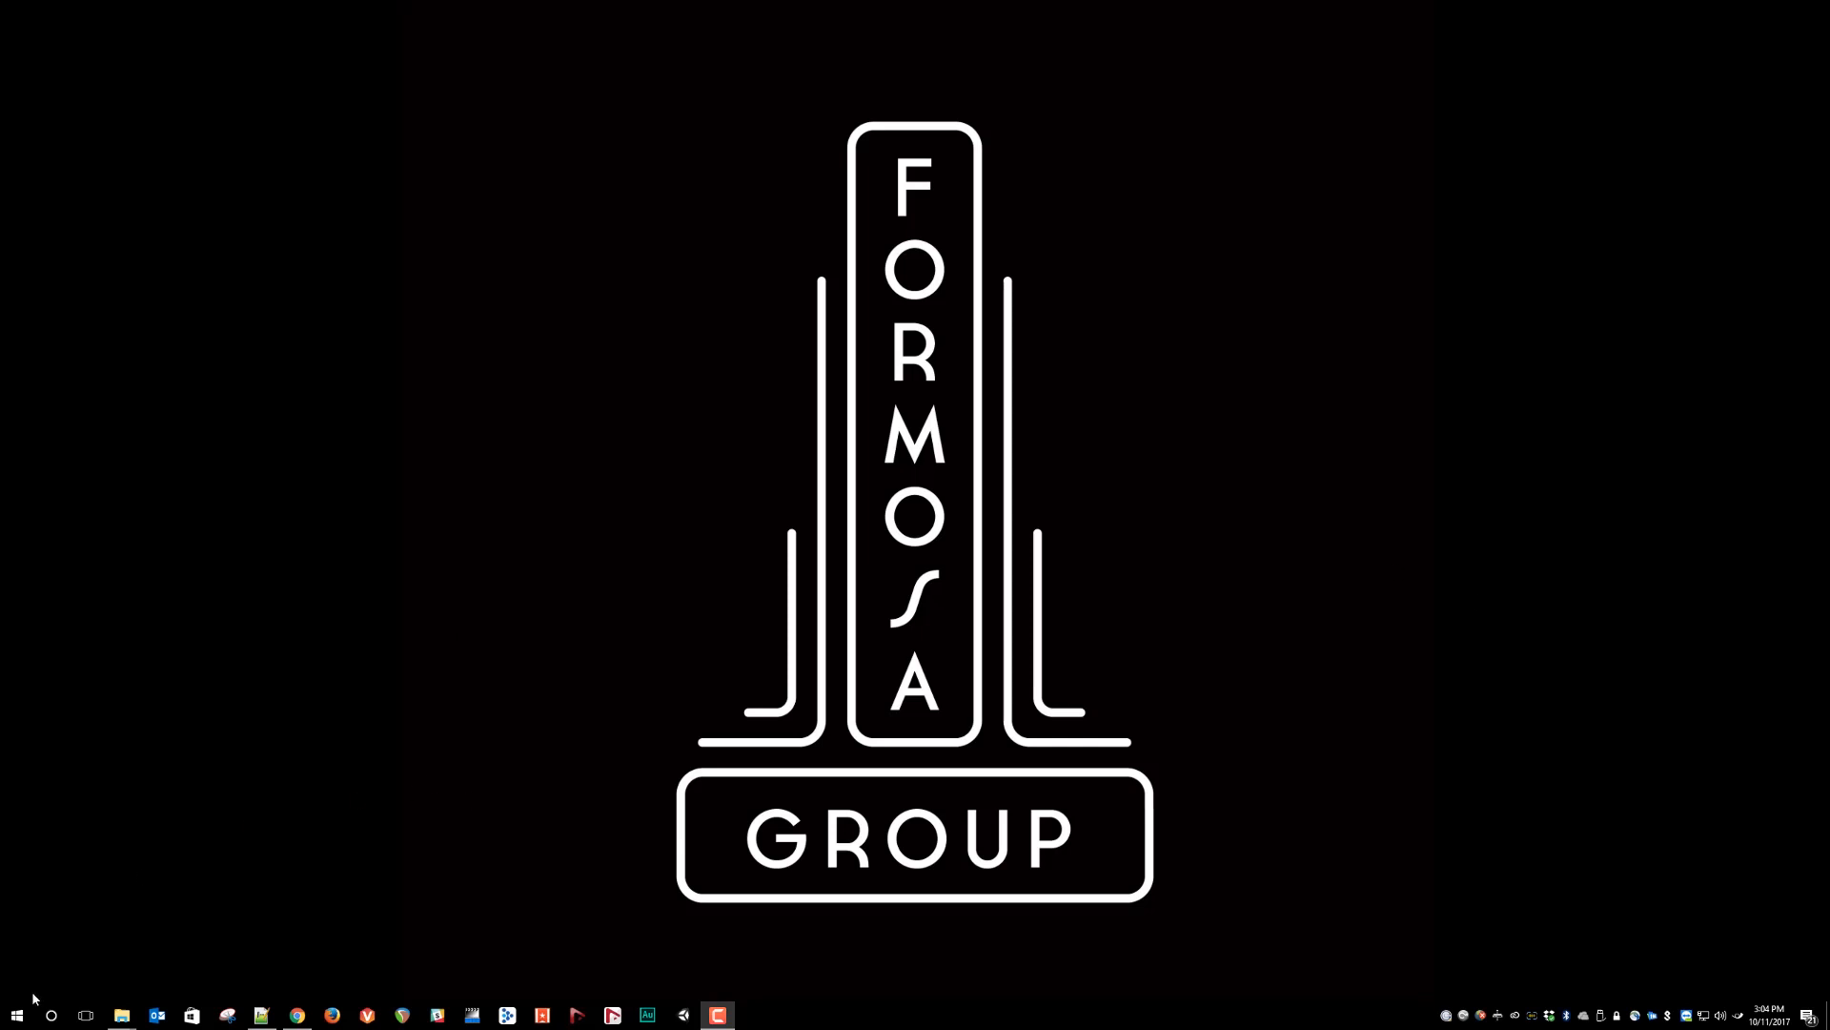
- Launch the Microsoft Store from a Start menu search for 'st'
left_click(17, 1014)
type("s")
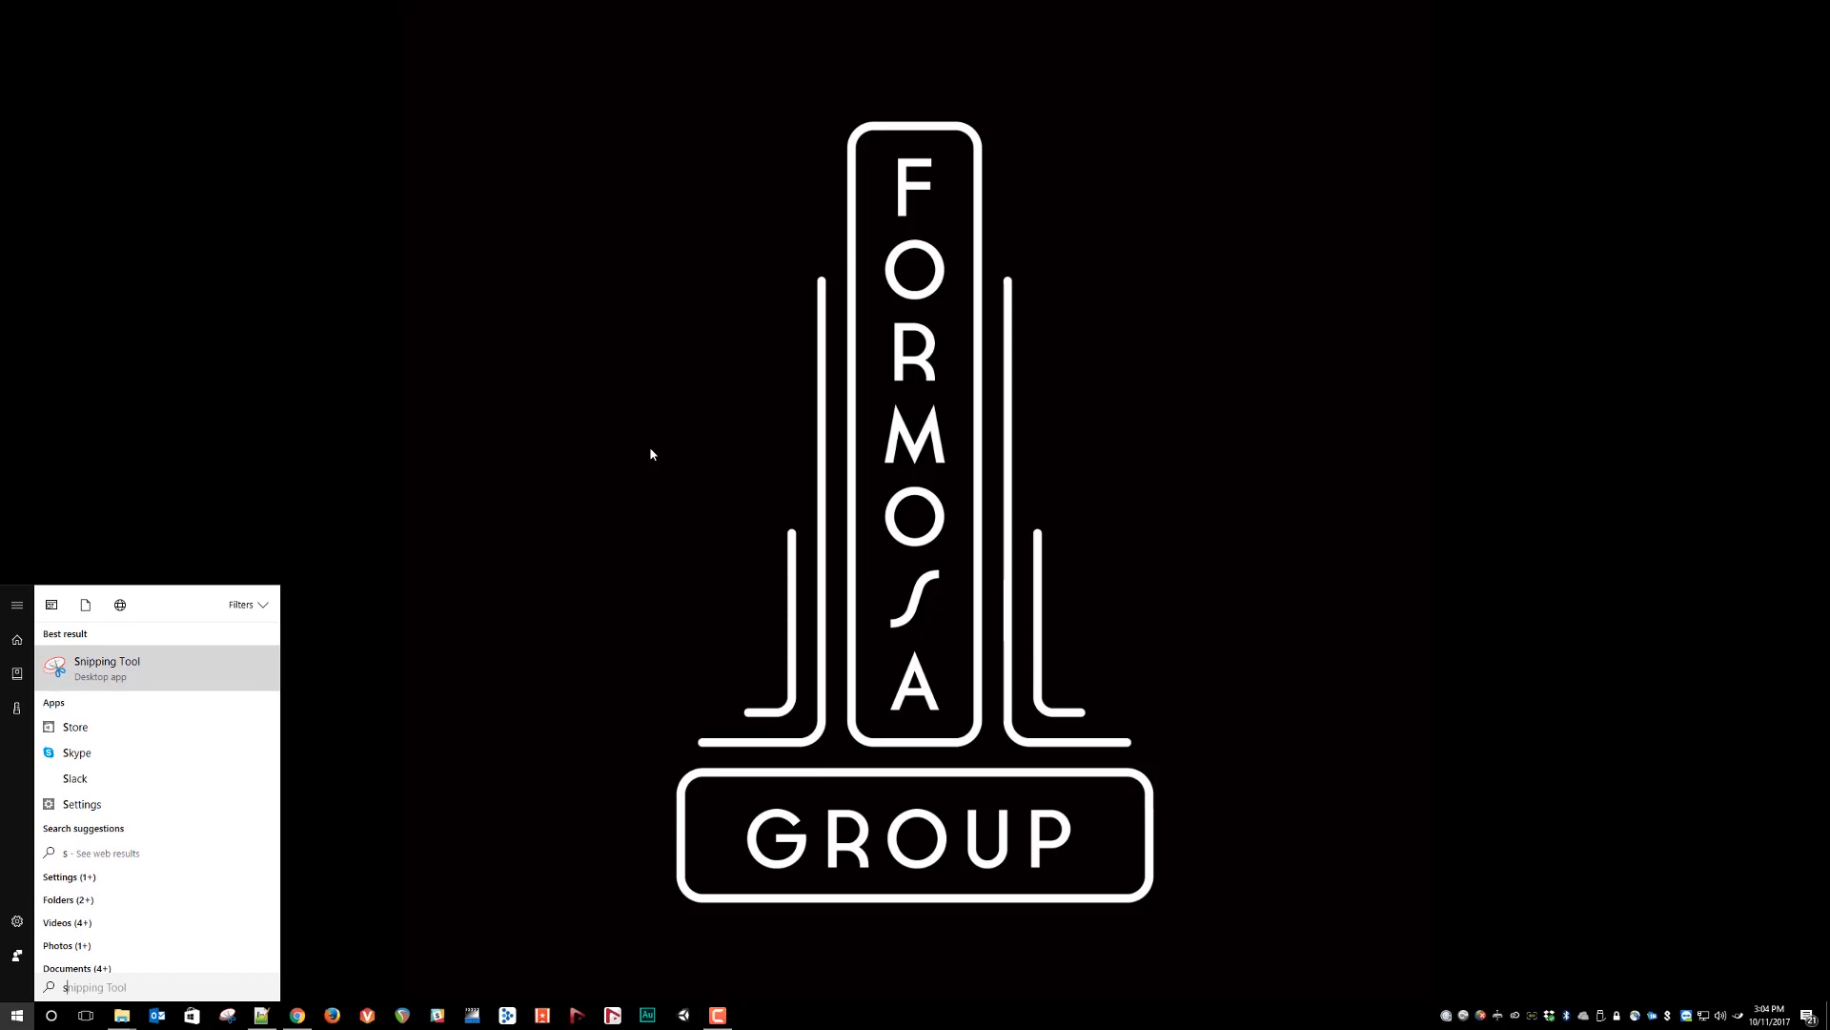
type("t")
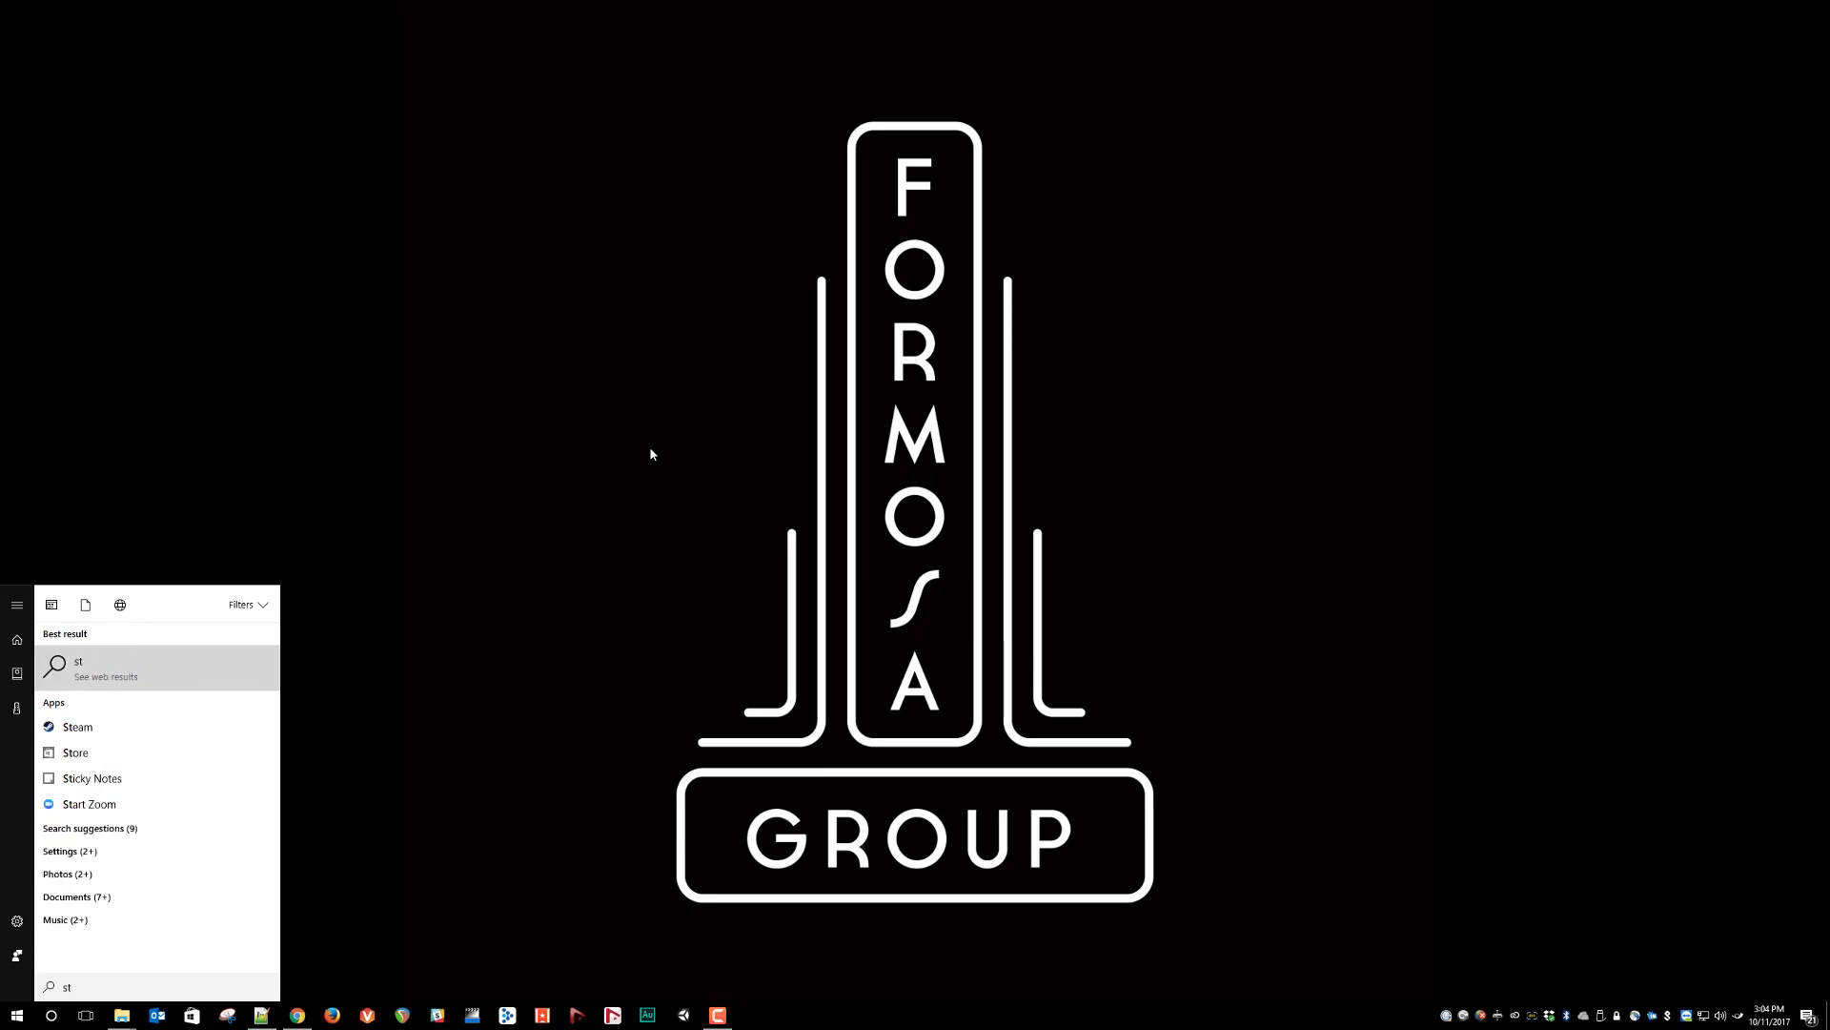
left_click(75, 751)
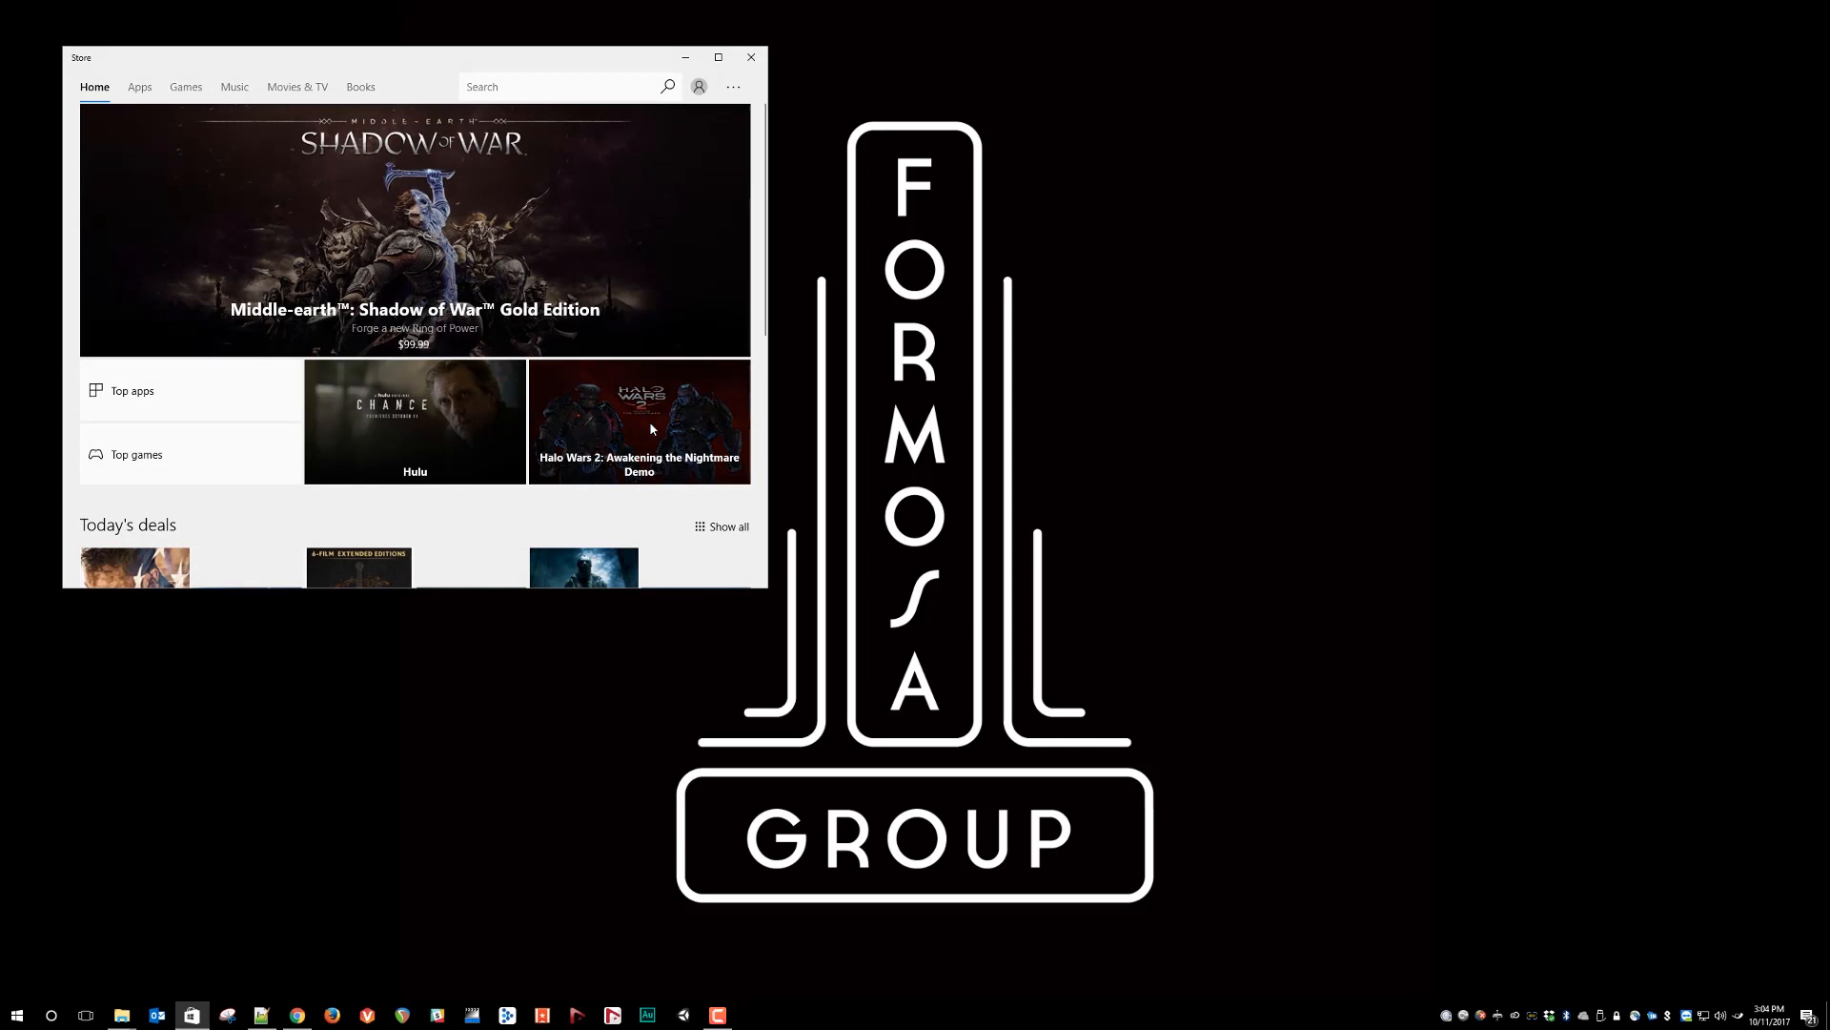
mouse_move(670, 376)
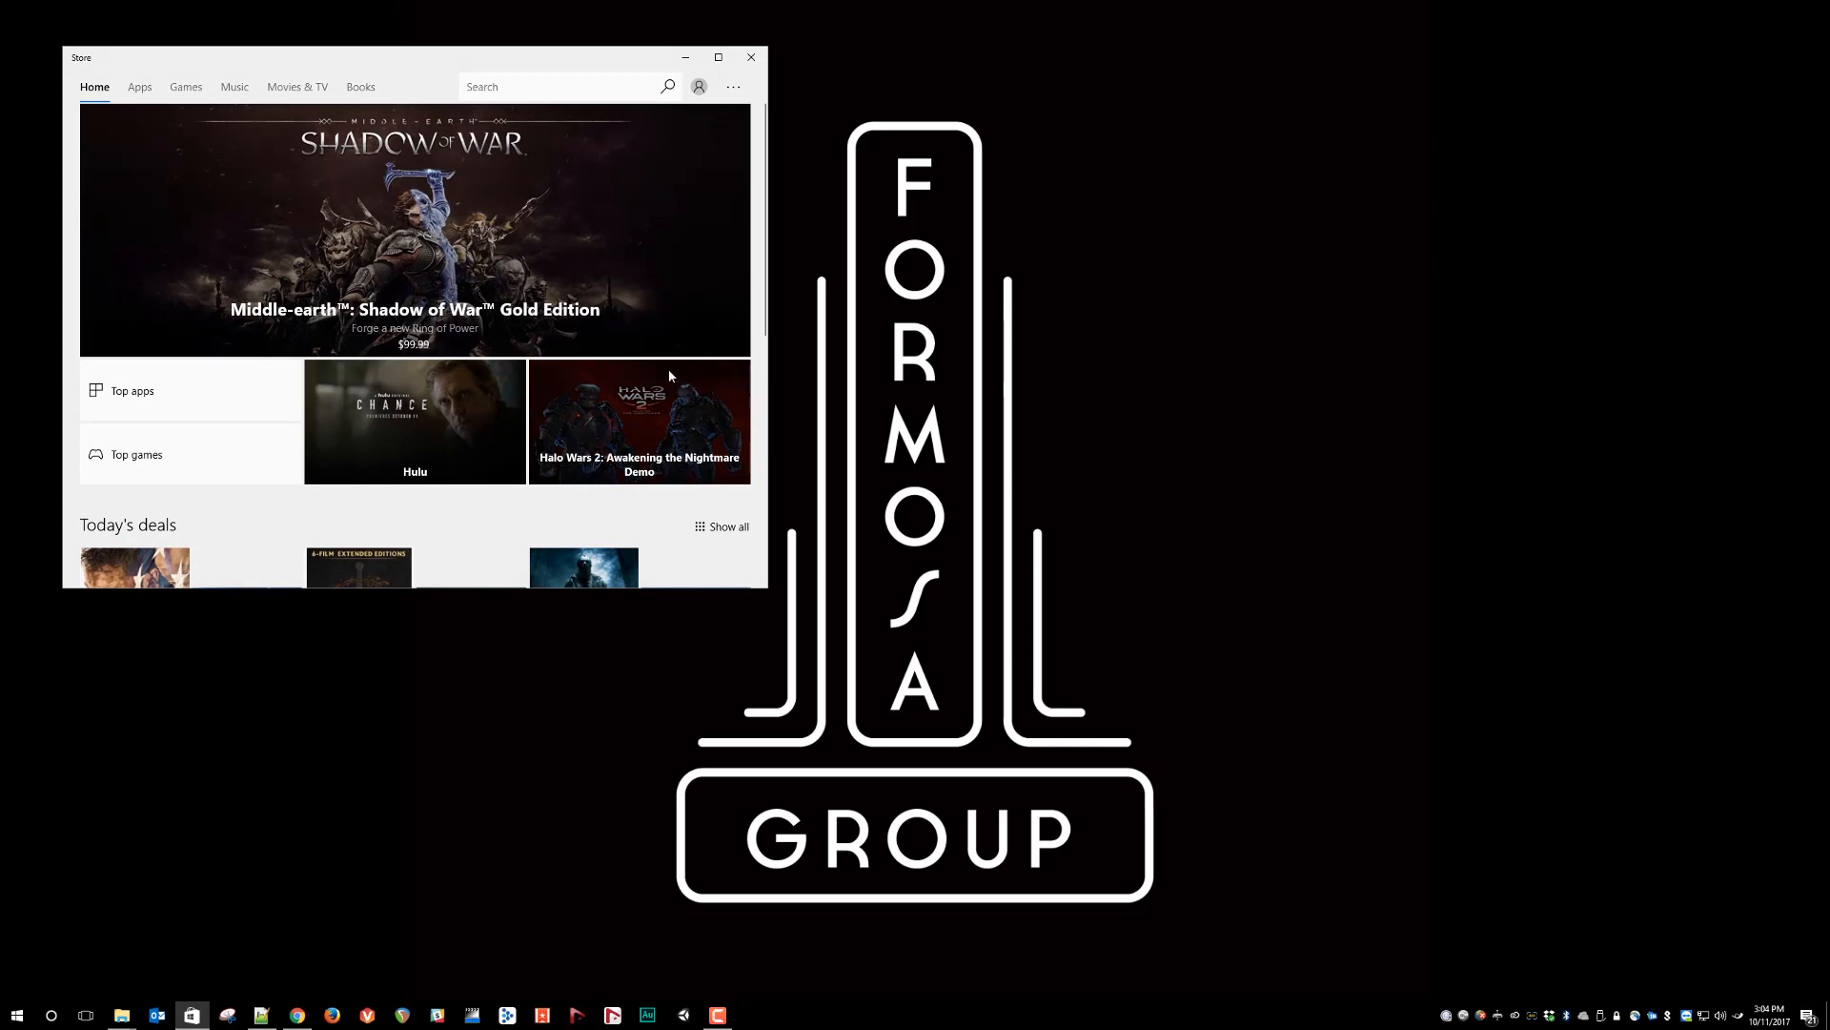
- Search the Store for 'Dolby A' and bring up the Dolby Access app page
left_click(550, 86)
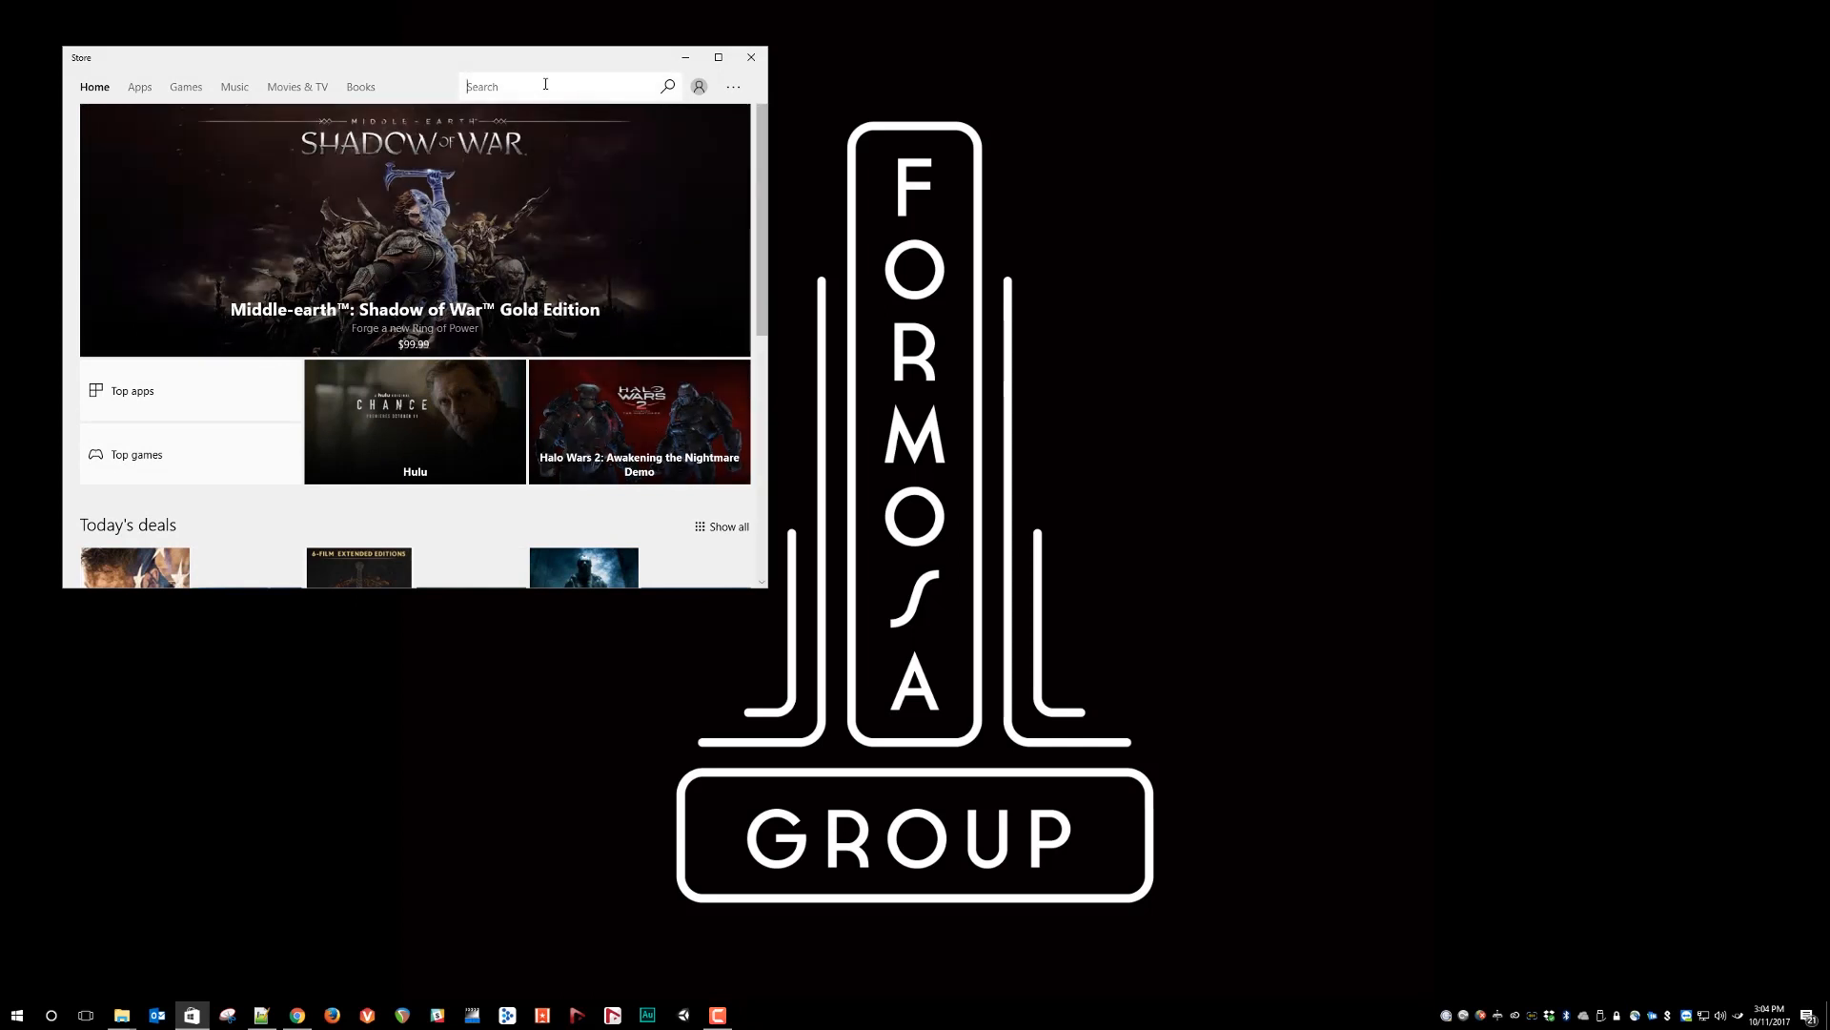
type("Dolby")
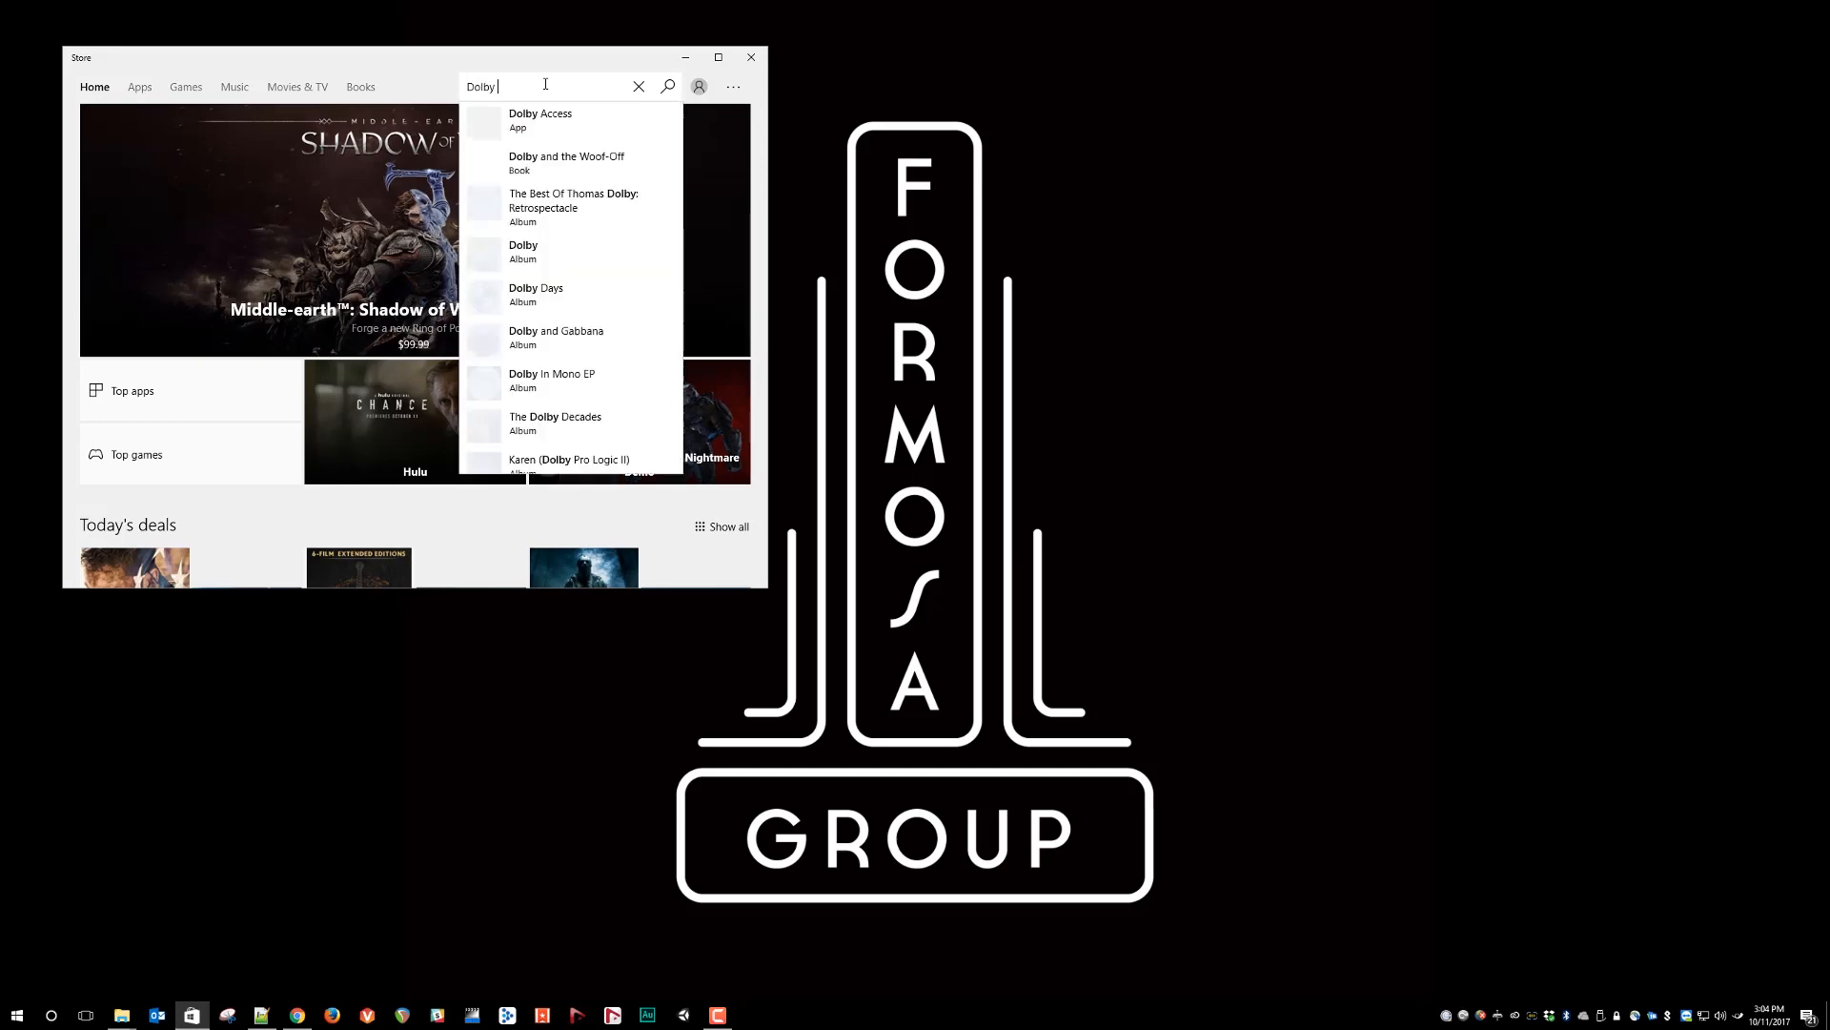
type("A")
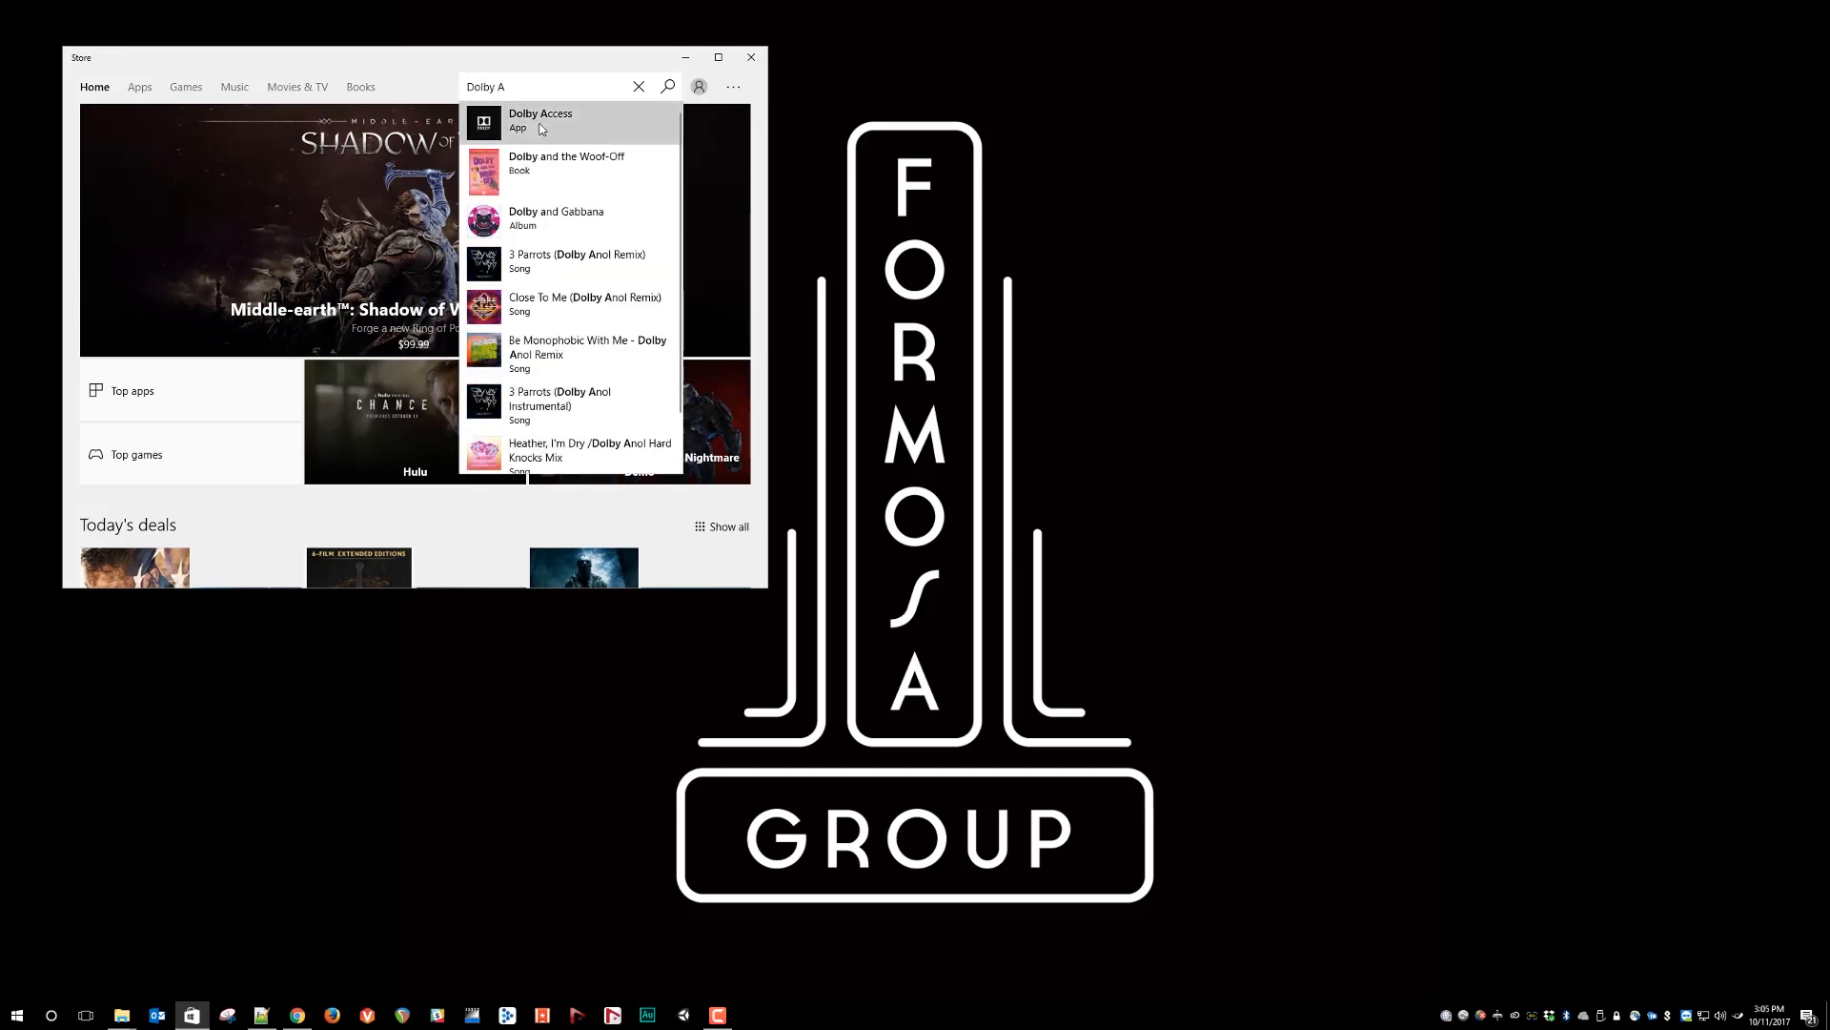
left_click(540, 120)
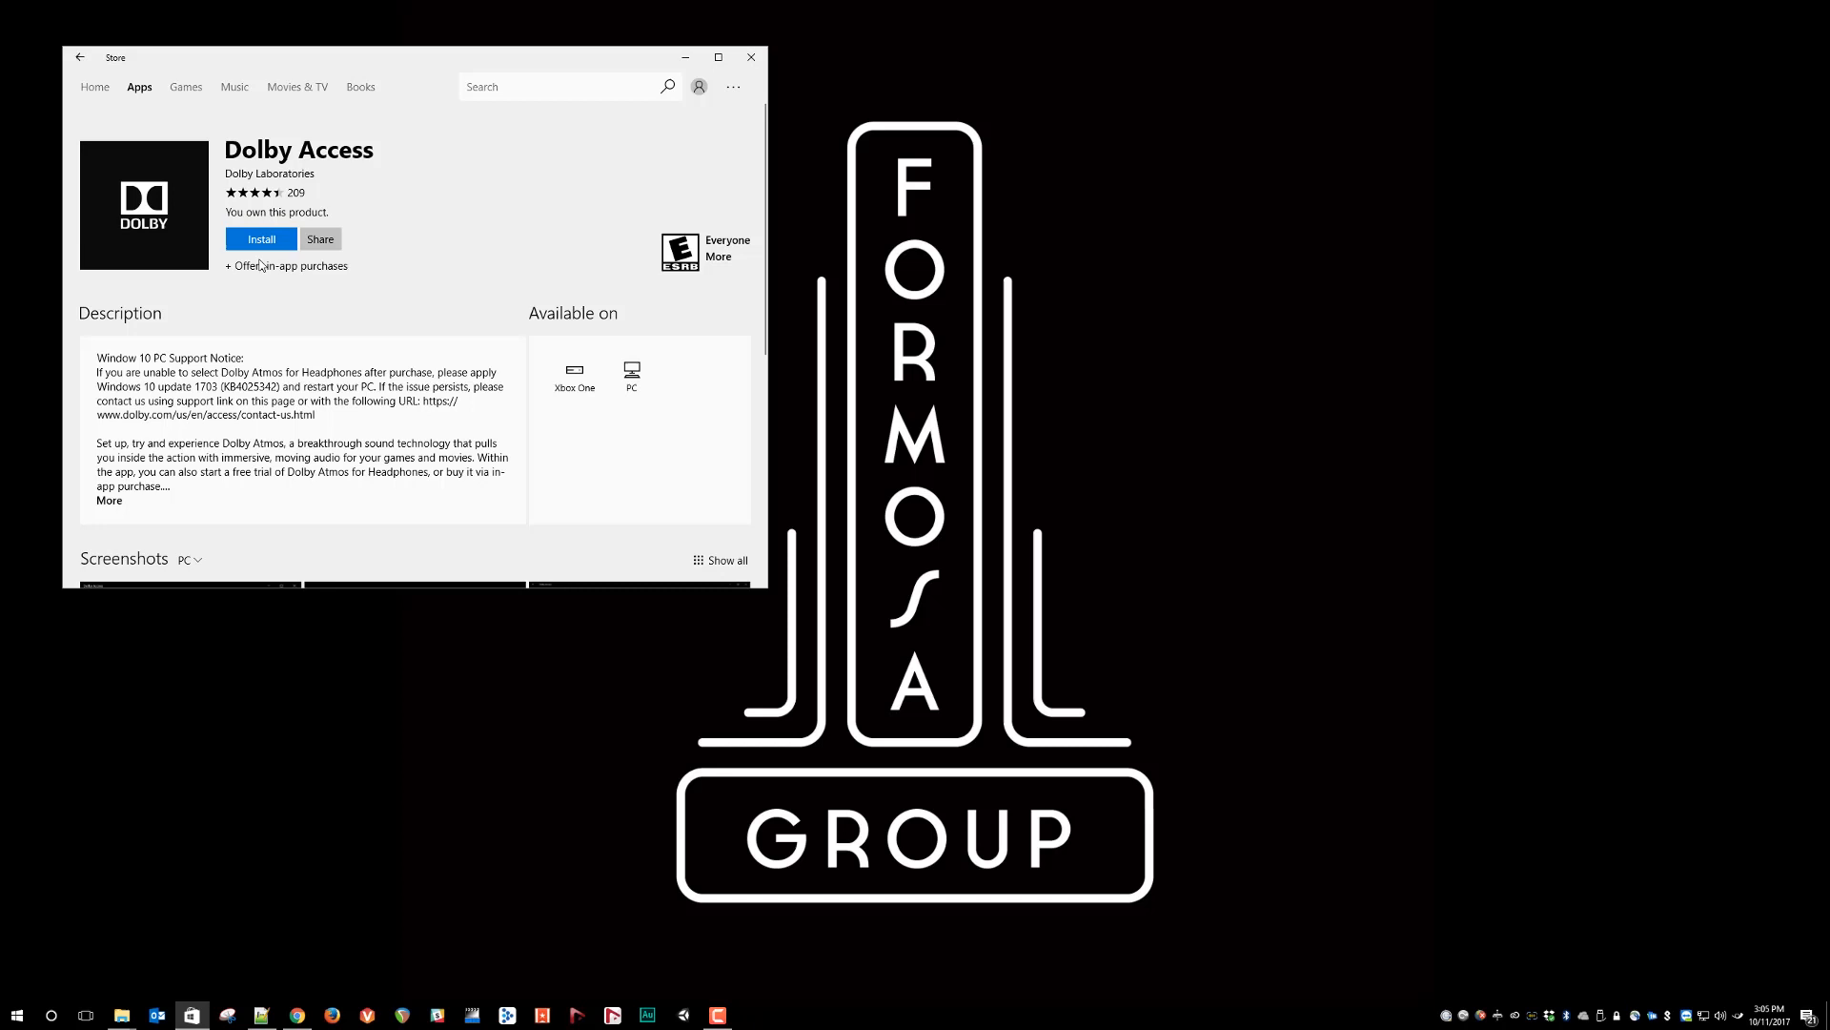
- Install Dolby Access and launch it into its Dolby Atmos setup screen
left_click(261, 238)
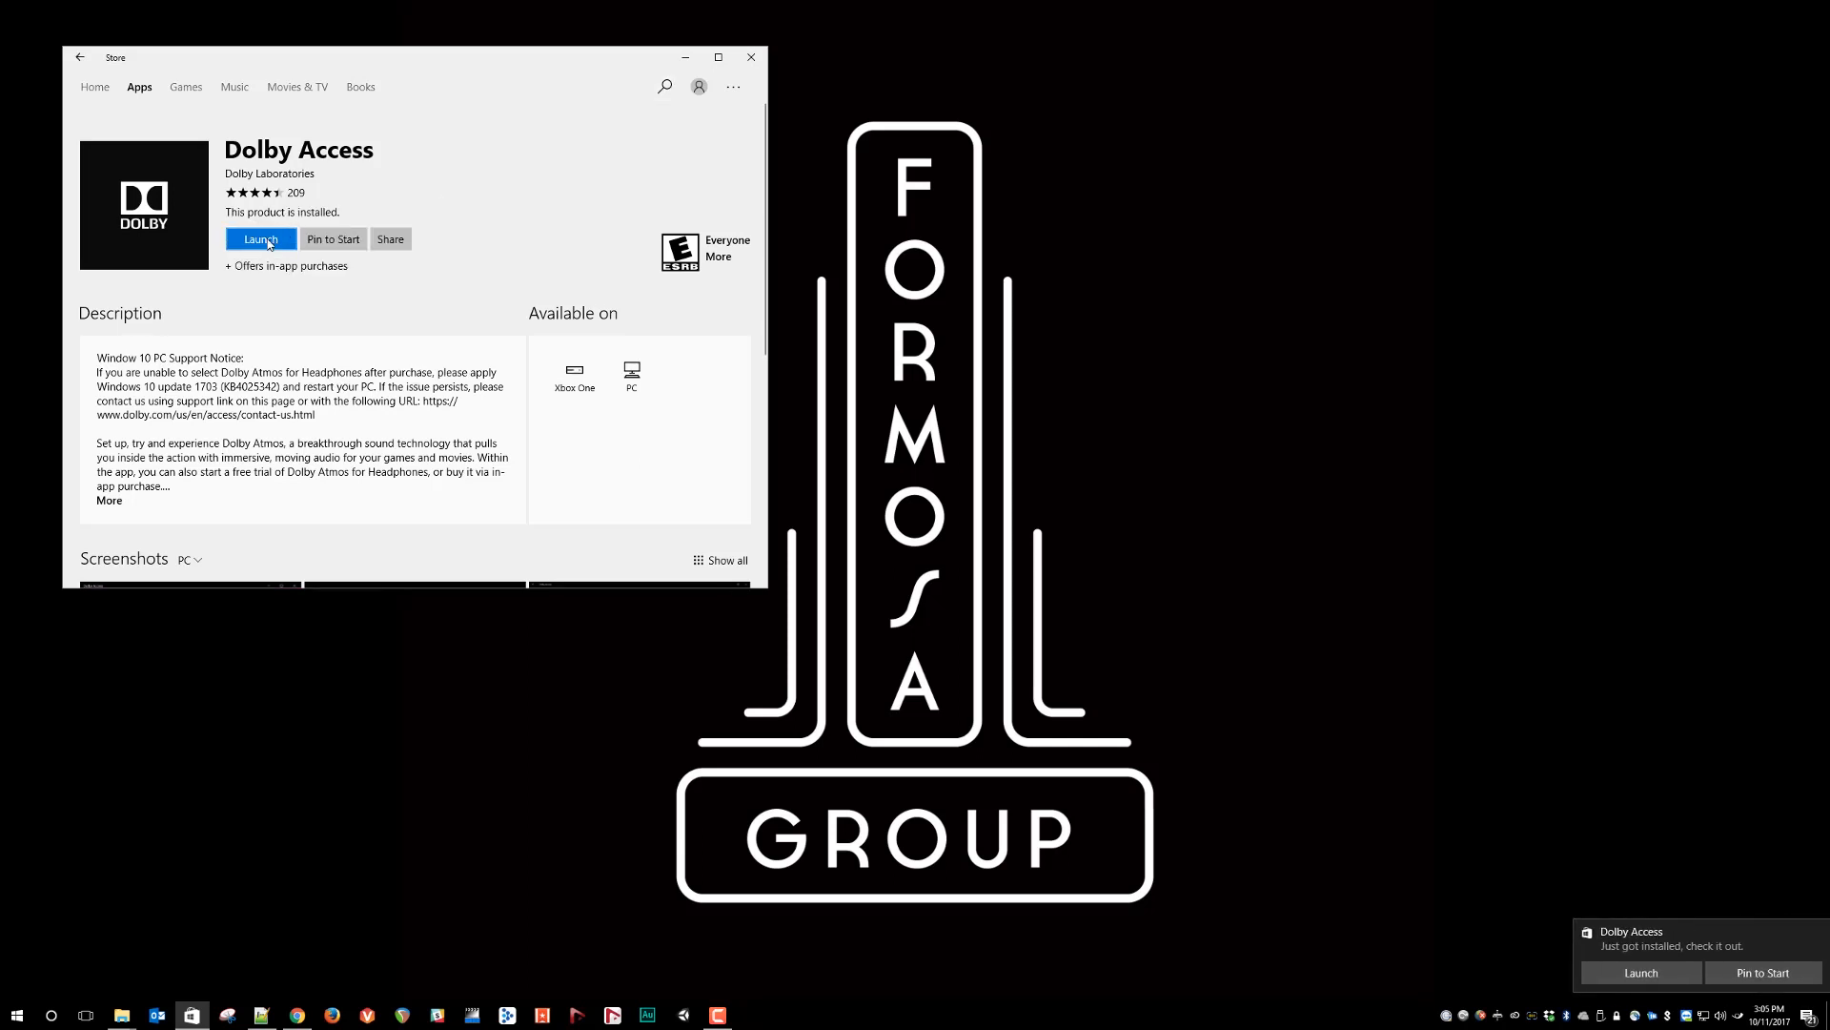
left_click(261, 241)
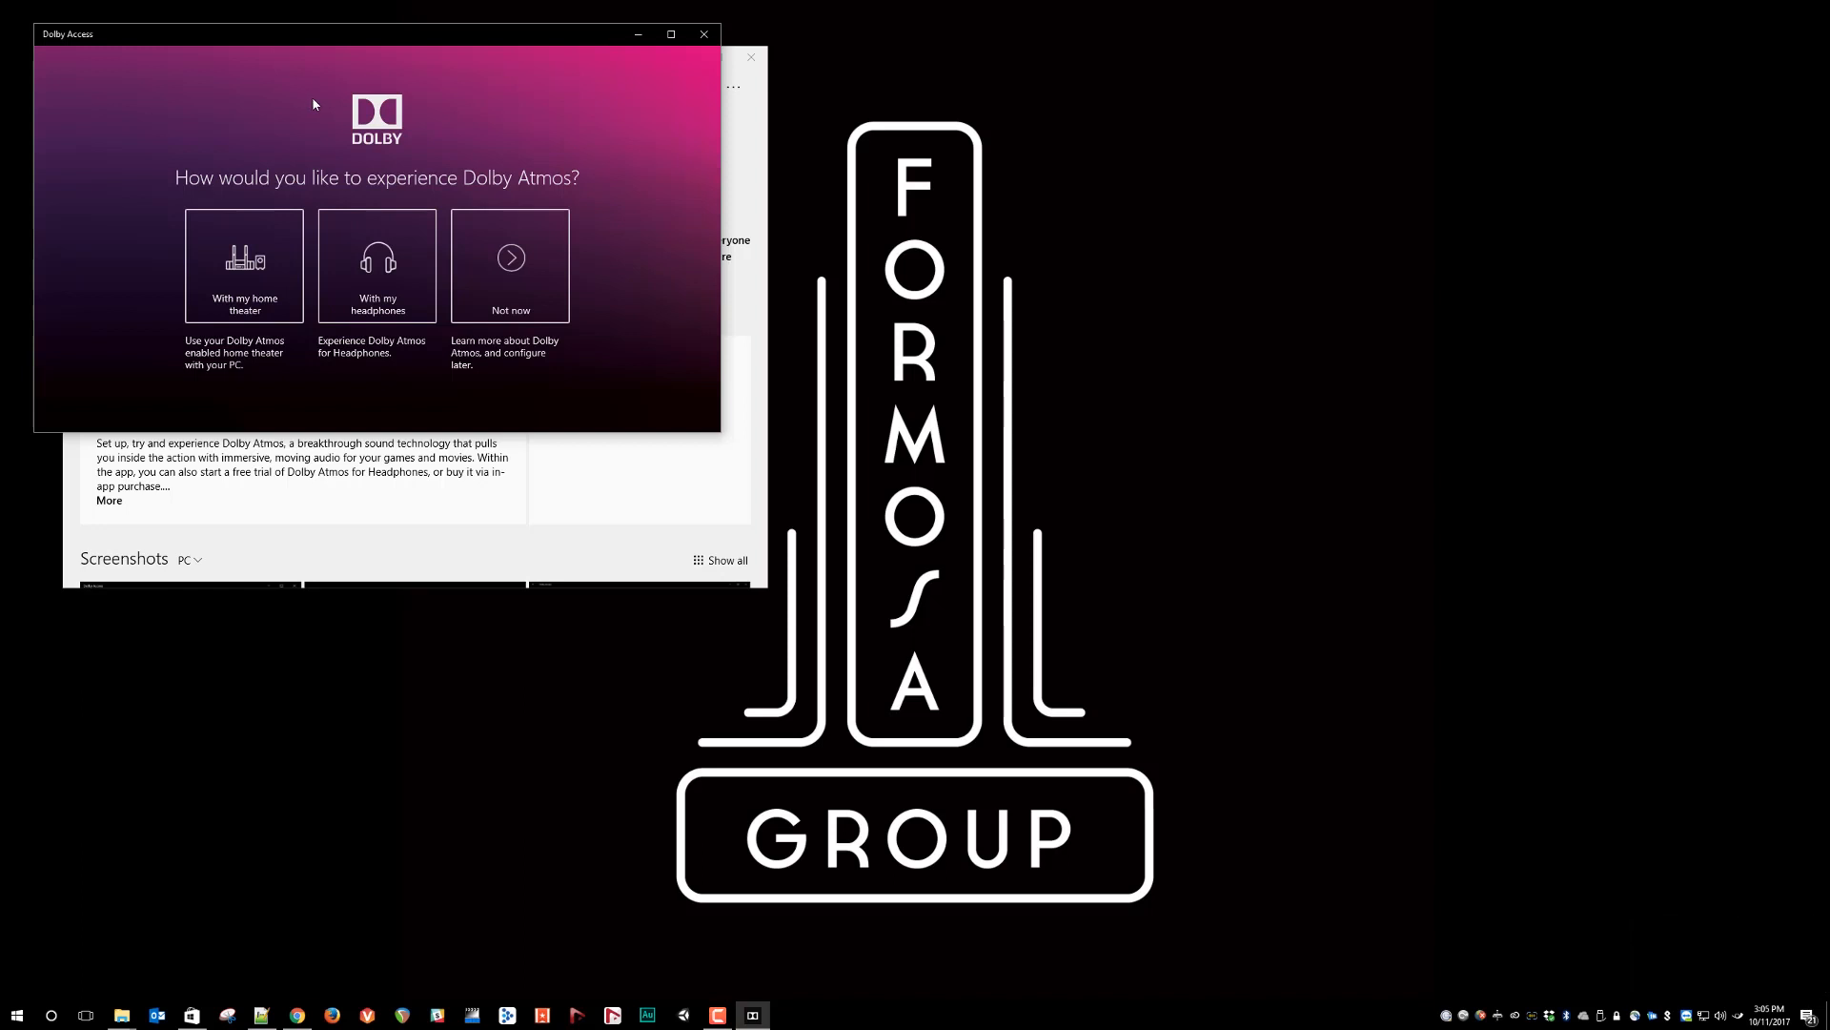
mouse_move(158, 138)
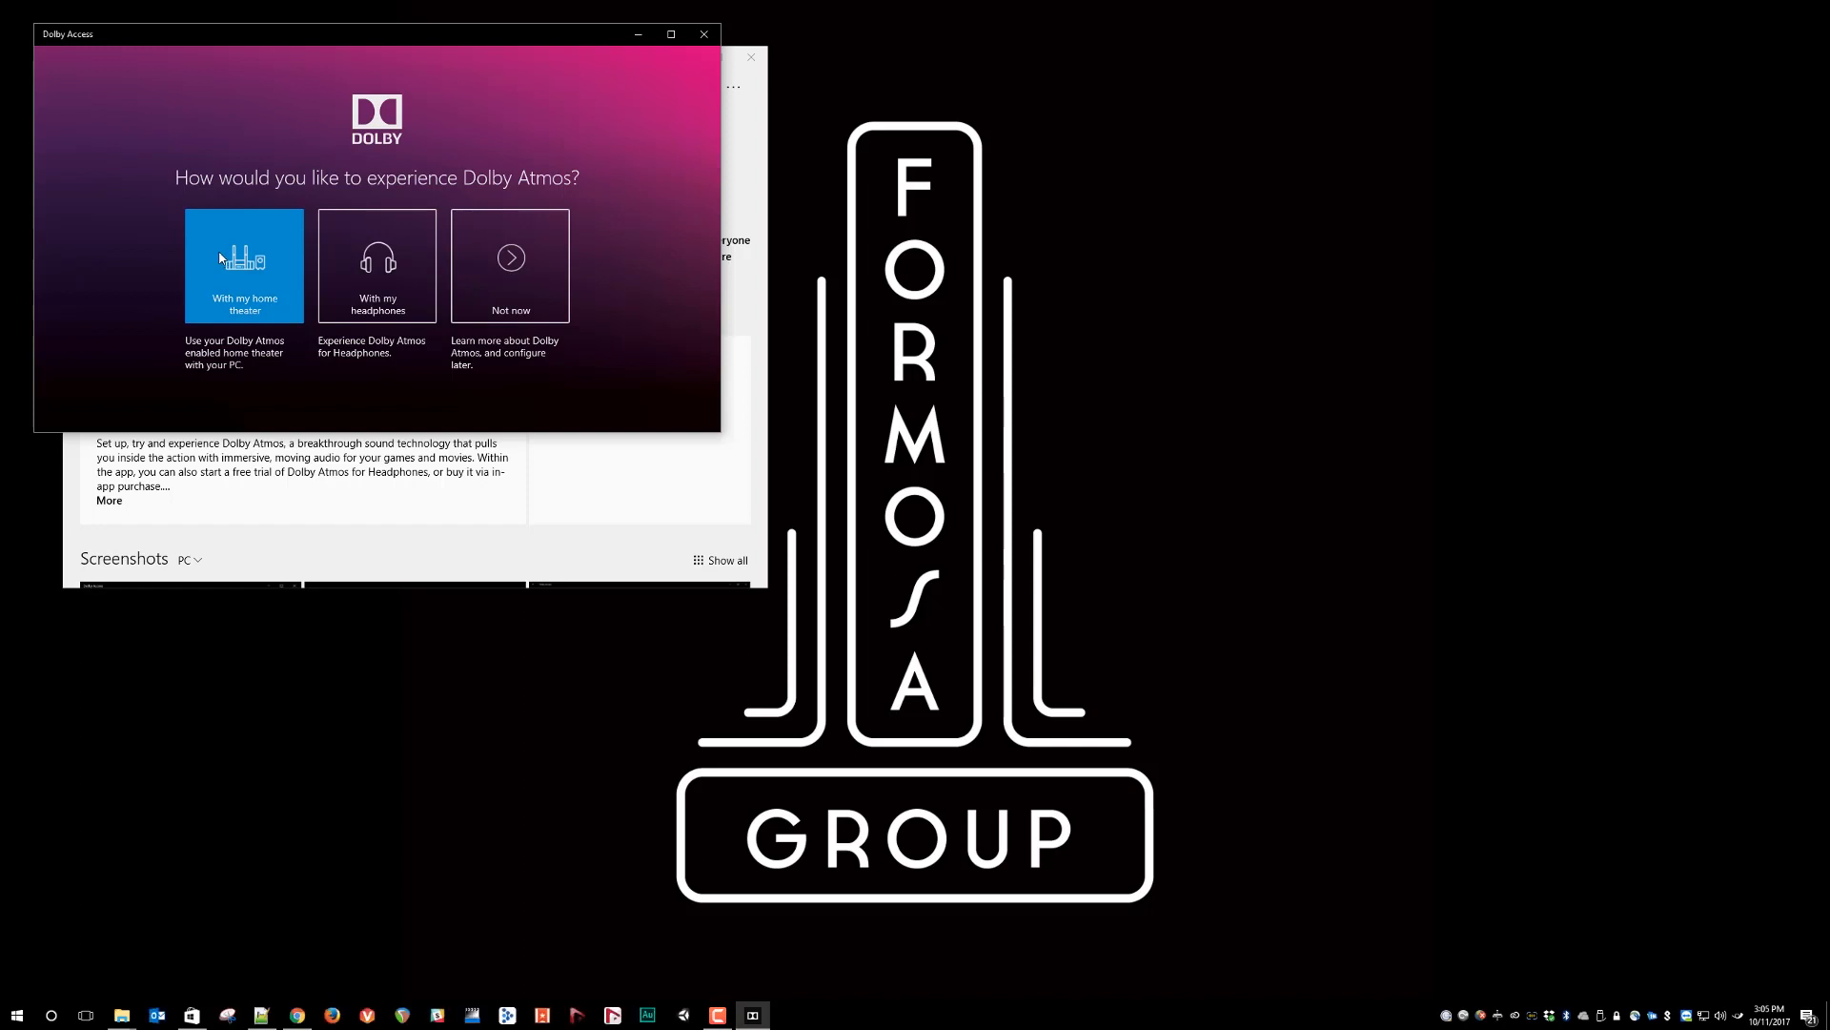
- Choose 'With my home theater' and confirm the home theater supports Dolby Atmos
left_click(244, 265)
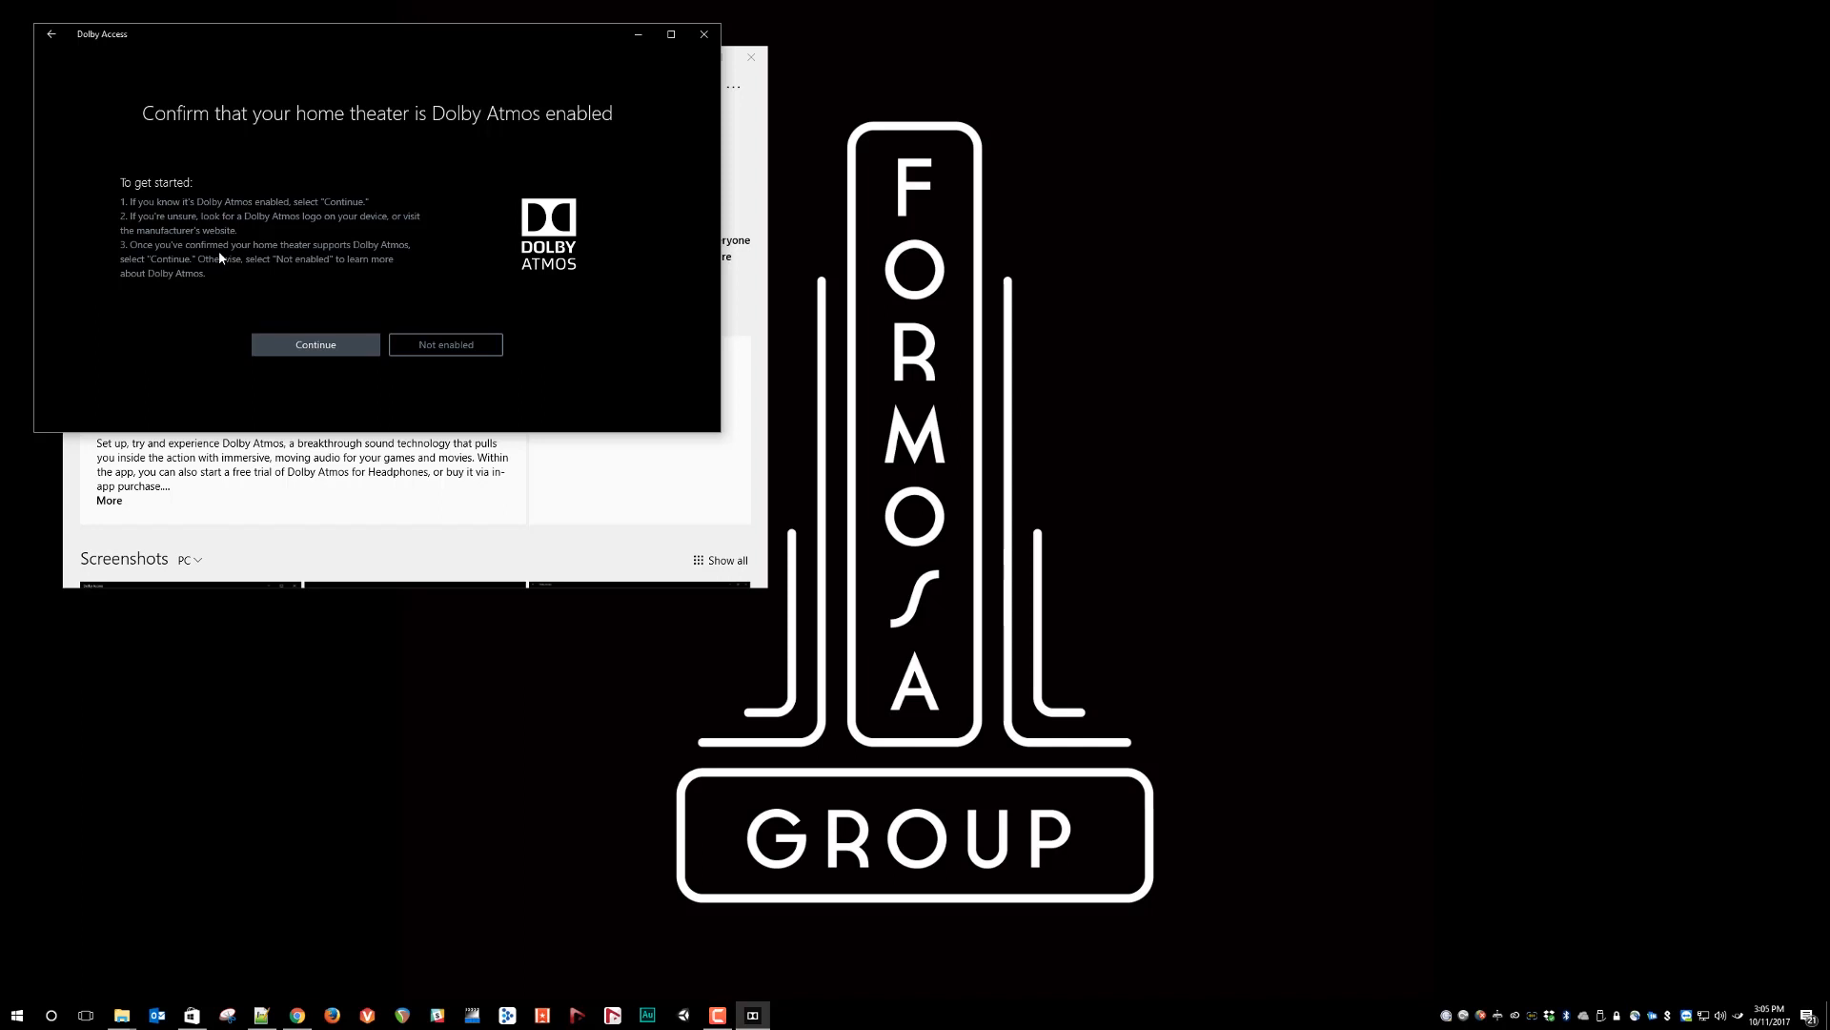
mouse_move(133, 153)
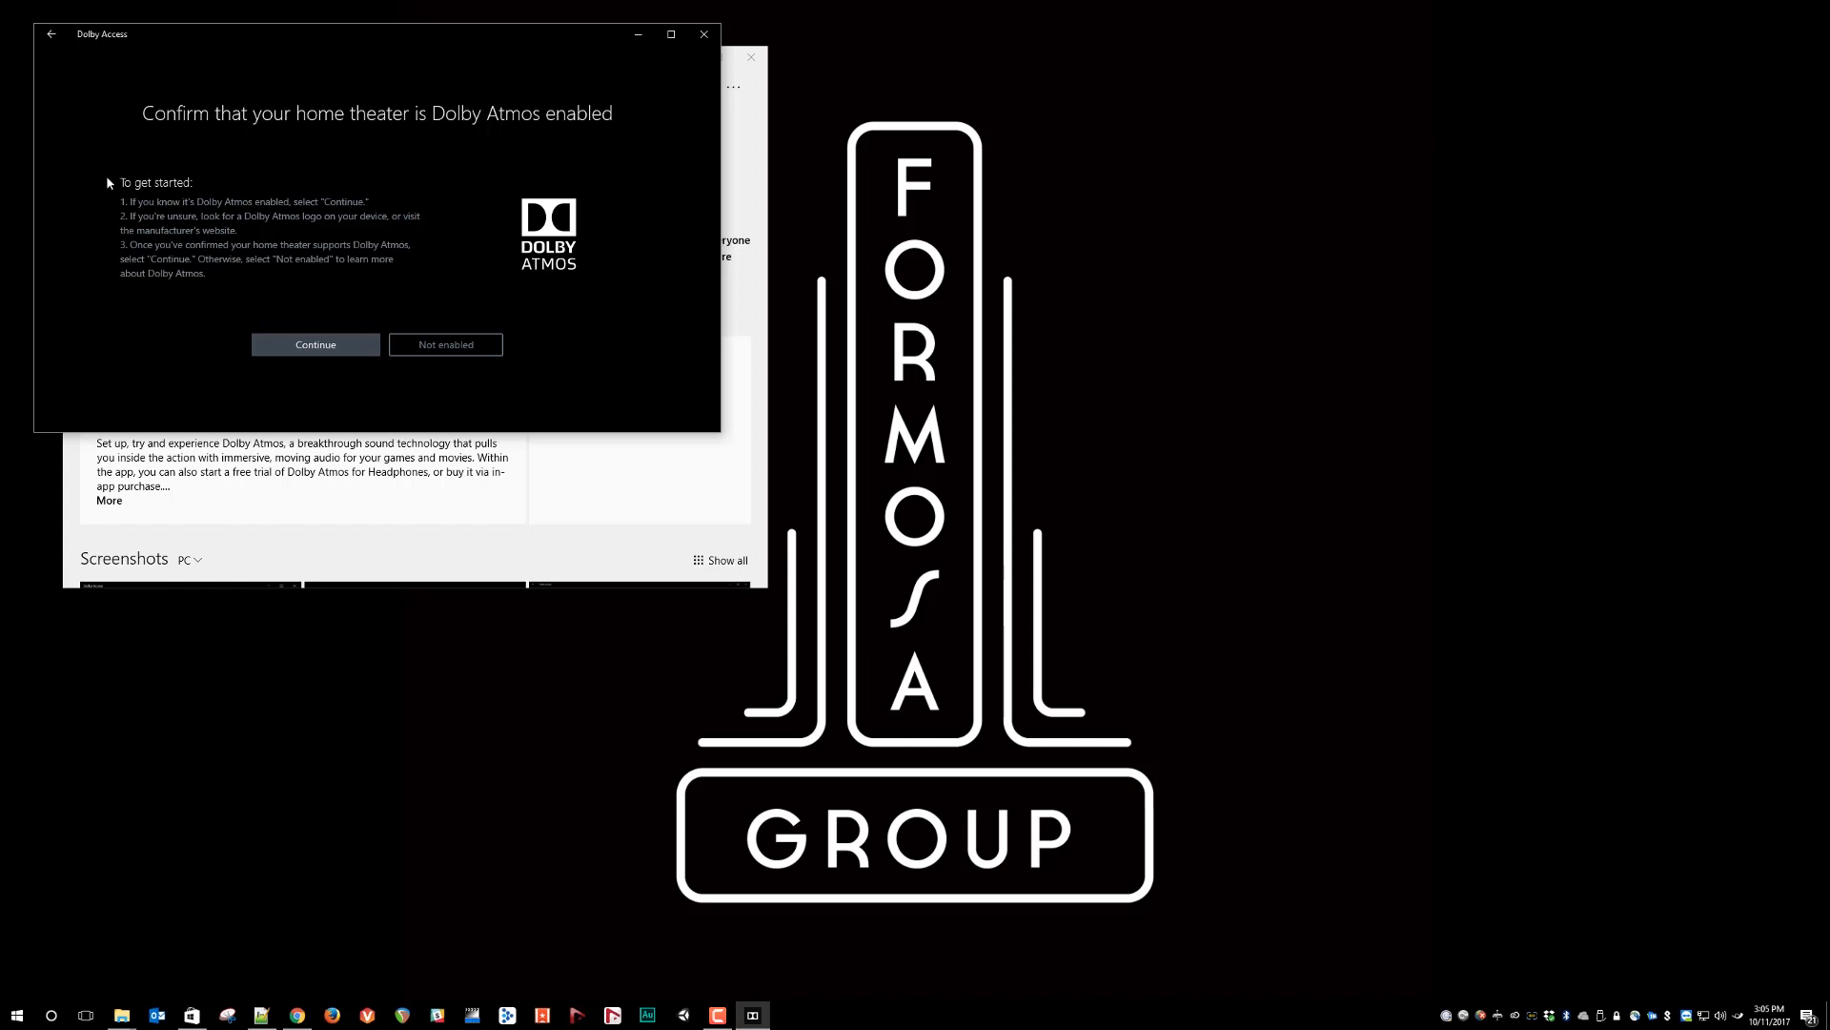
mouse_move(300, 210)
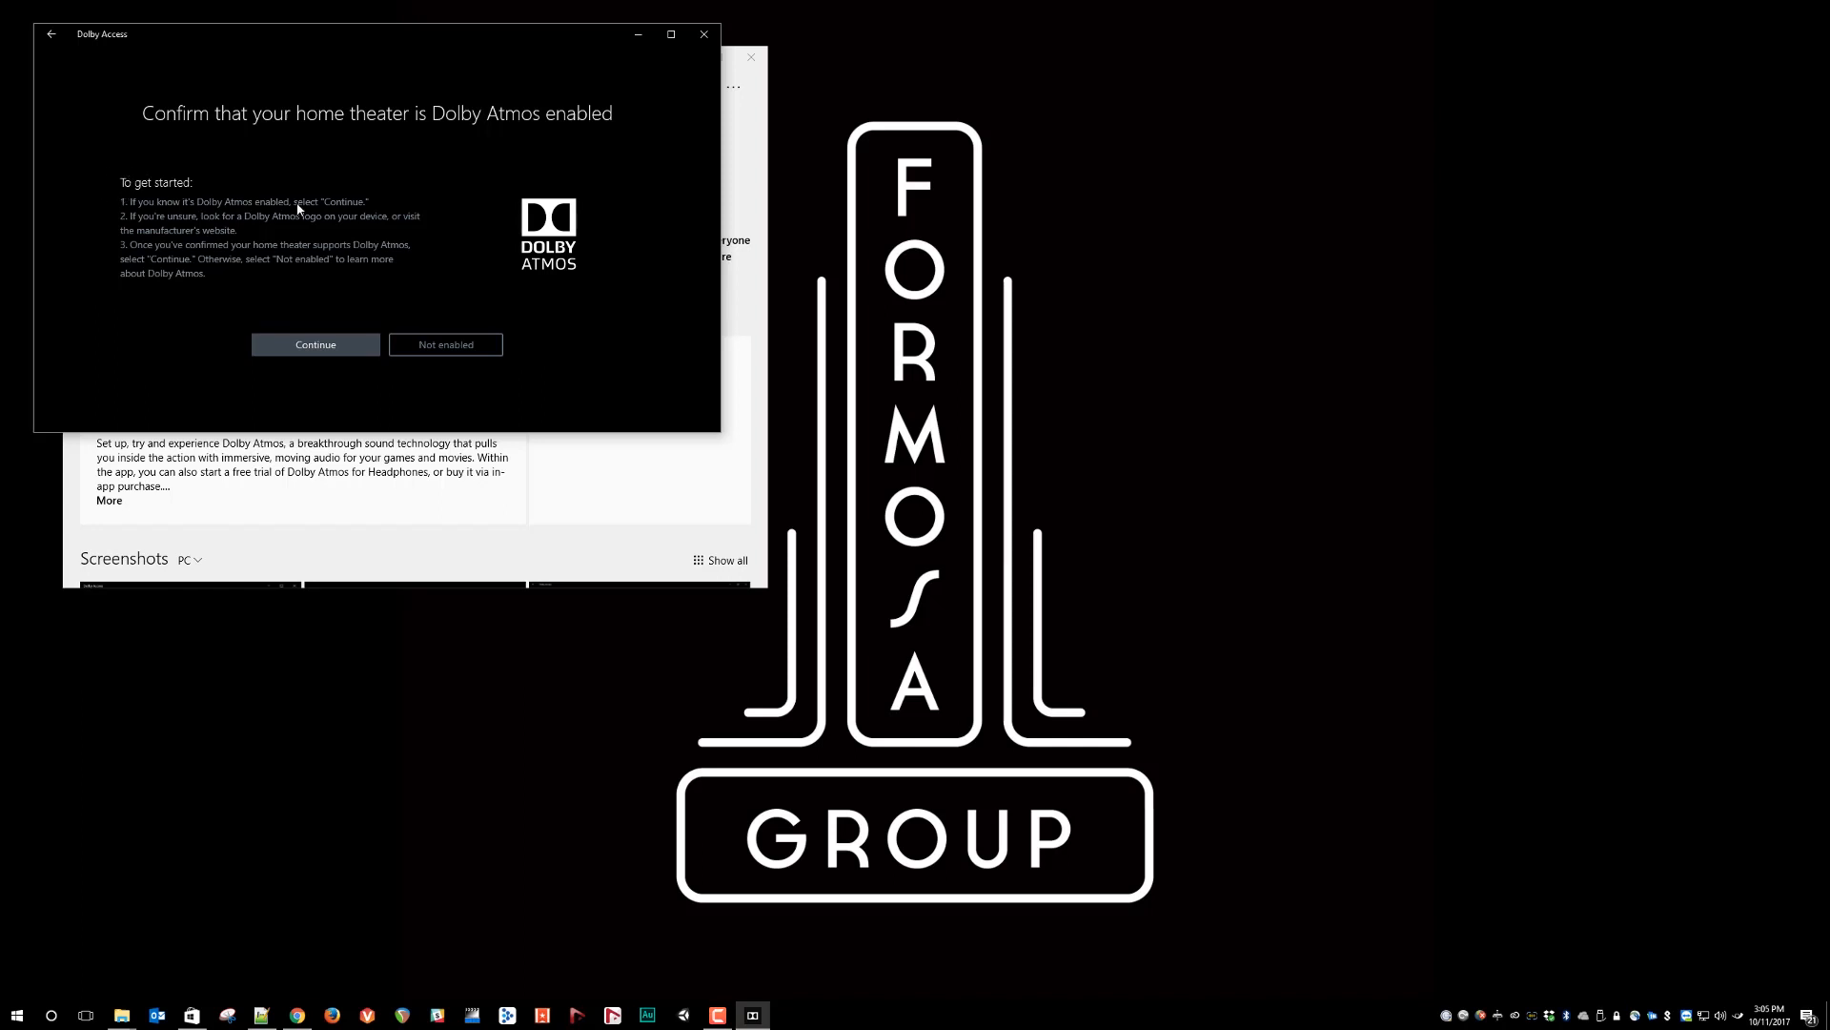
mouse_move(290, 358)
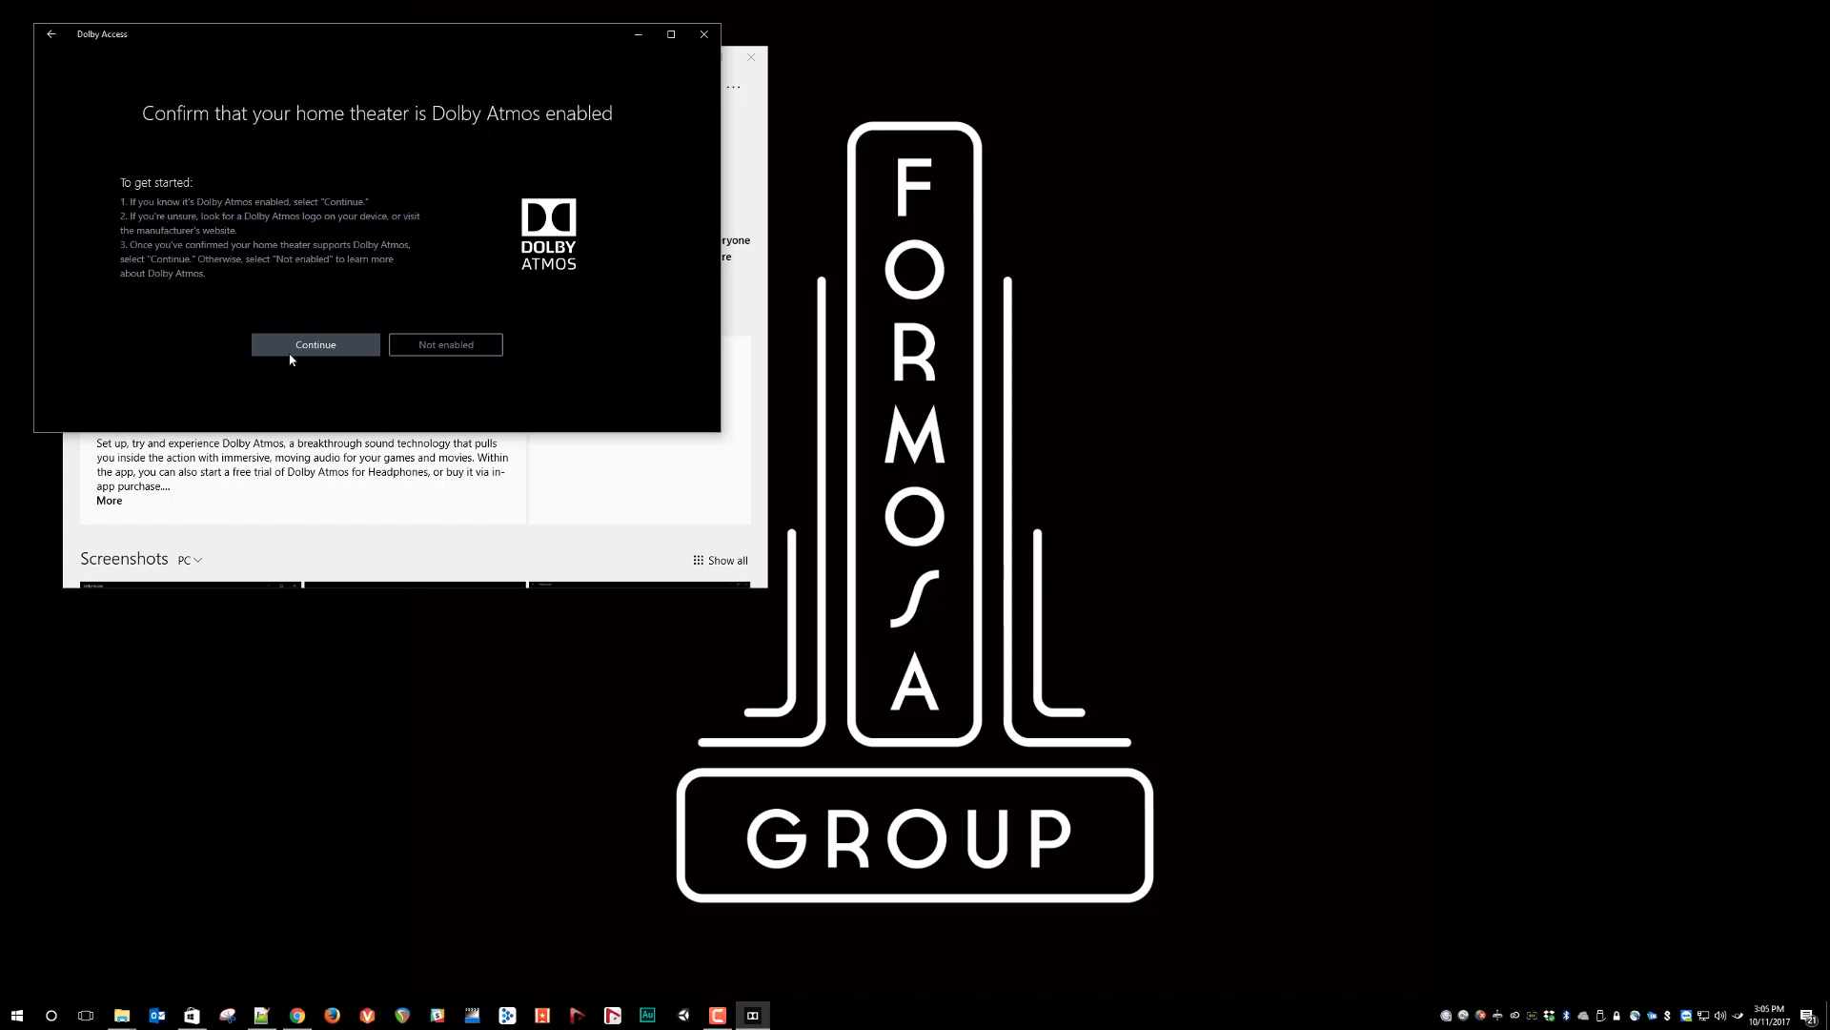
left_click(314, 346)
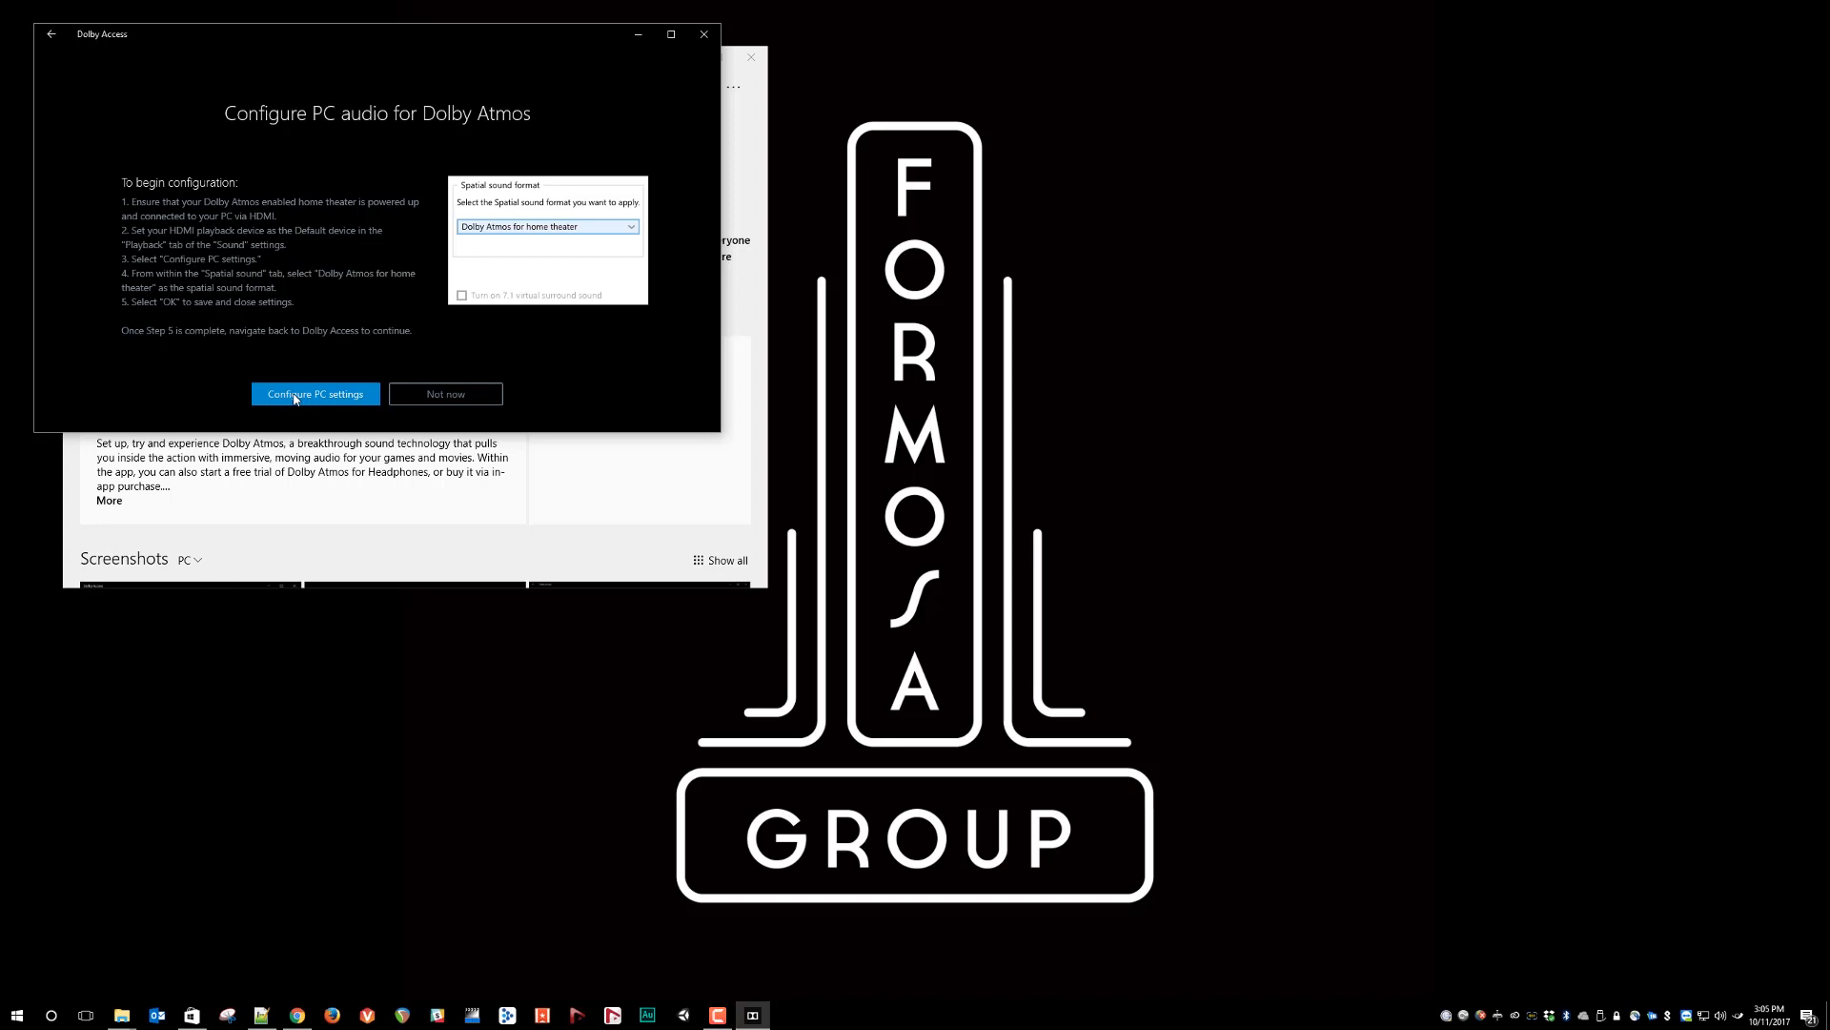
- Set the AVR's spatial sound to Dolby Atmos for home theater and continue Dolby Access setup
left_click(314, 392)
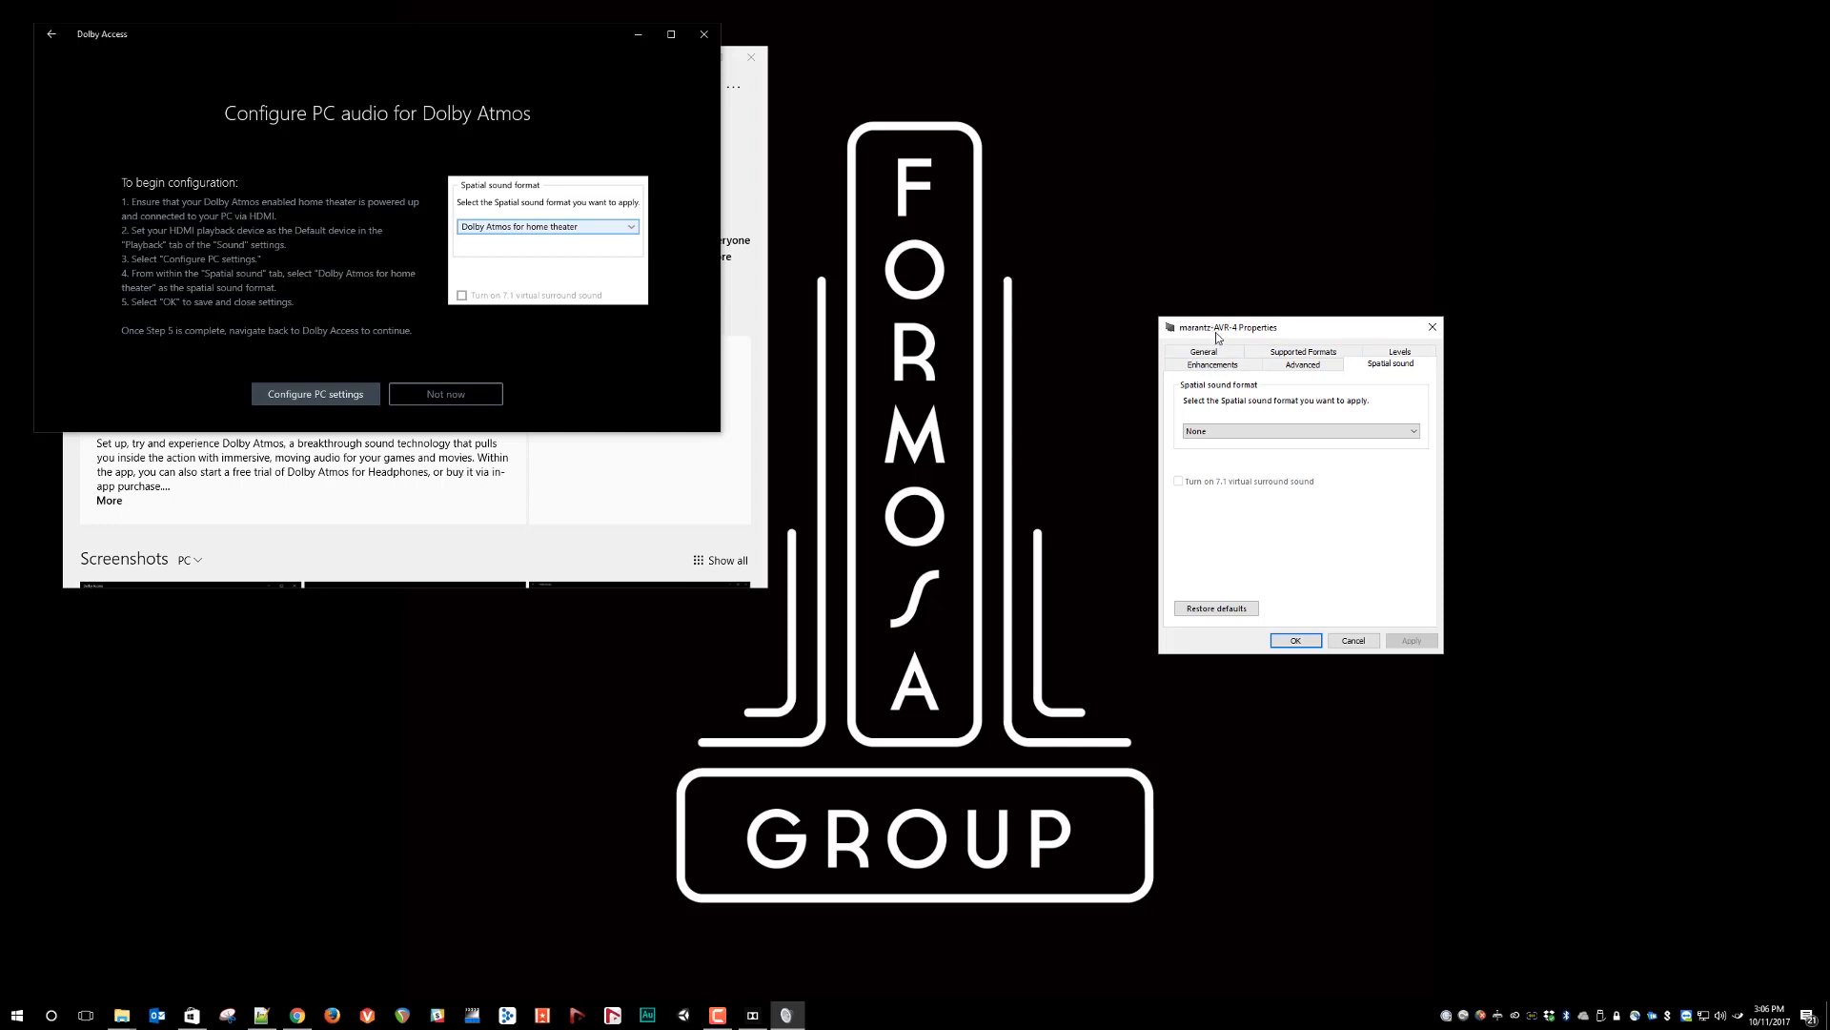
mouse_move(1361, 424)
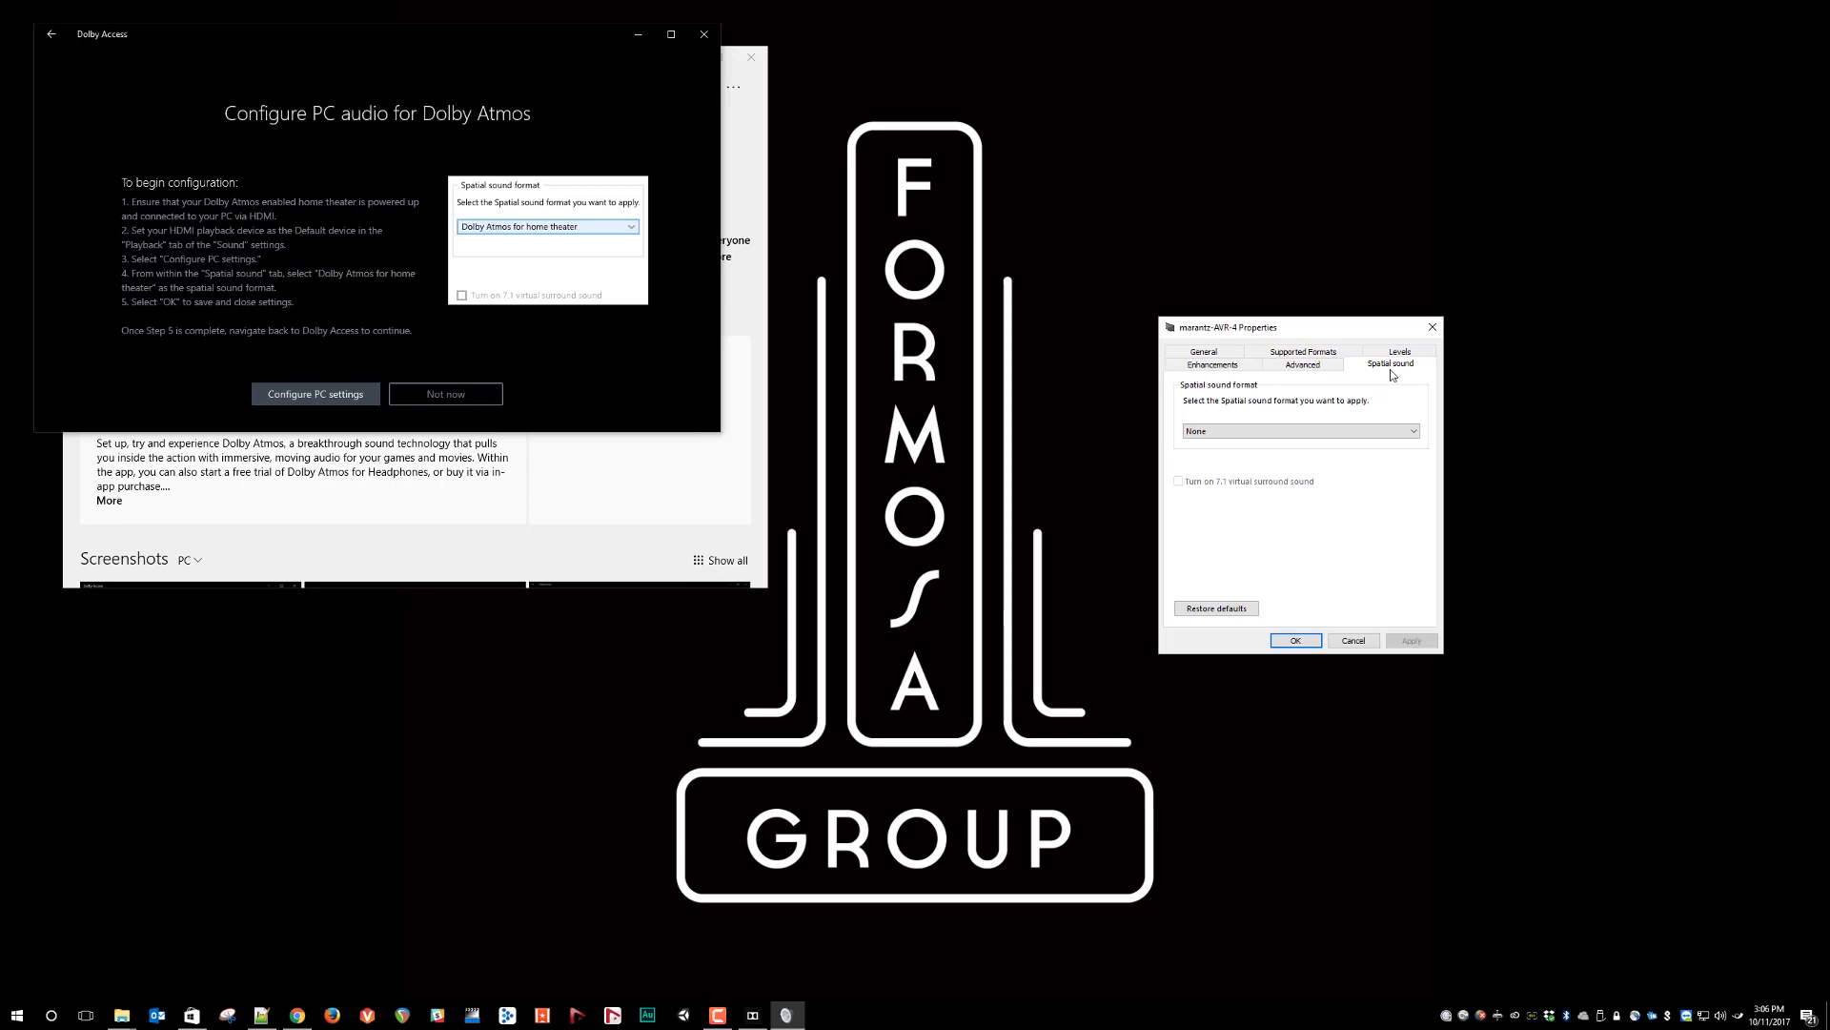
mouse_move(1224, 397)
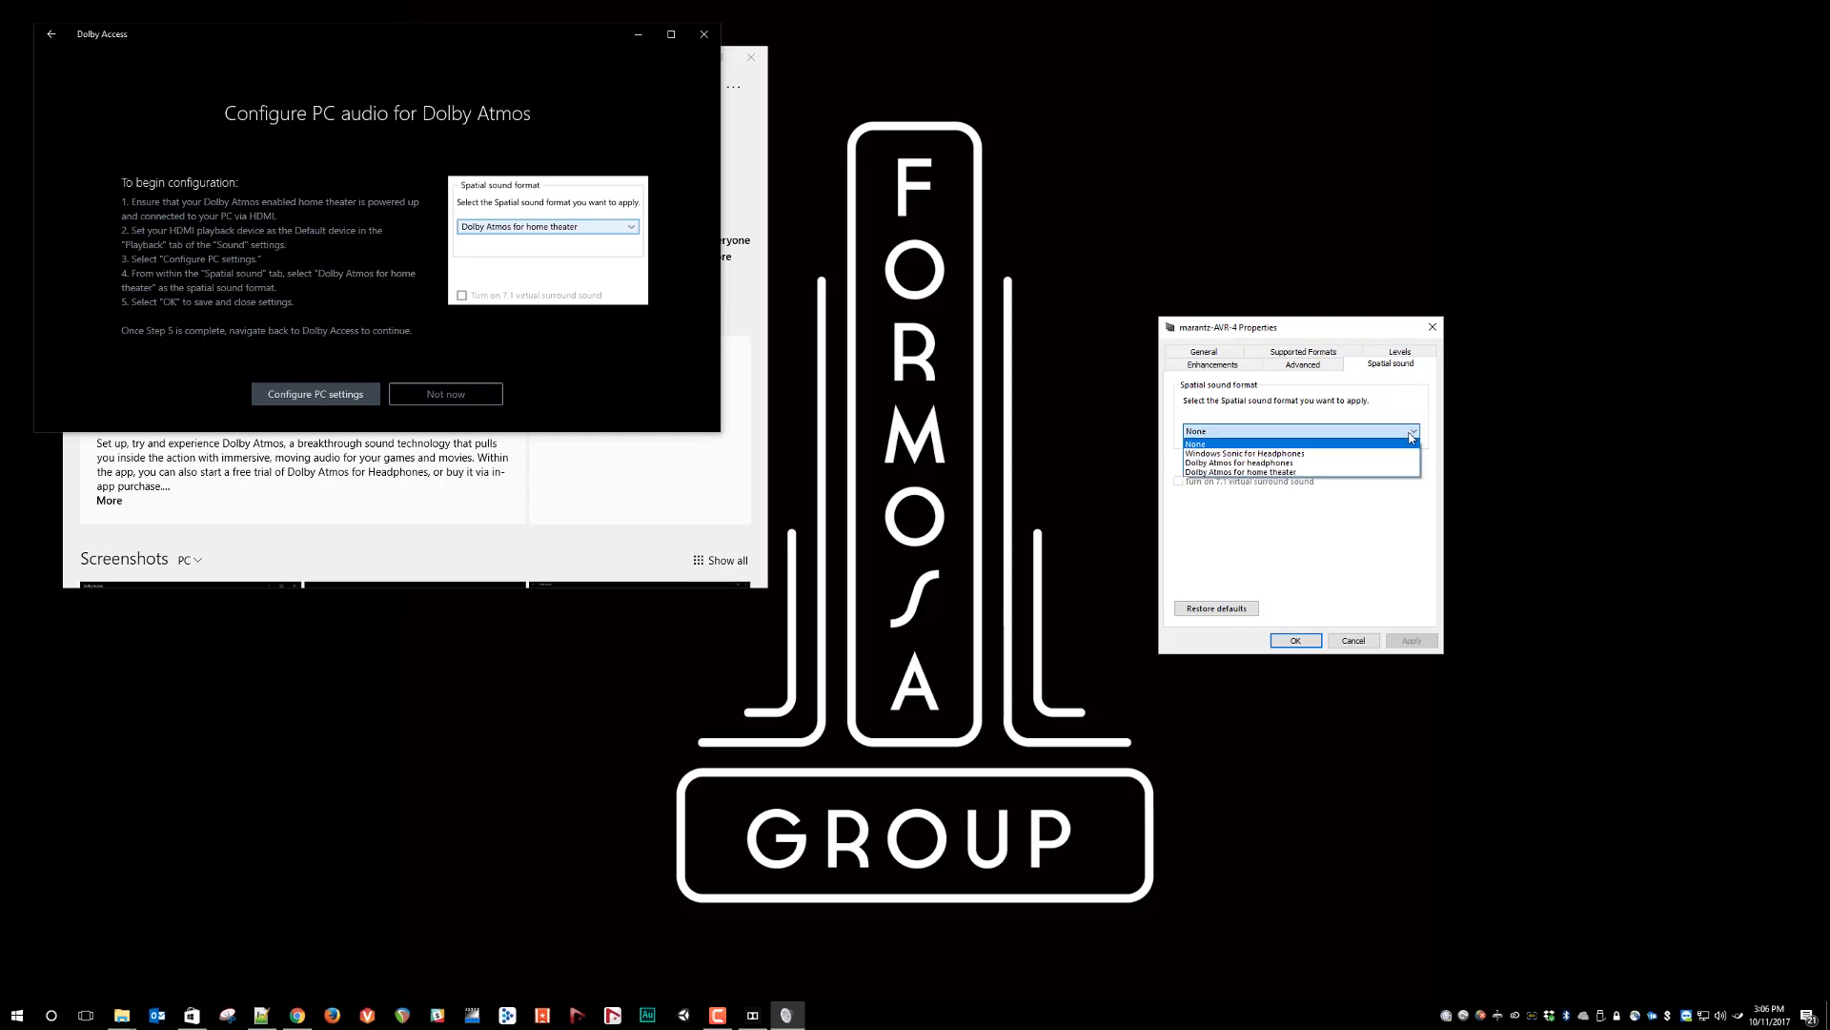
mouse_move(1413, 456)
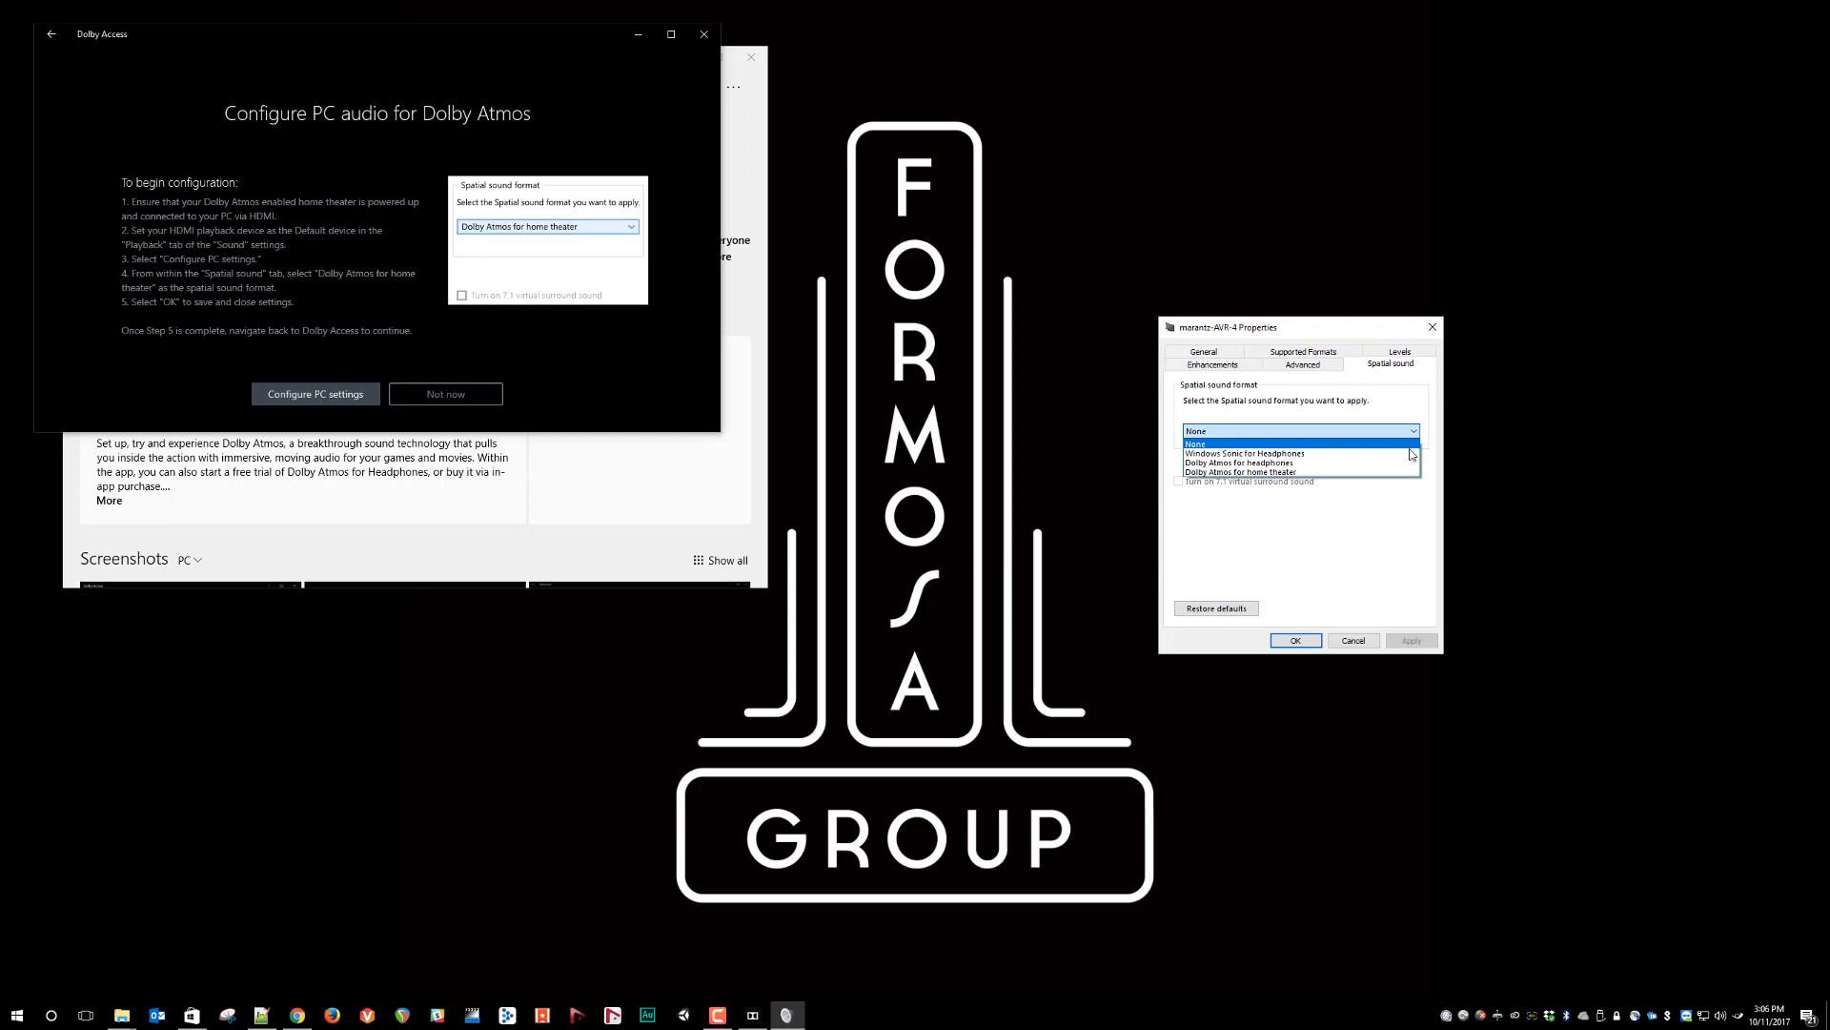
mouse_move(1283, 471)
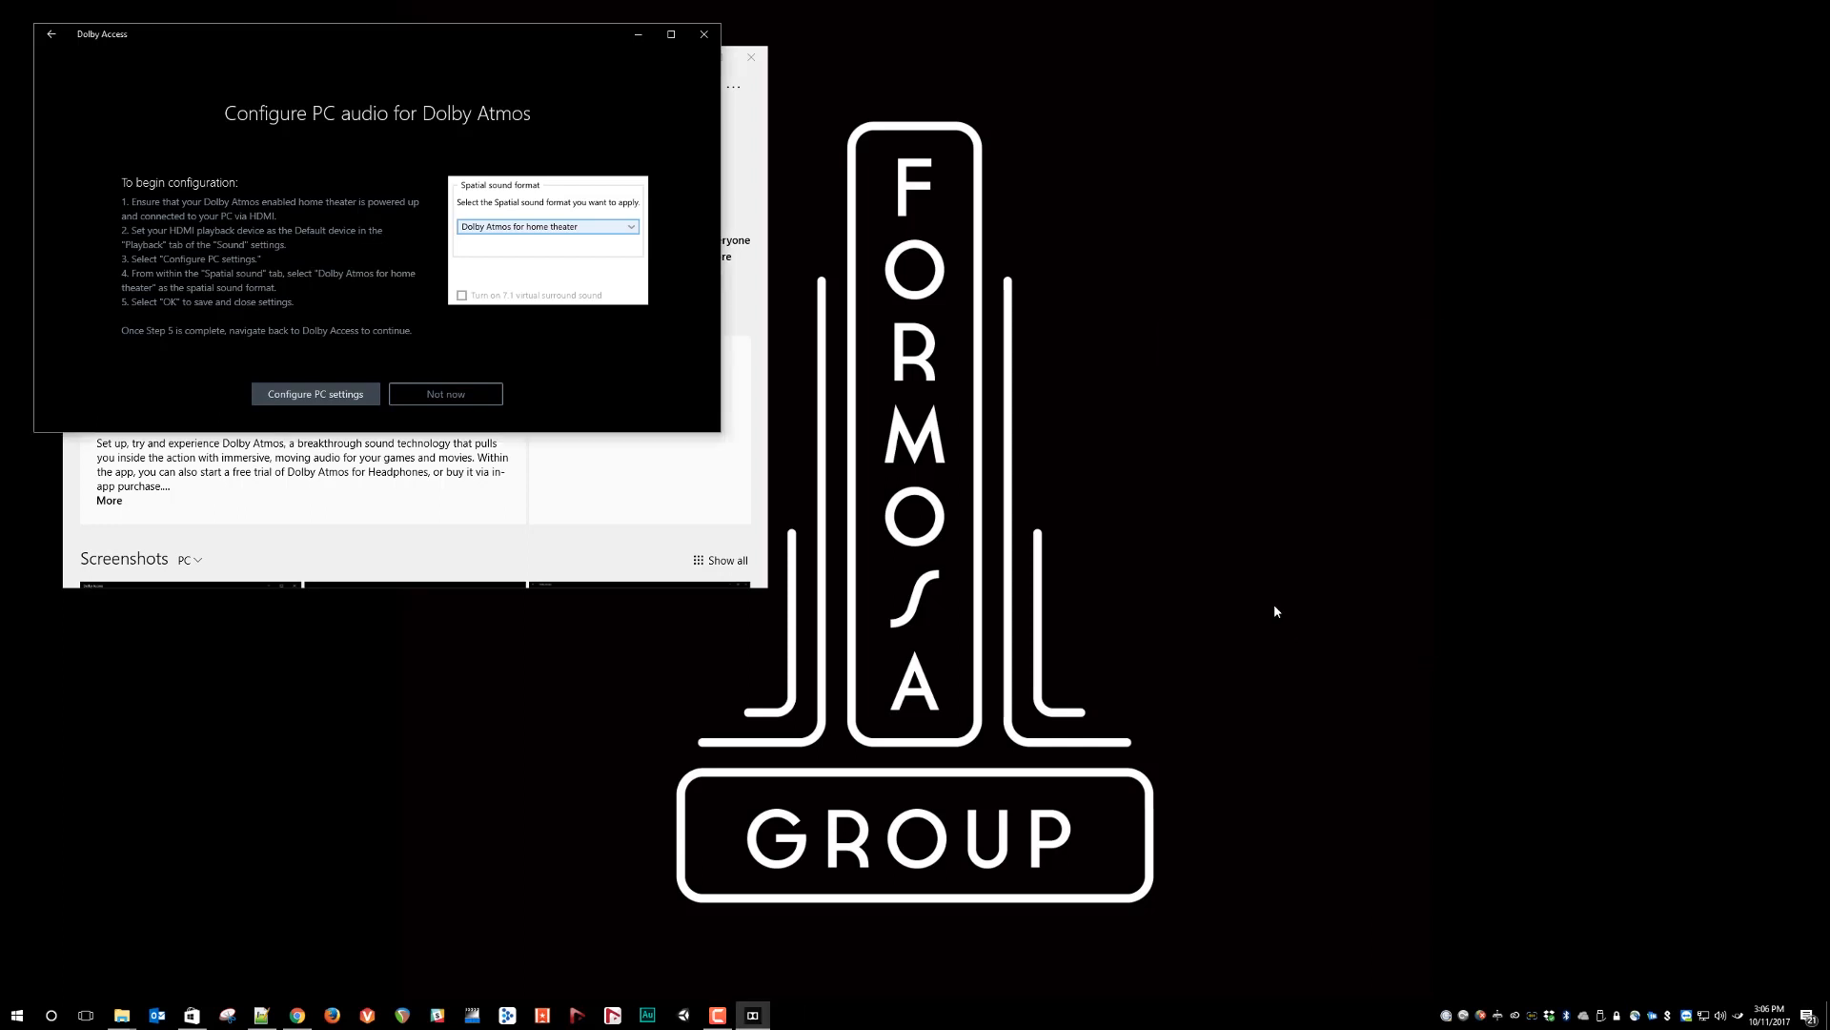
left_click(315, 393)
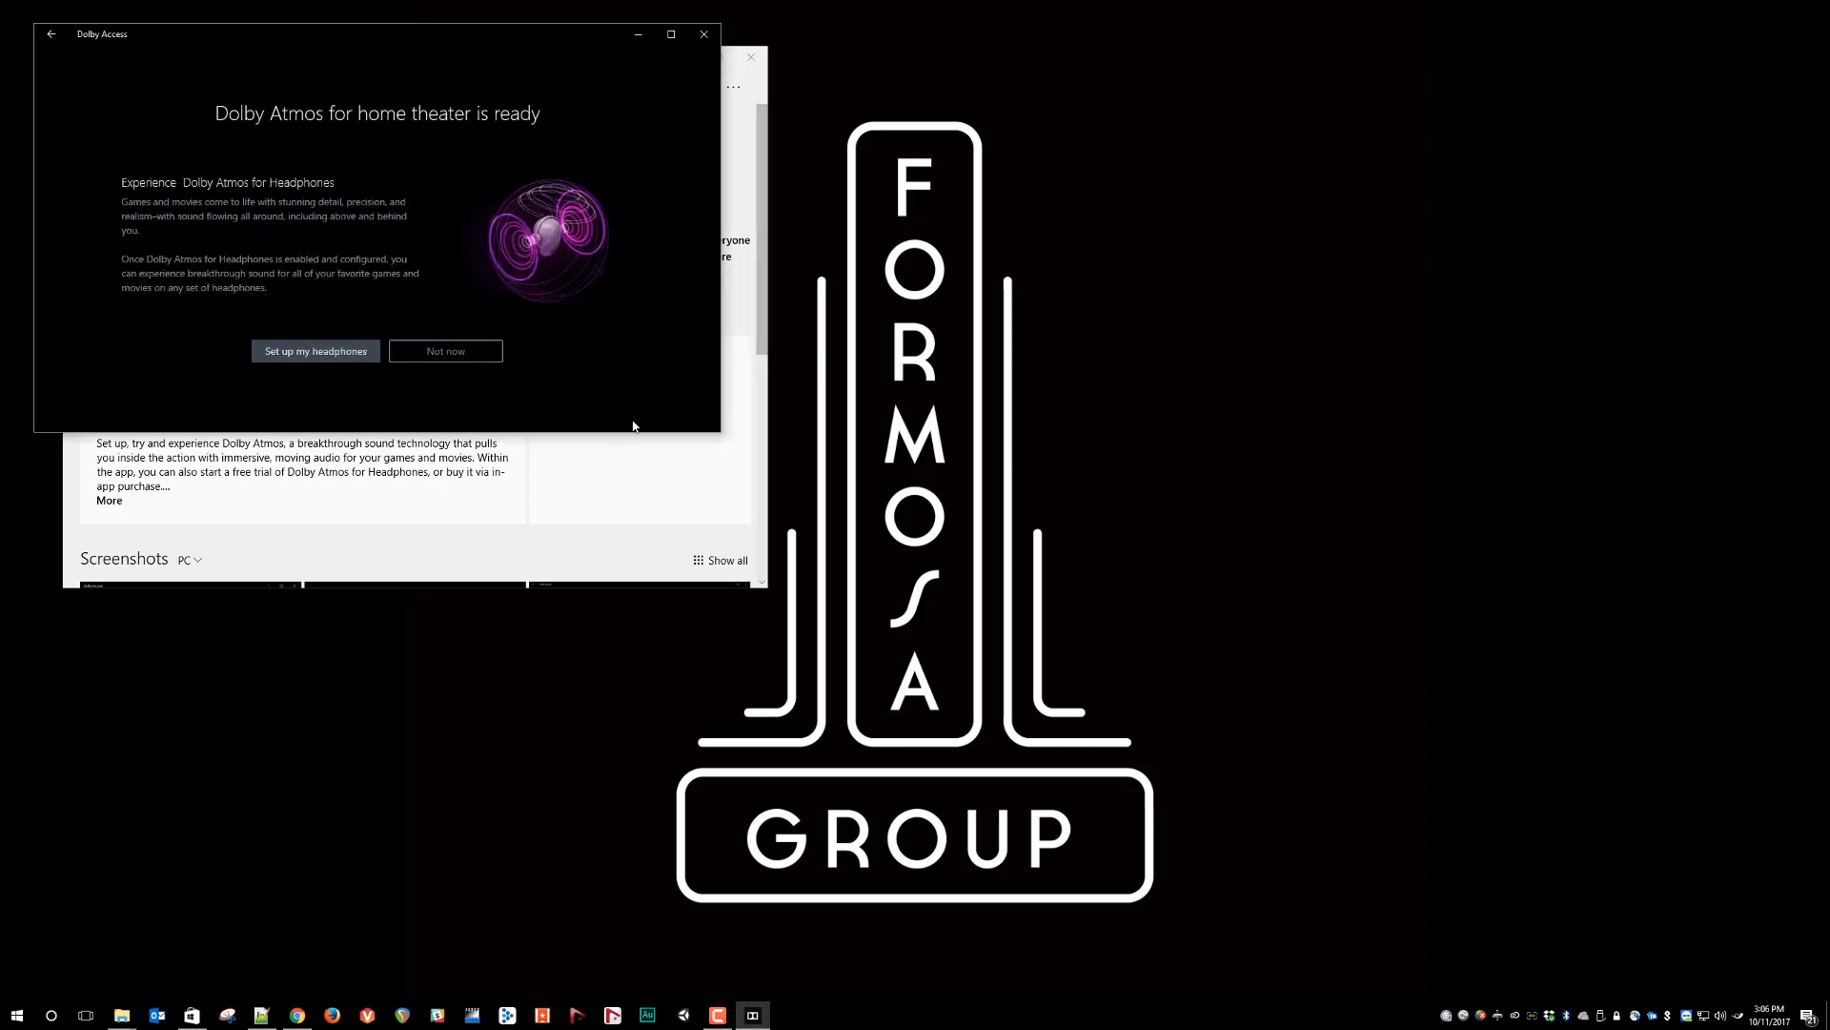
mouse_move(315, 351)
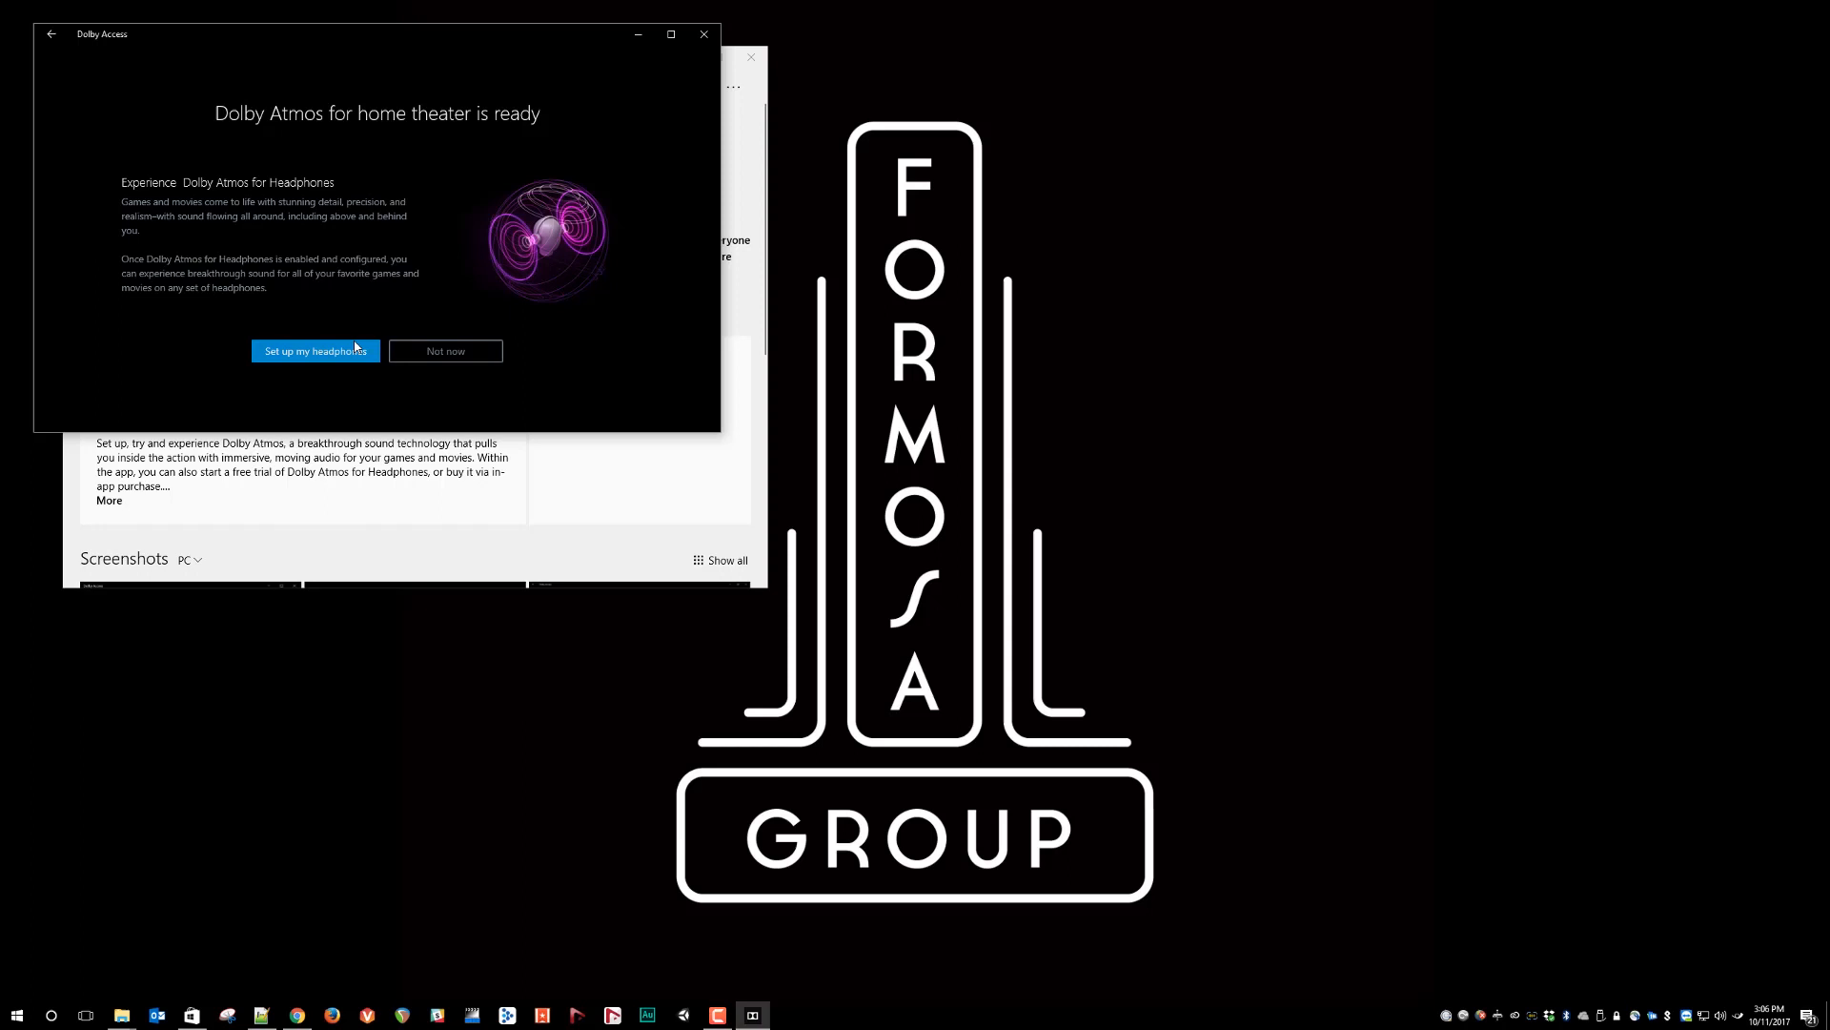
mouse_move(558, 186)
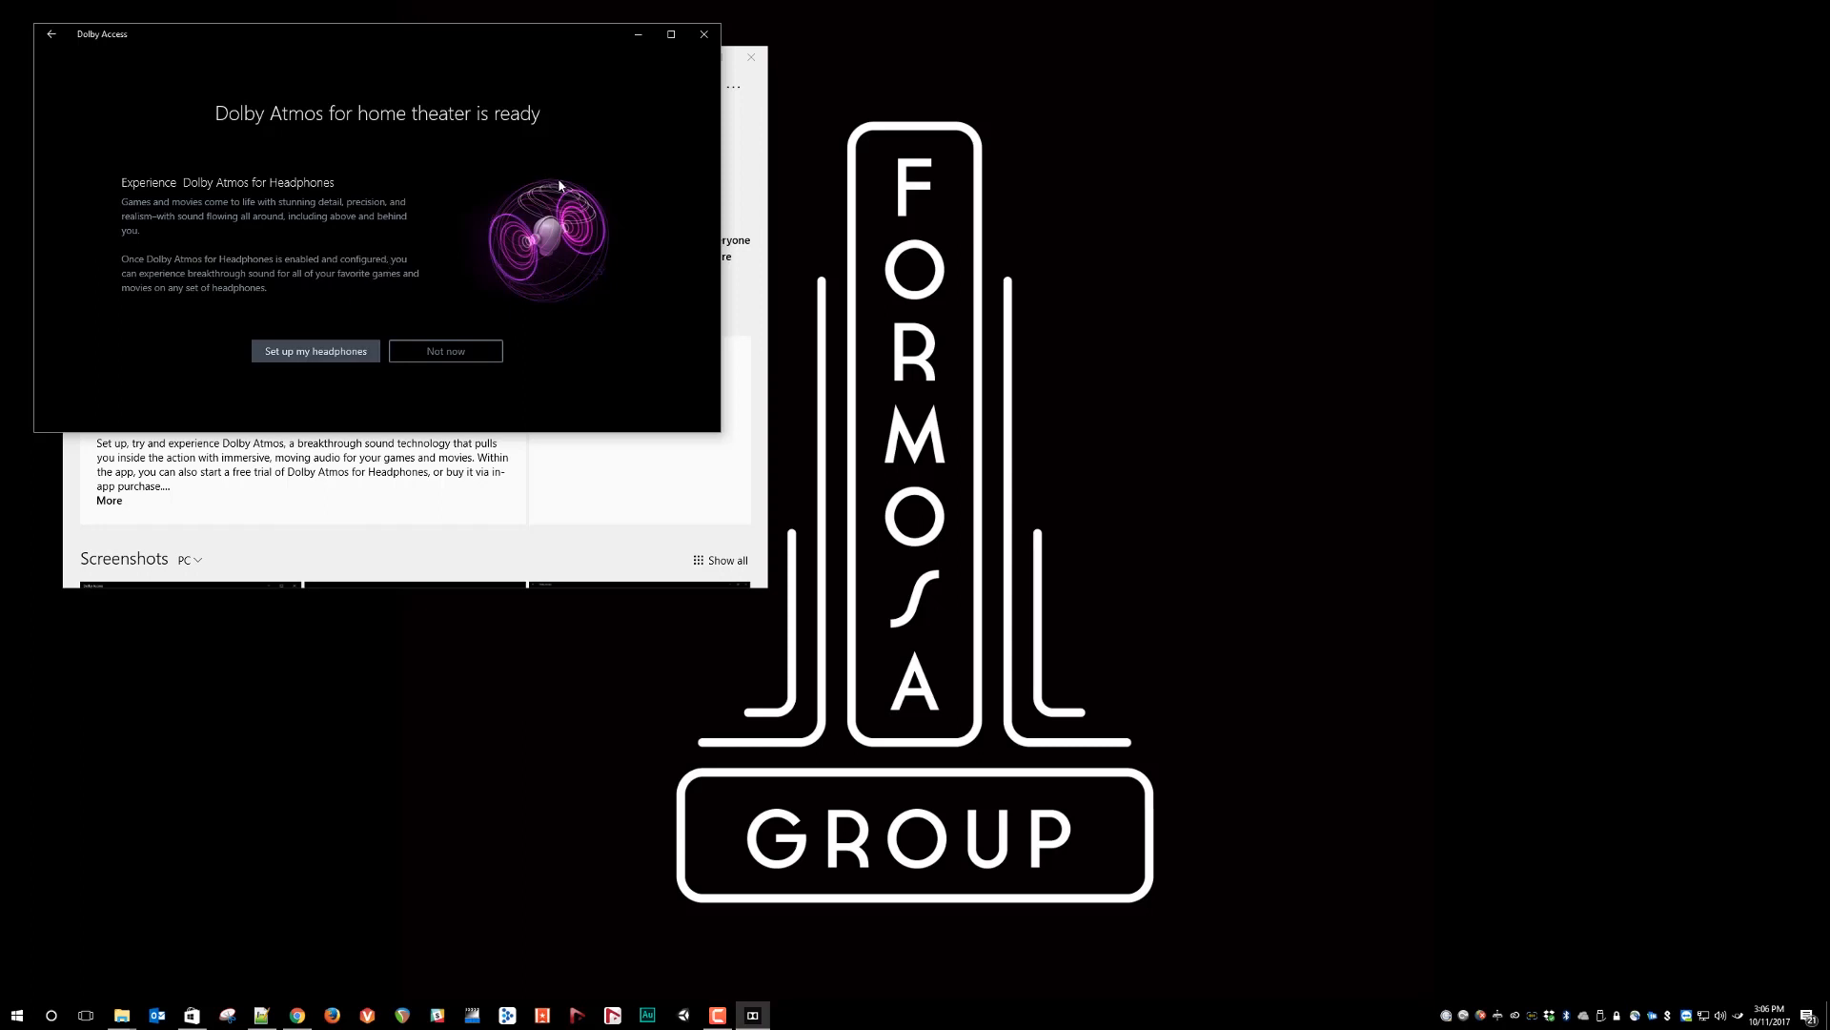
mouse_move(561, 405)
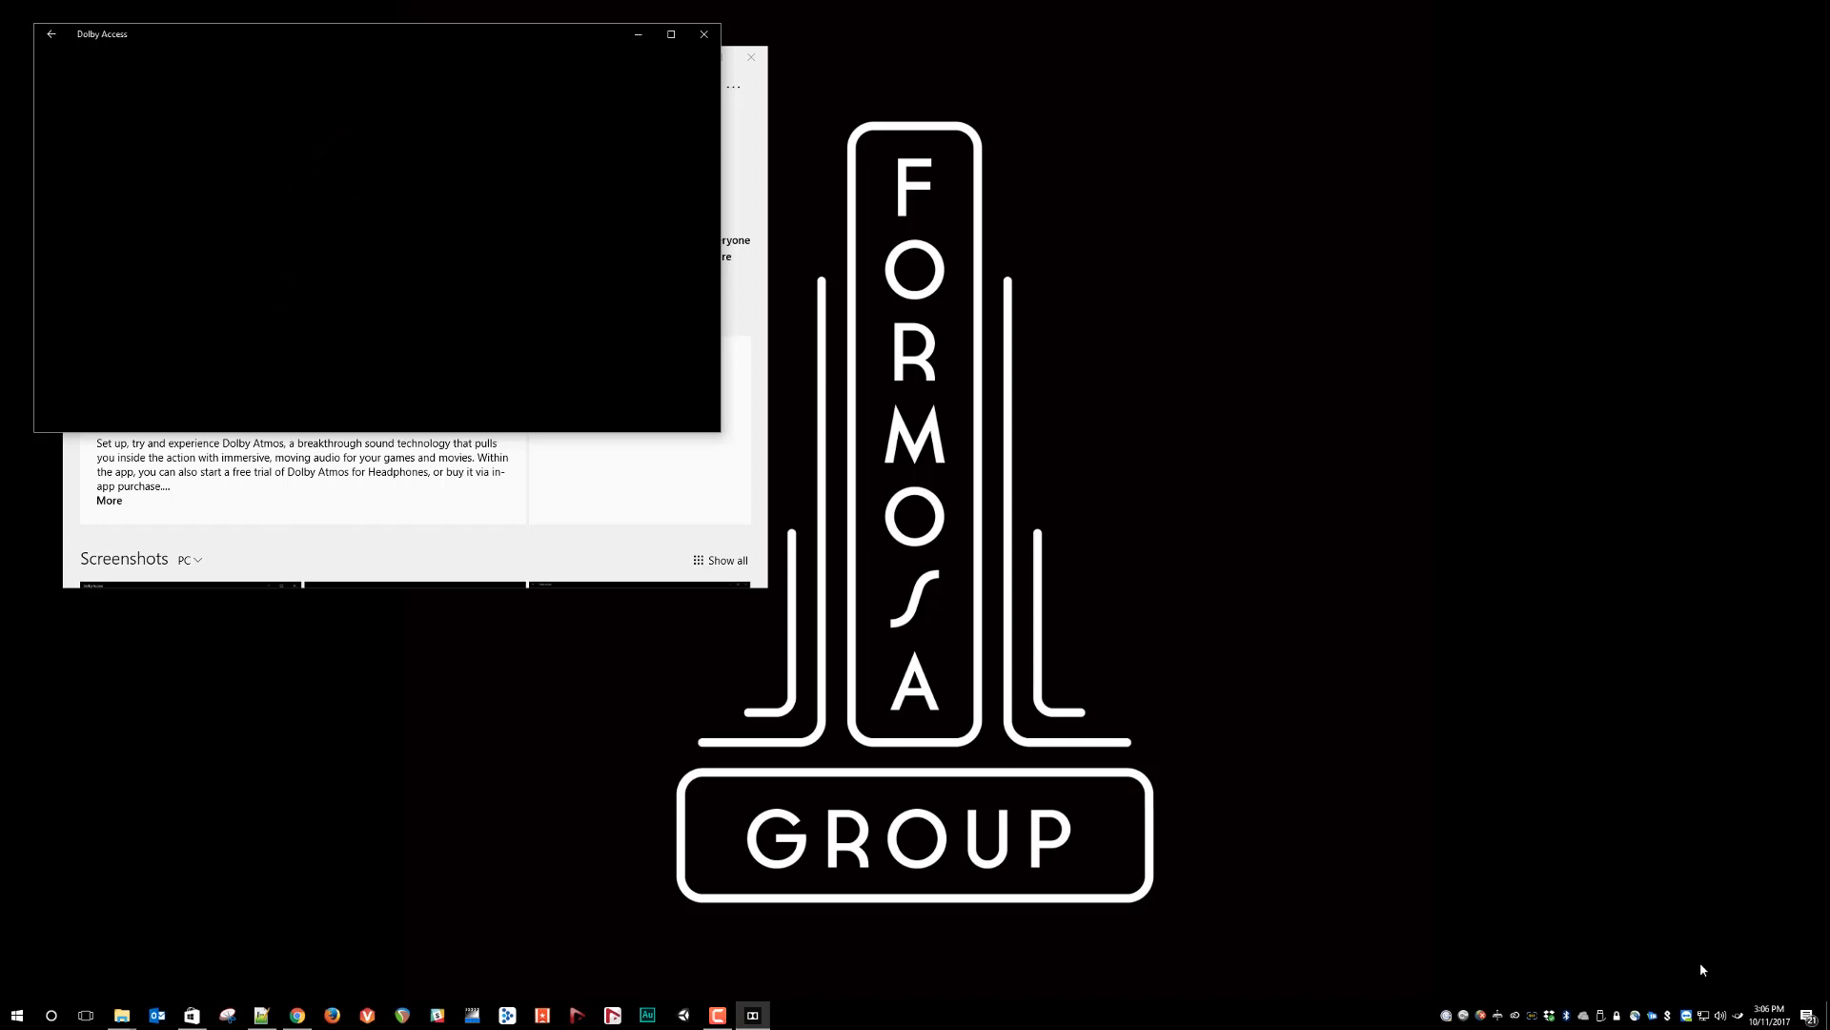
mouse_move(1720, 1014)
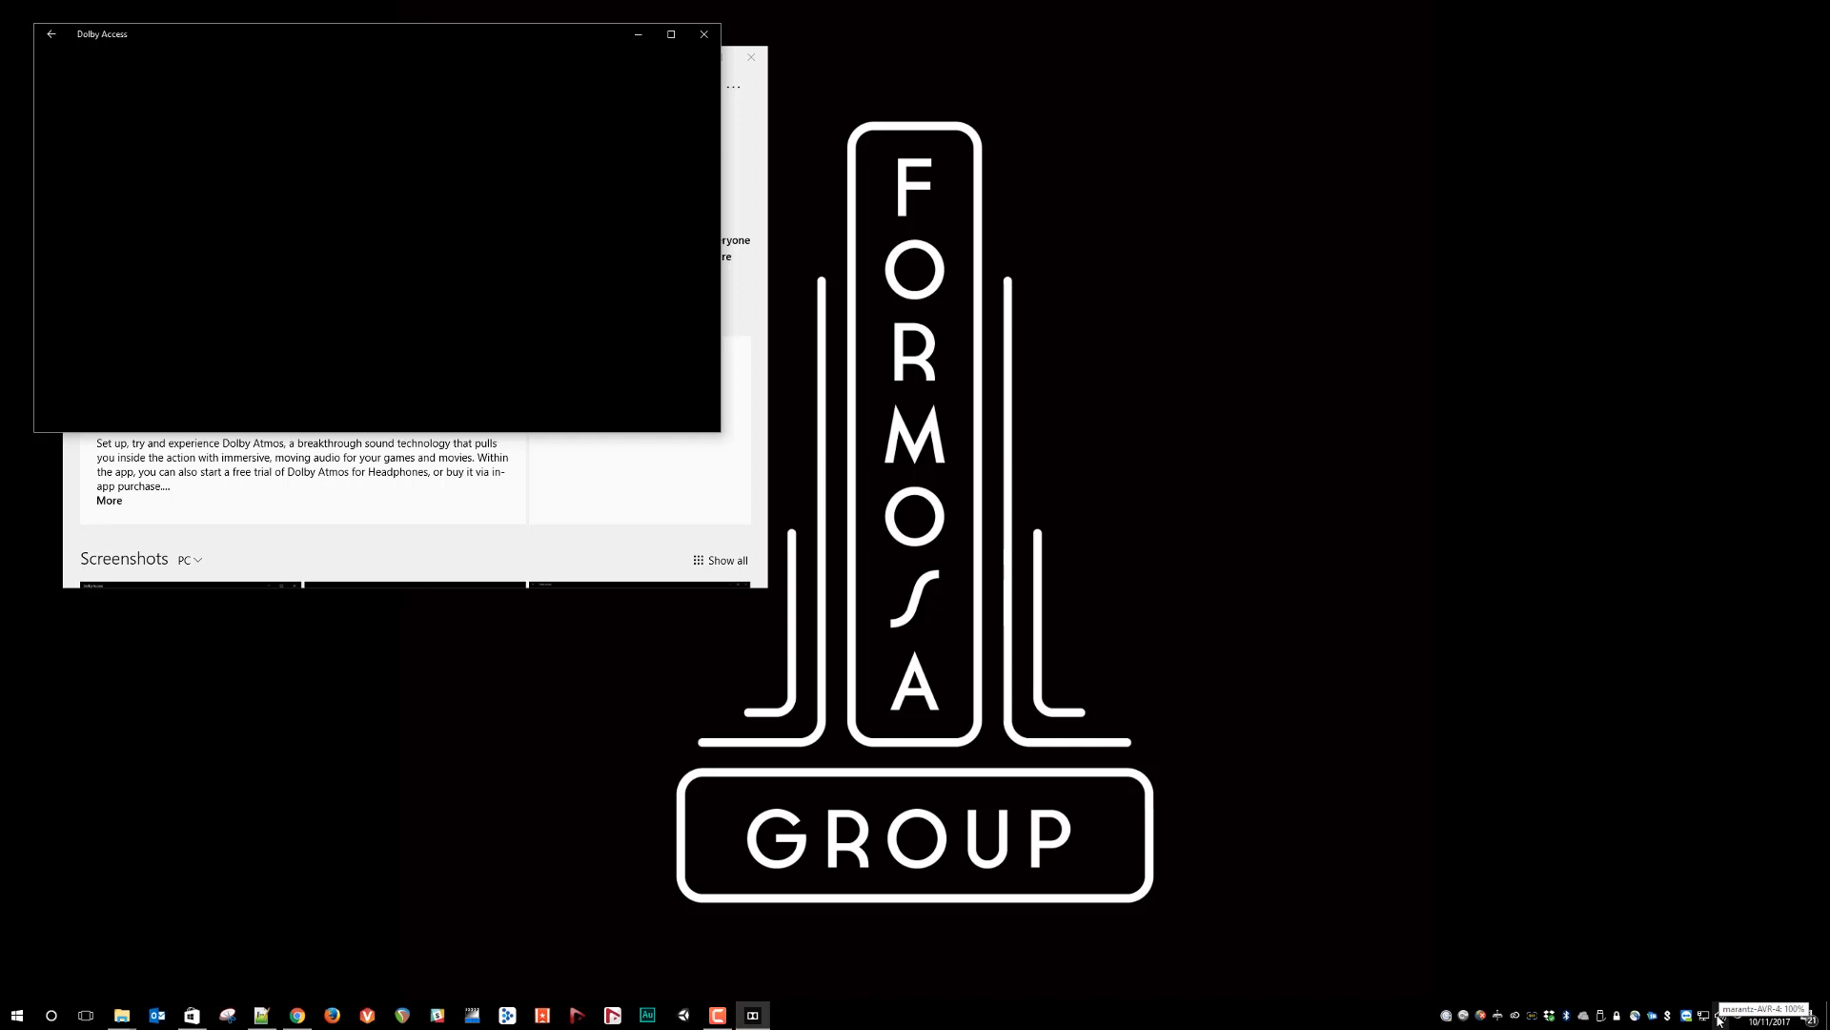
- From the tray speaker icon, reach the receiver's Spatial sound (Dolby Atmos for home theater) properties
right_click(1688, 1014)
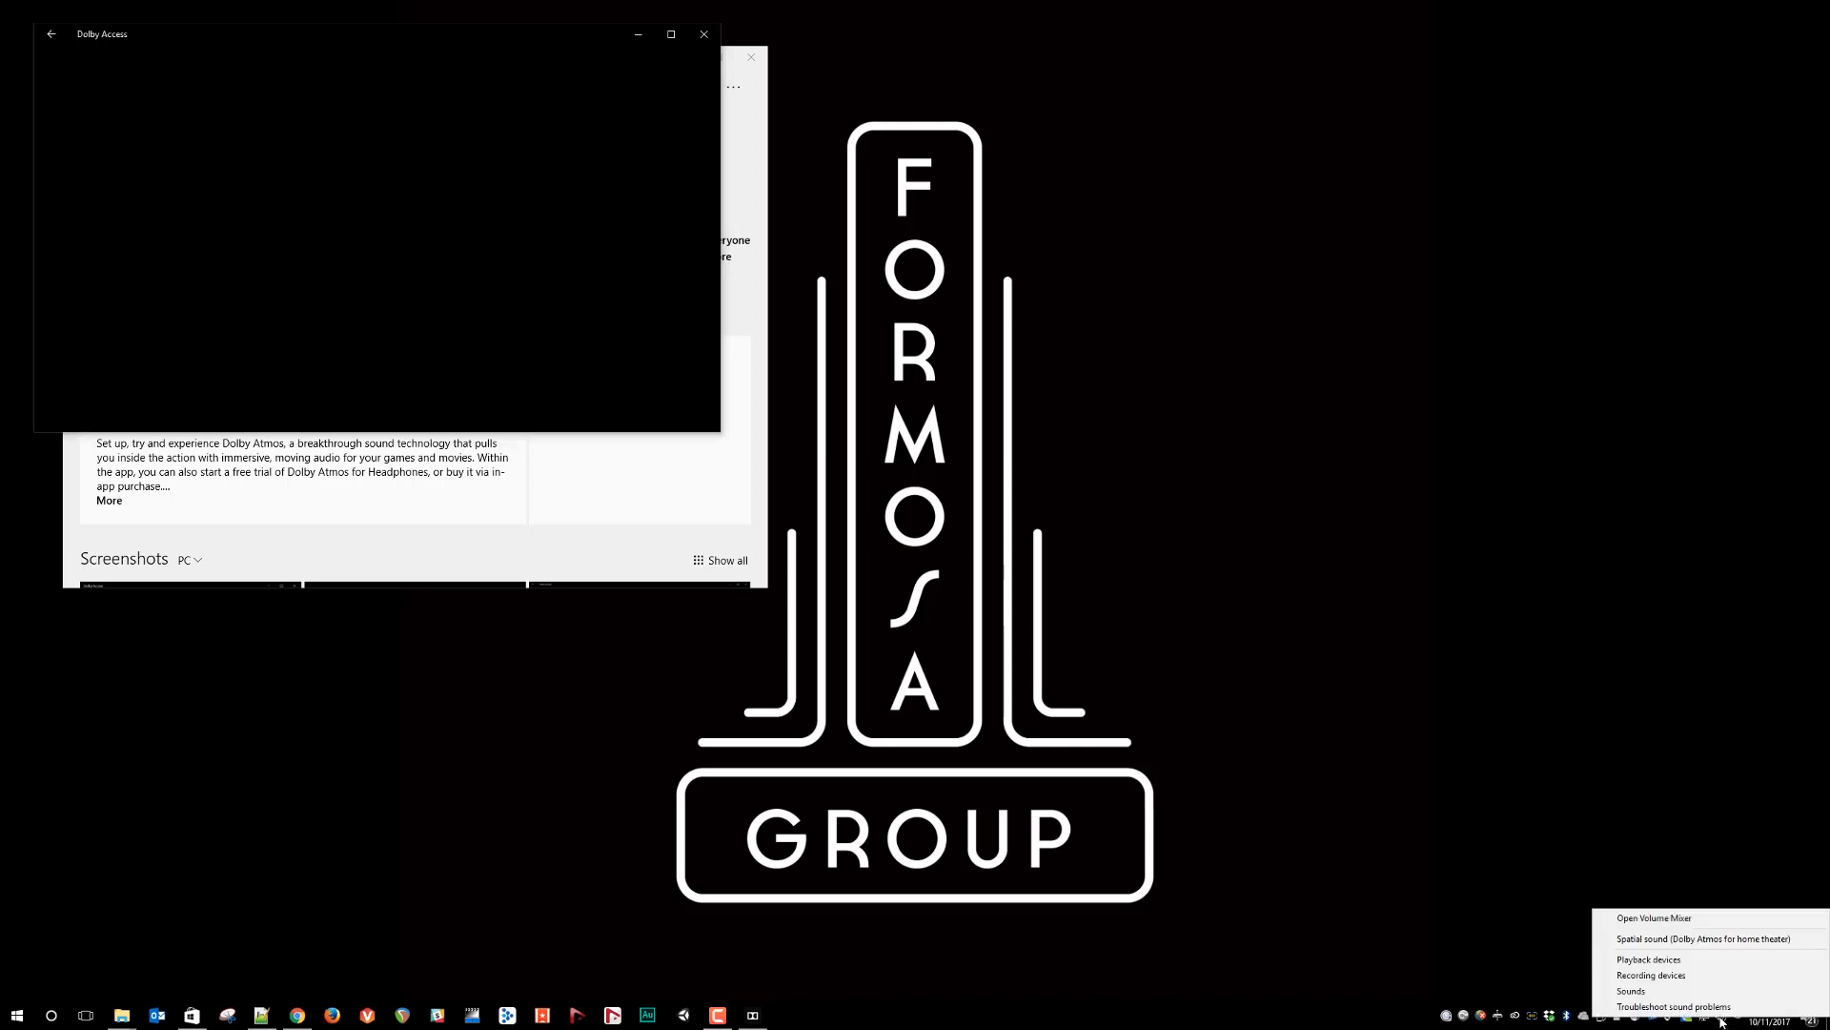
left_click(235, 86)
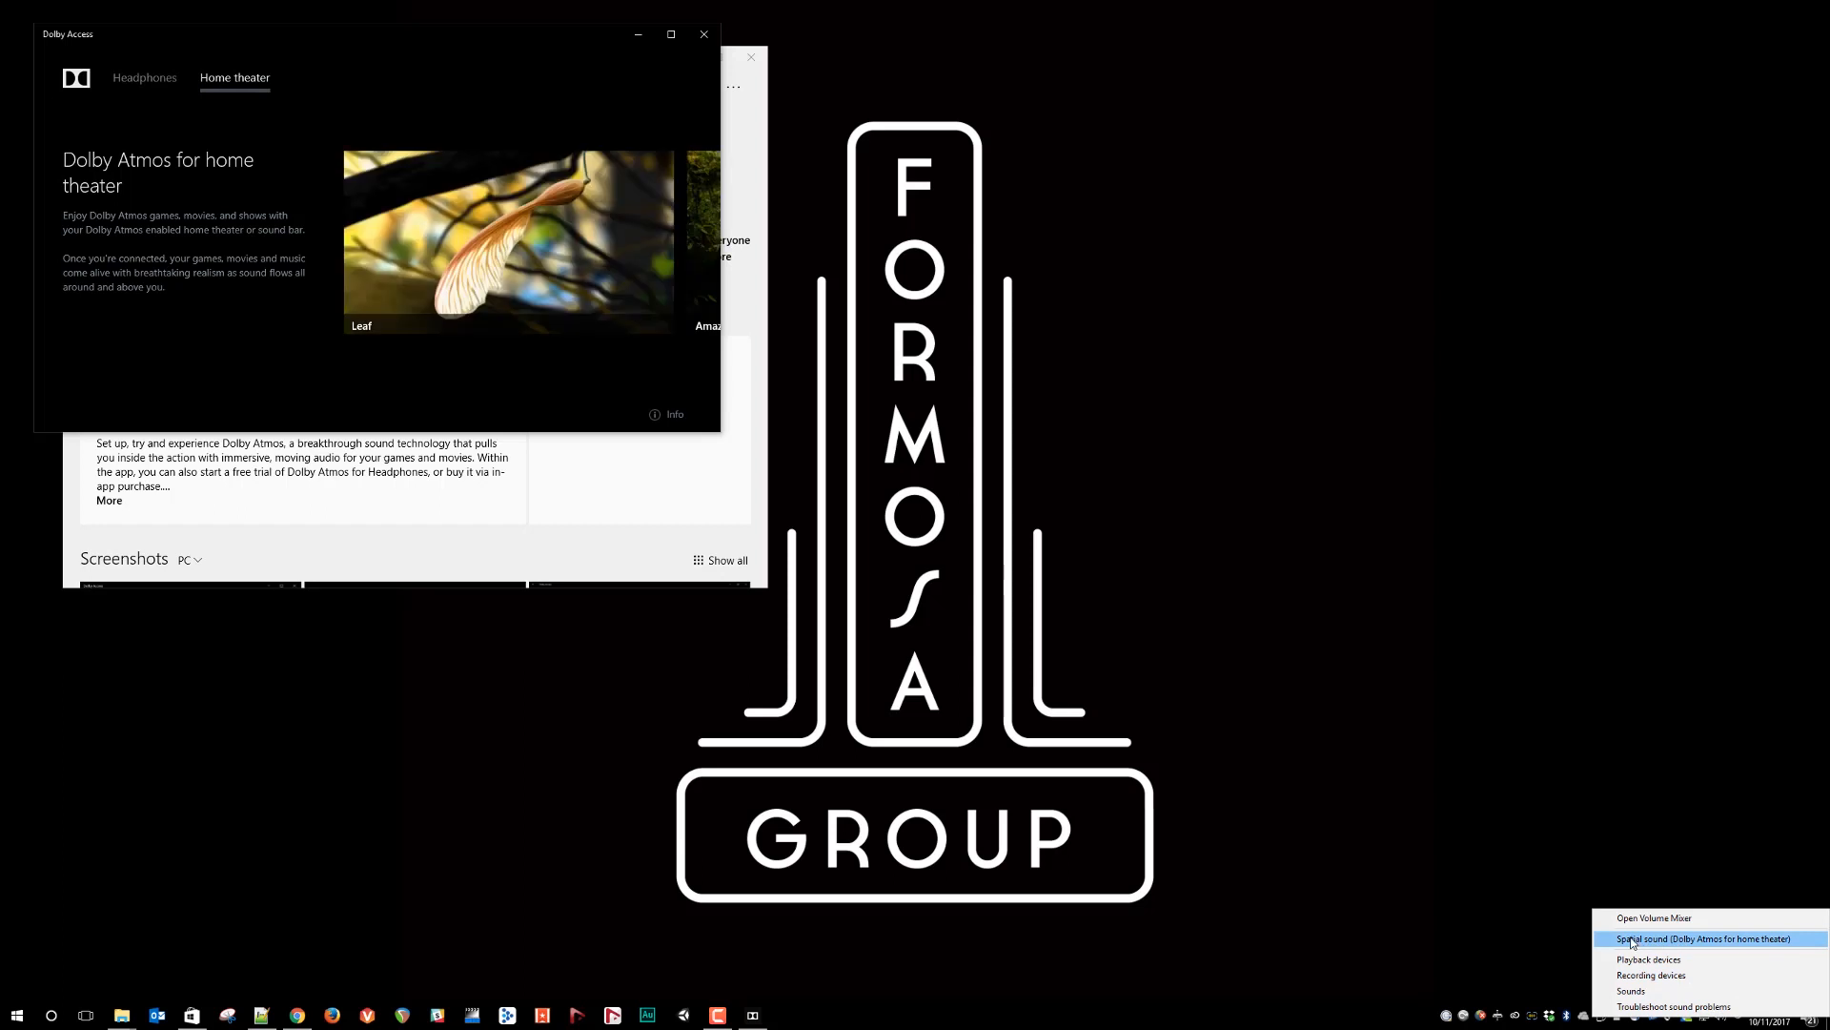
left_click(1702, 938)
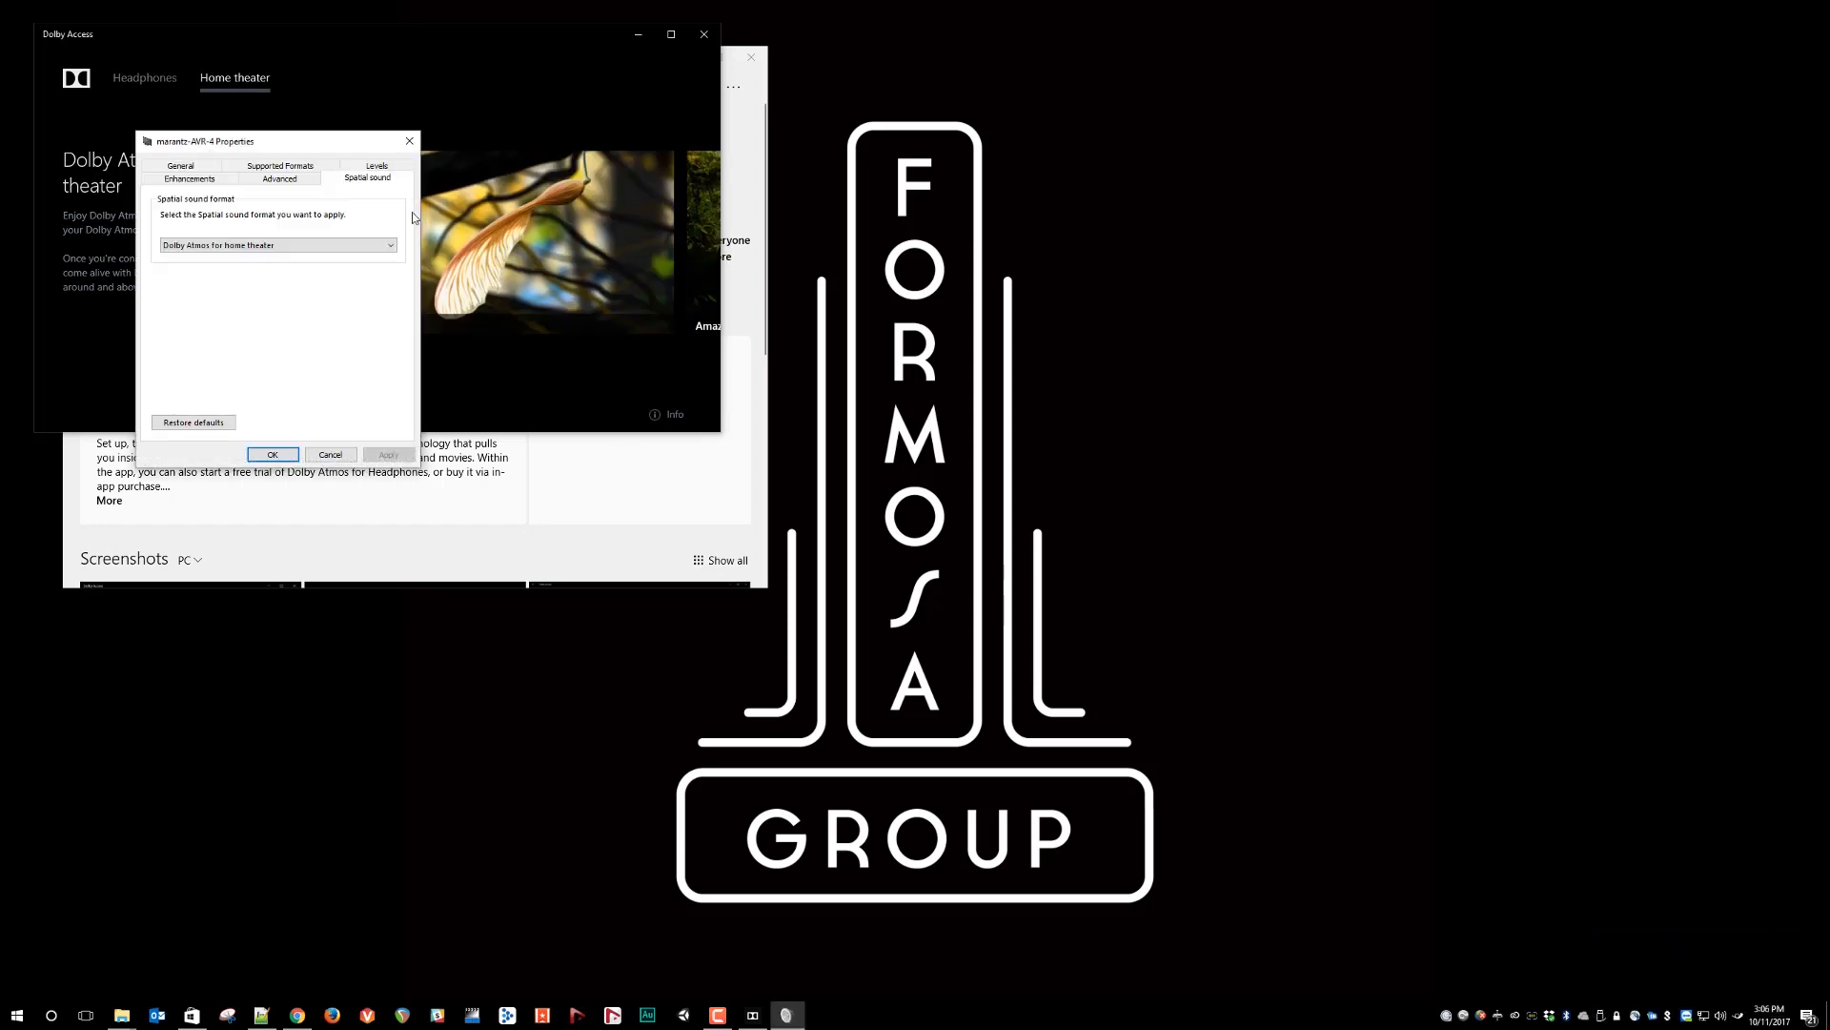
left_click_drag(204, 141, 339, 231)
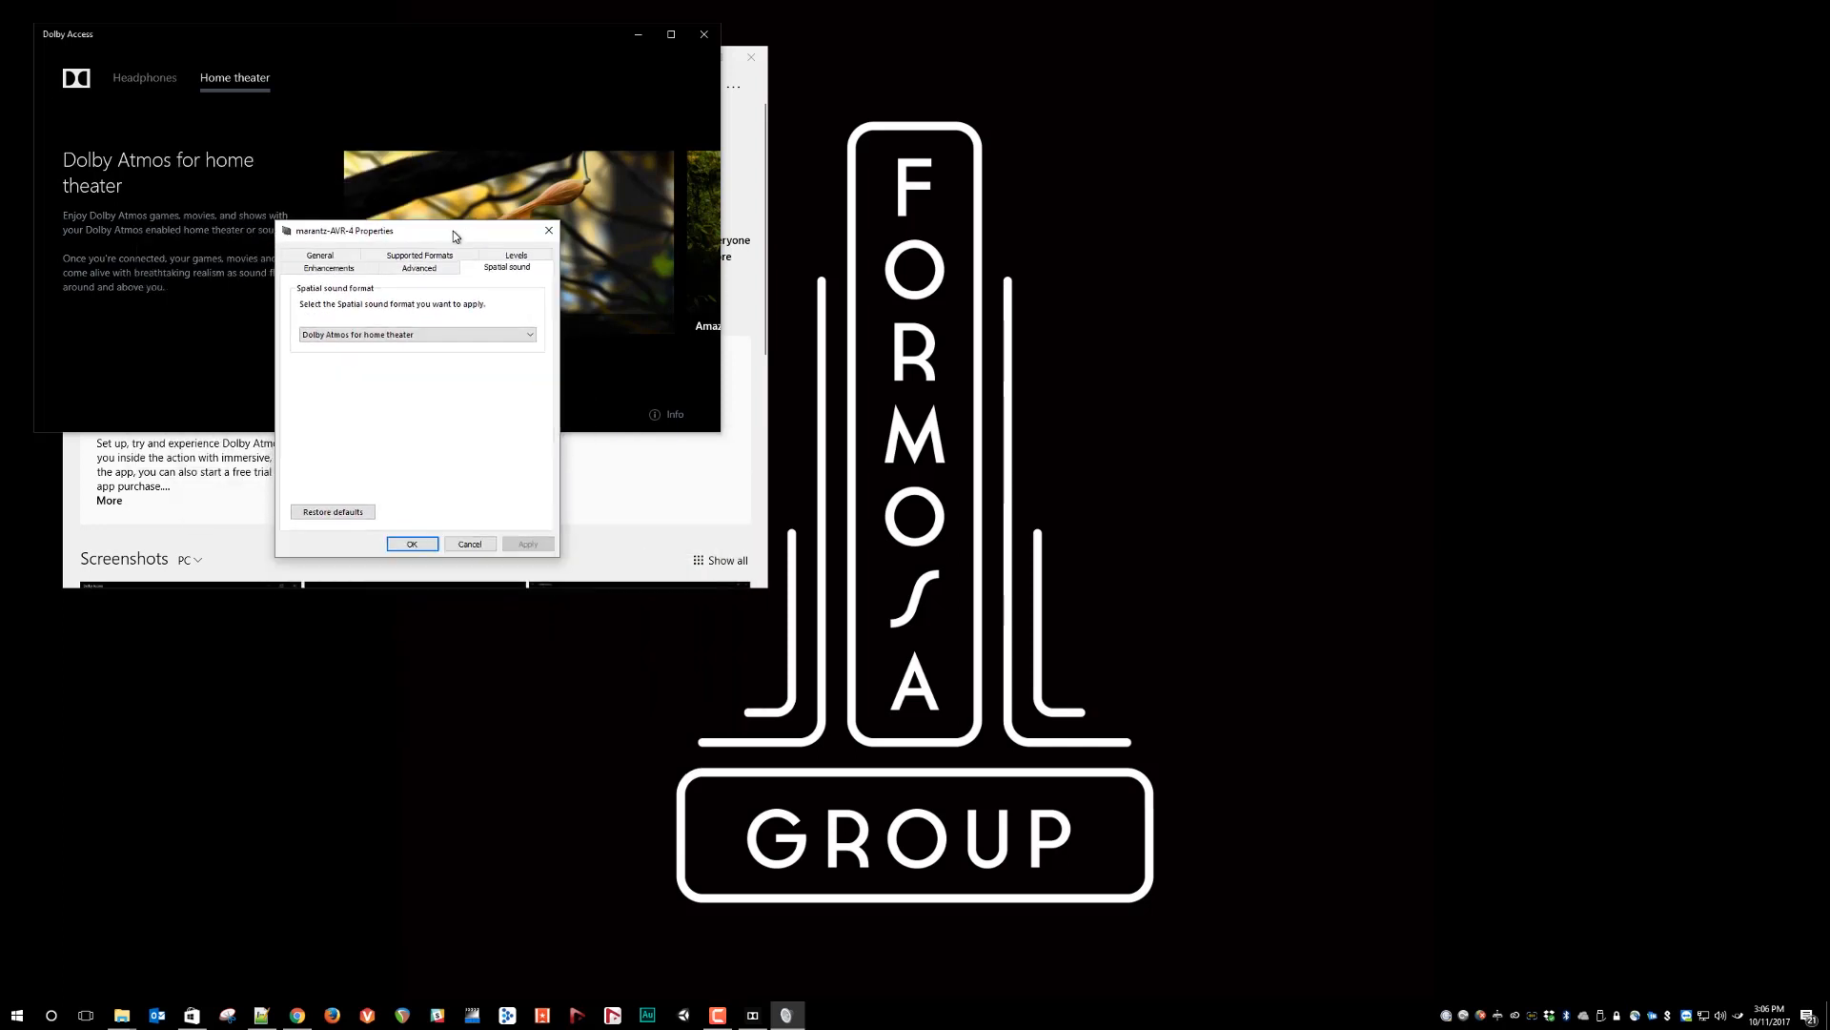
mouse_move(498, 286)
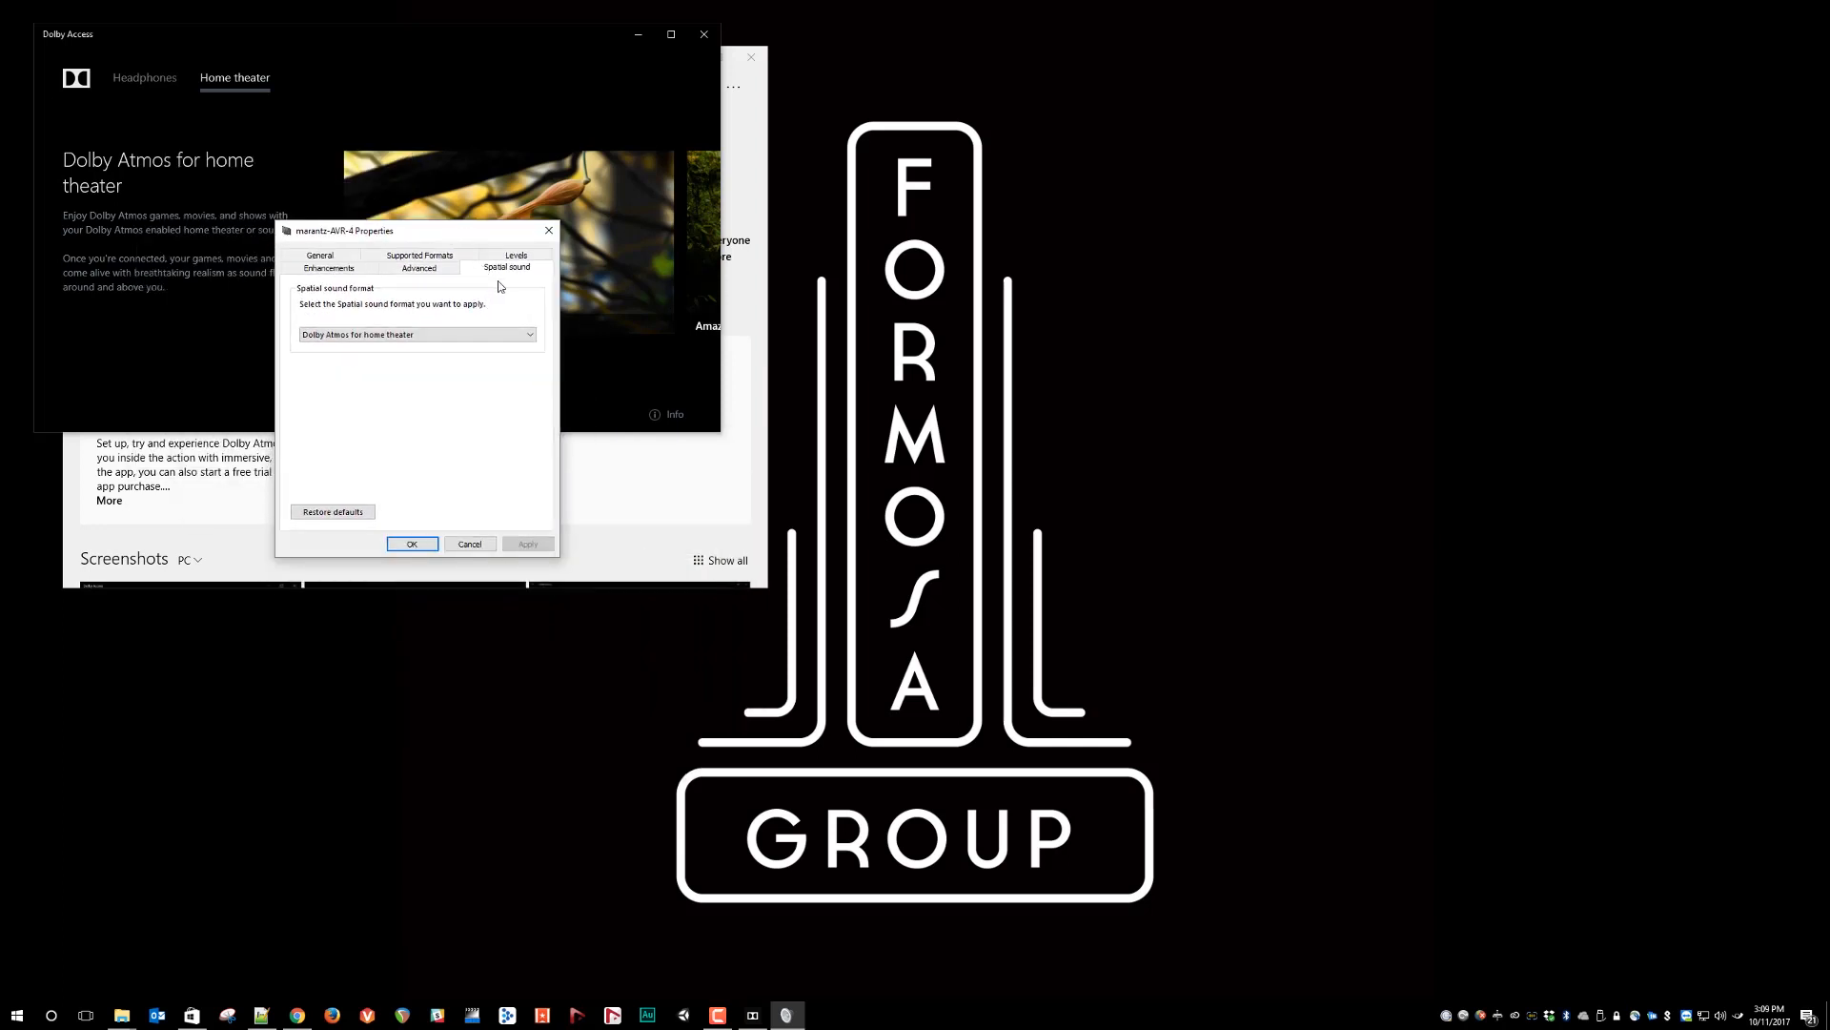
left_click(528, 334)
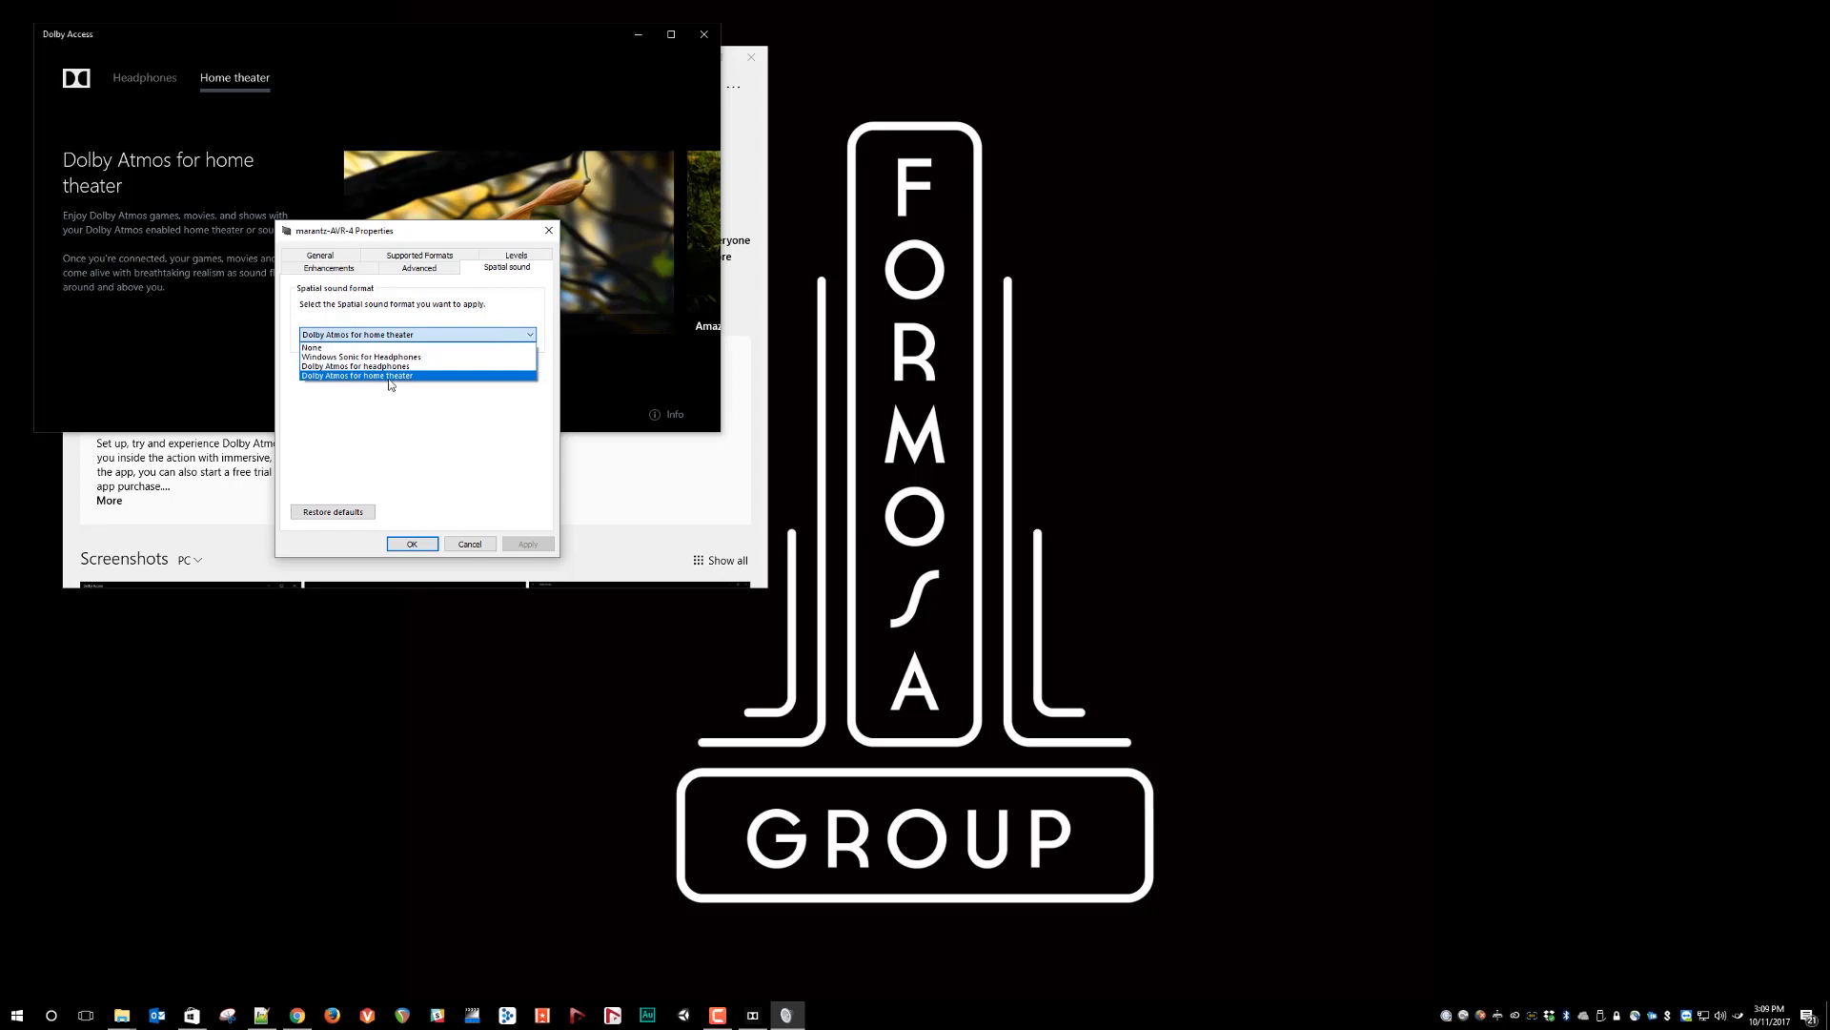
left_click(356, 375)
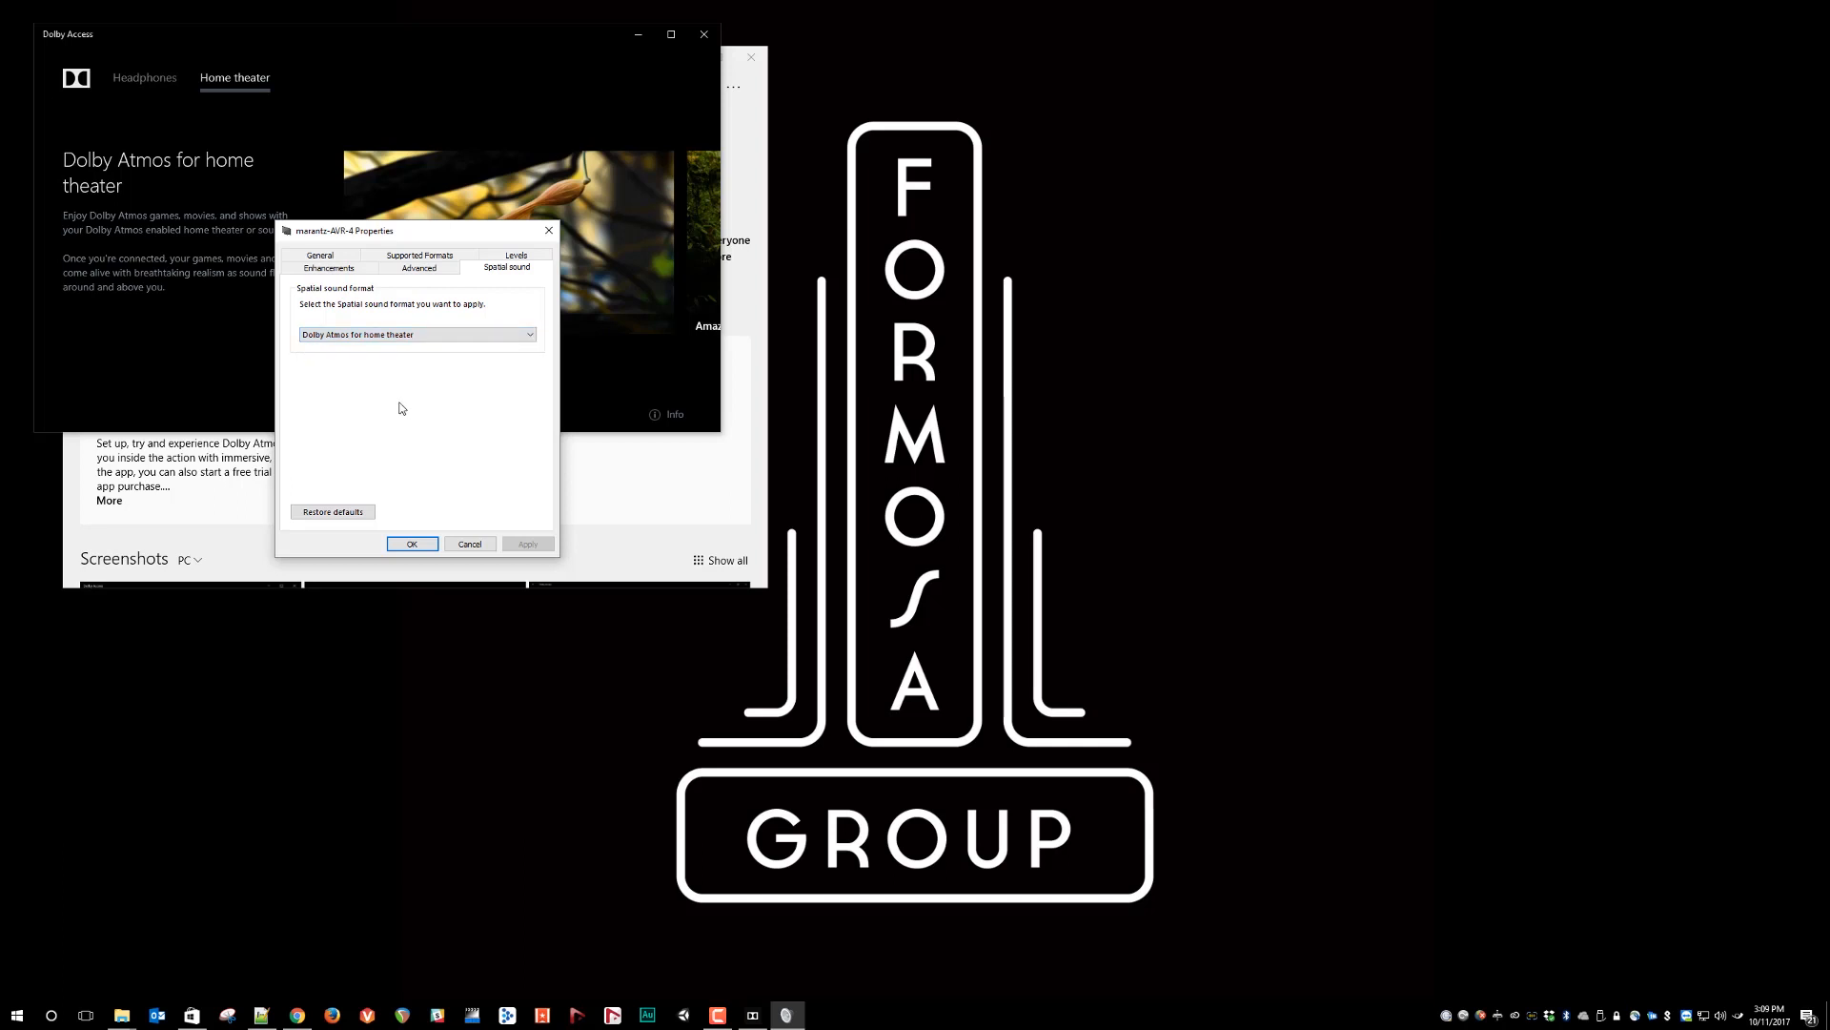
mouse_move(431, 408)
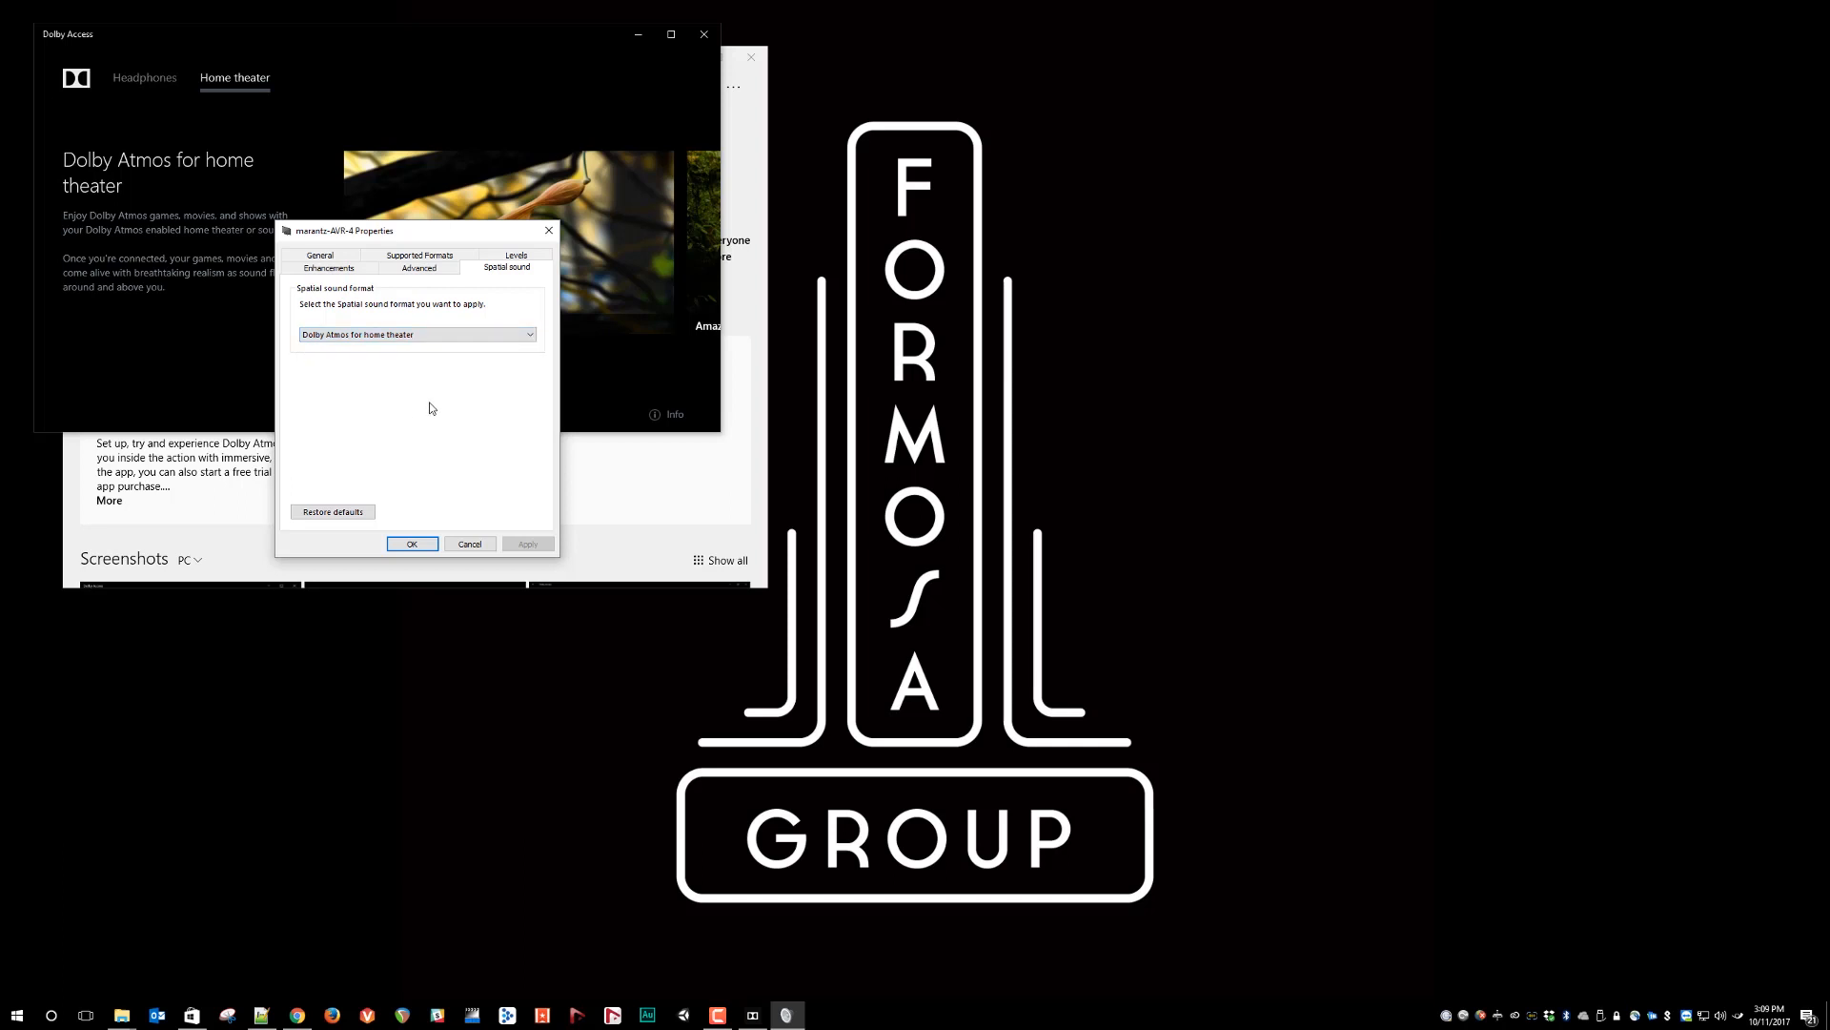
left_click(418, 335)
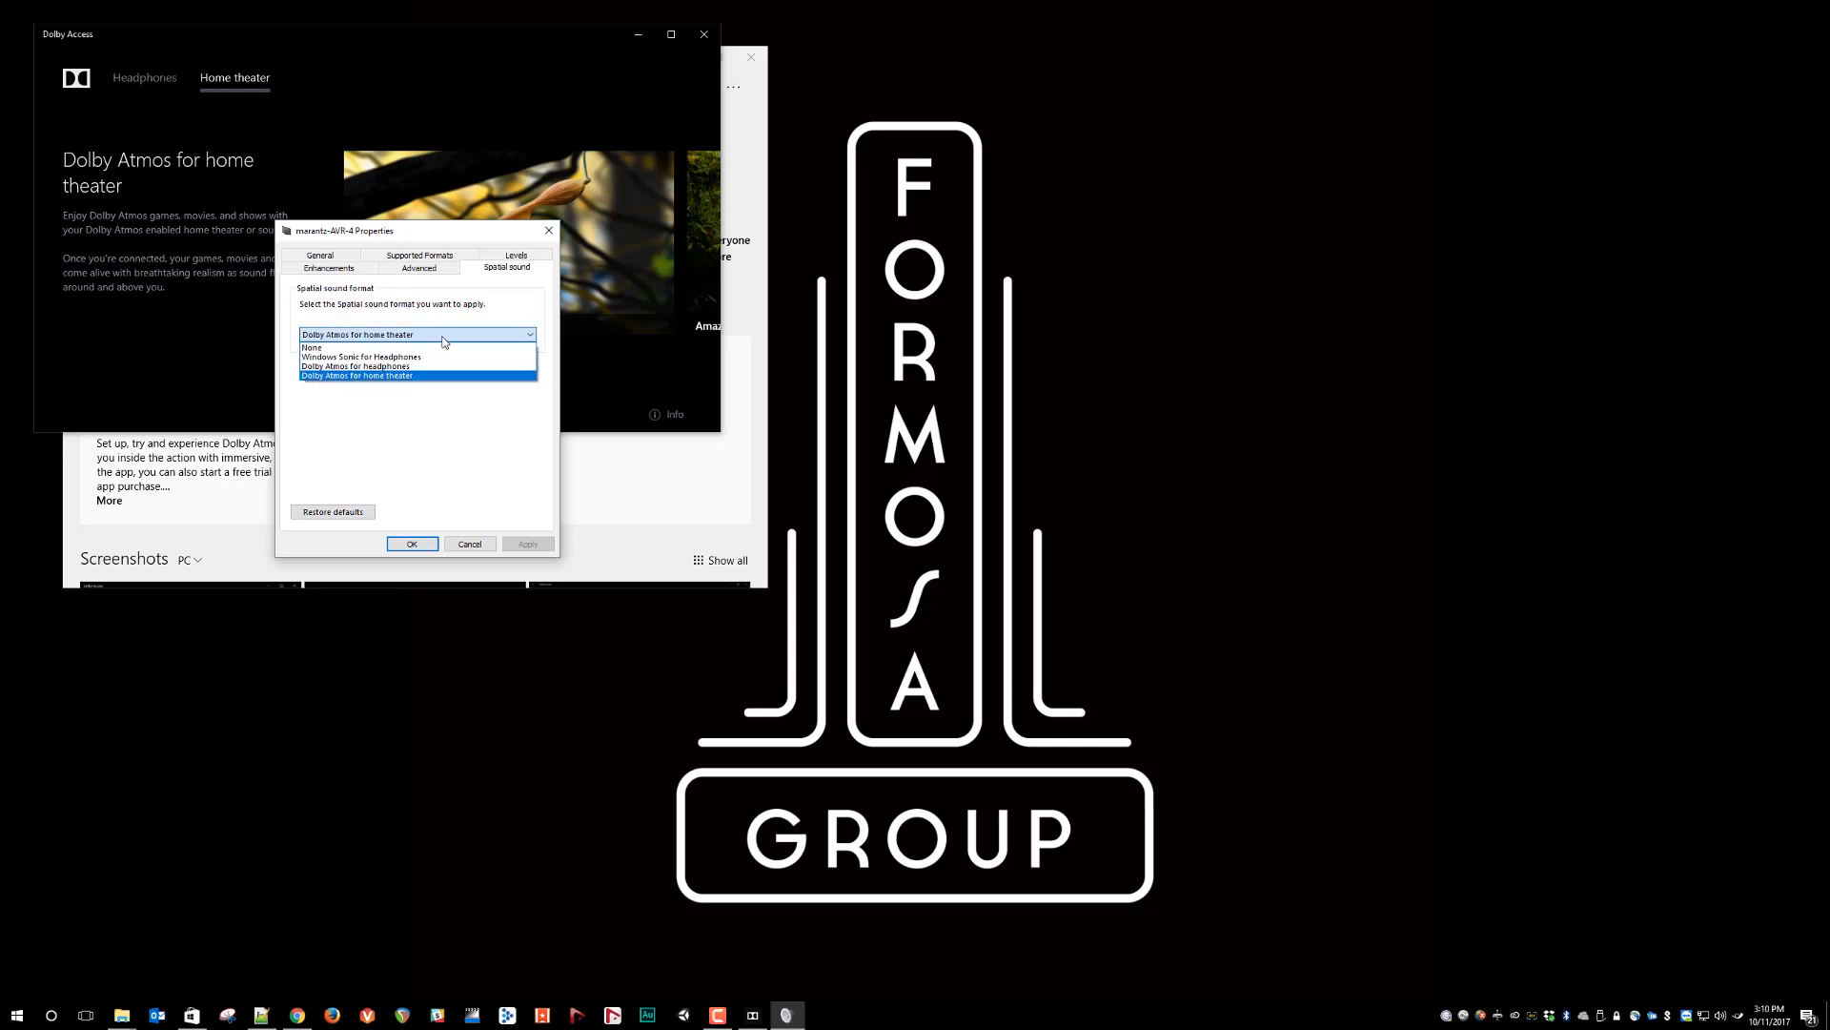
mouse_move(404, 382)
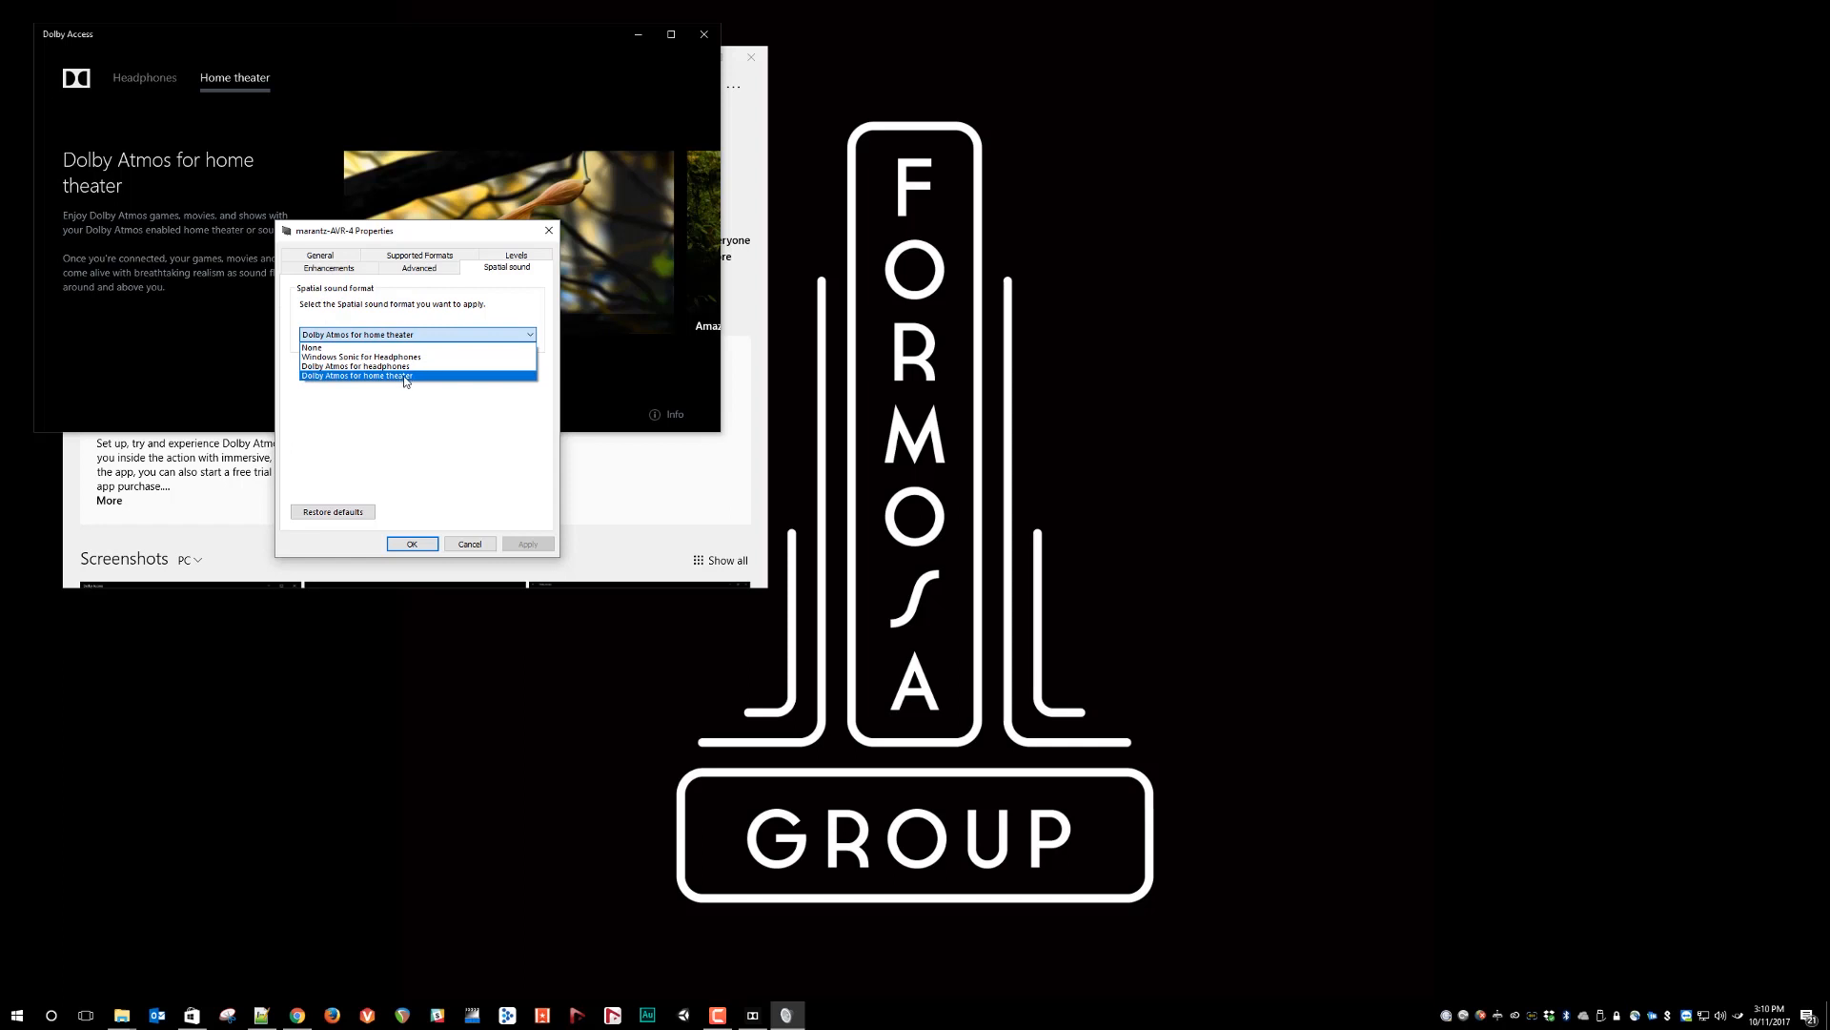
left_click(414, 375)
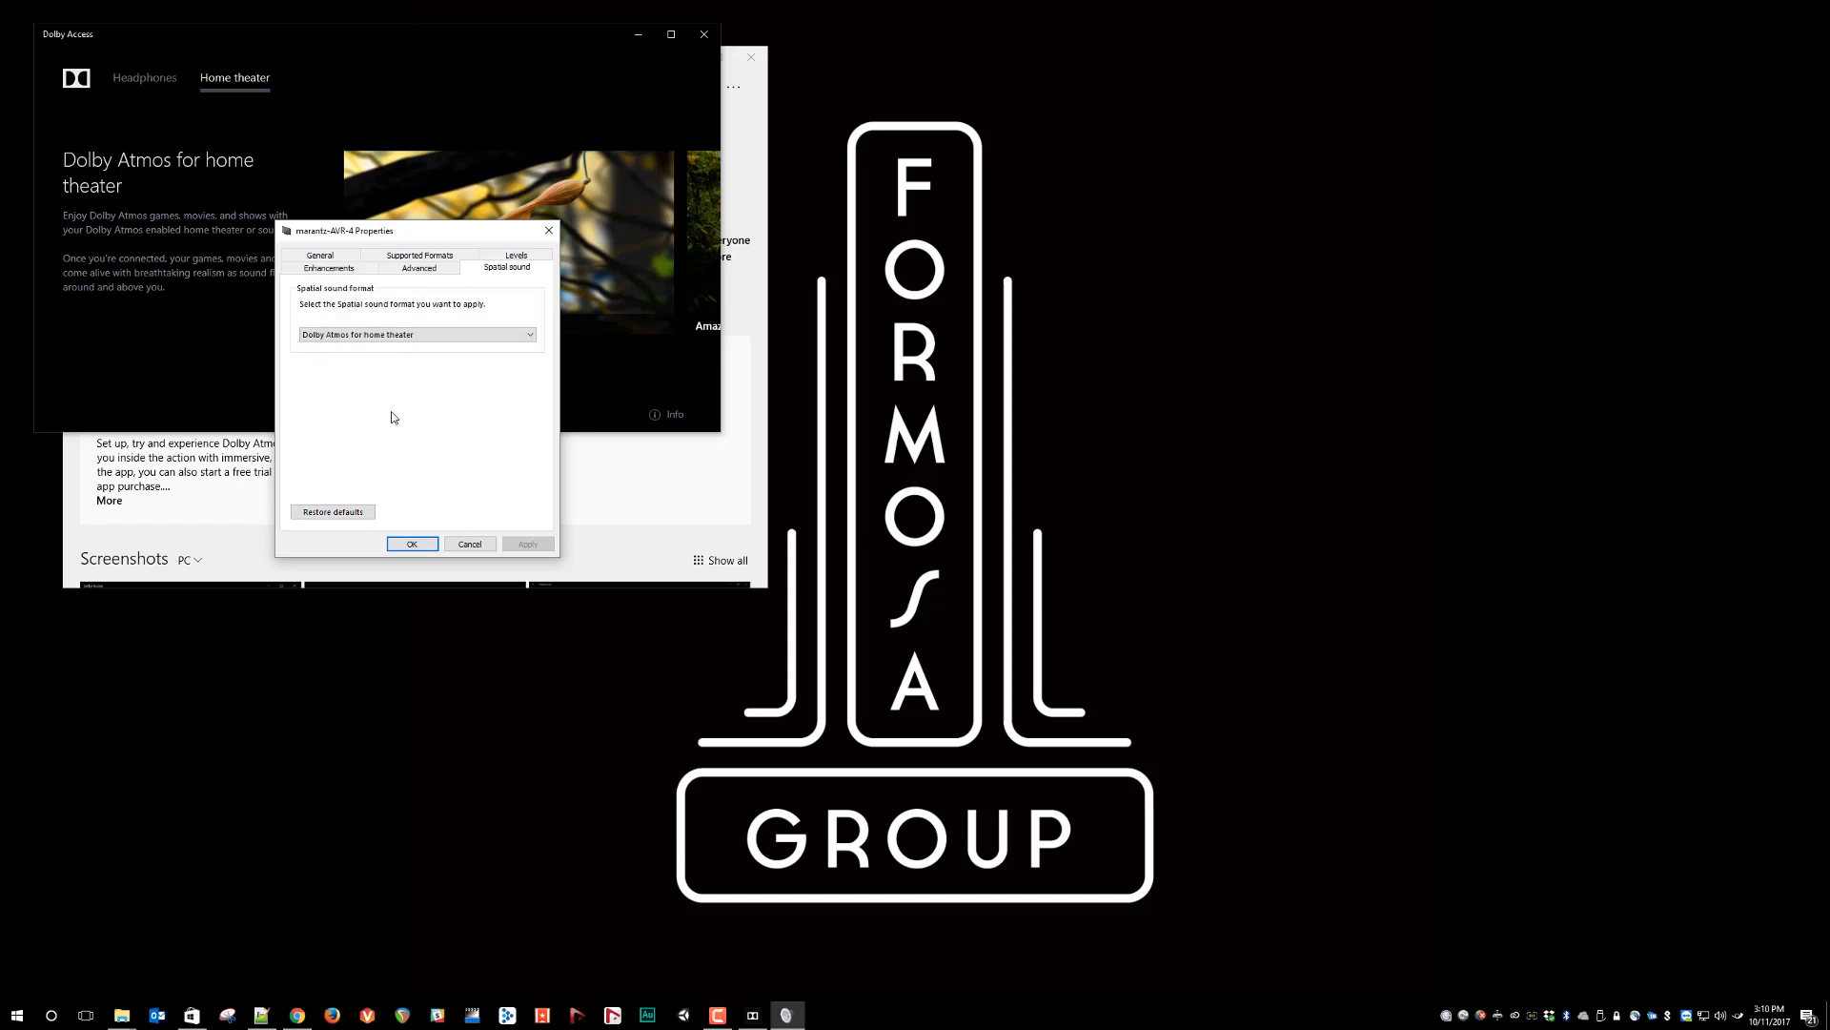
mouse_move(397, 232)
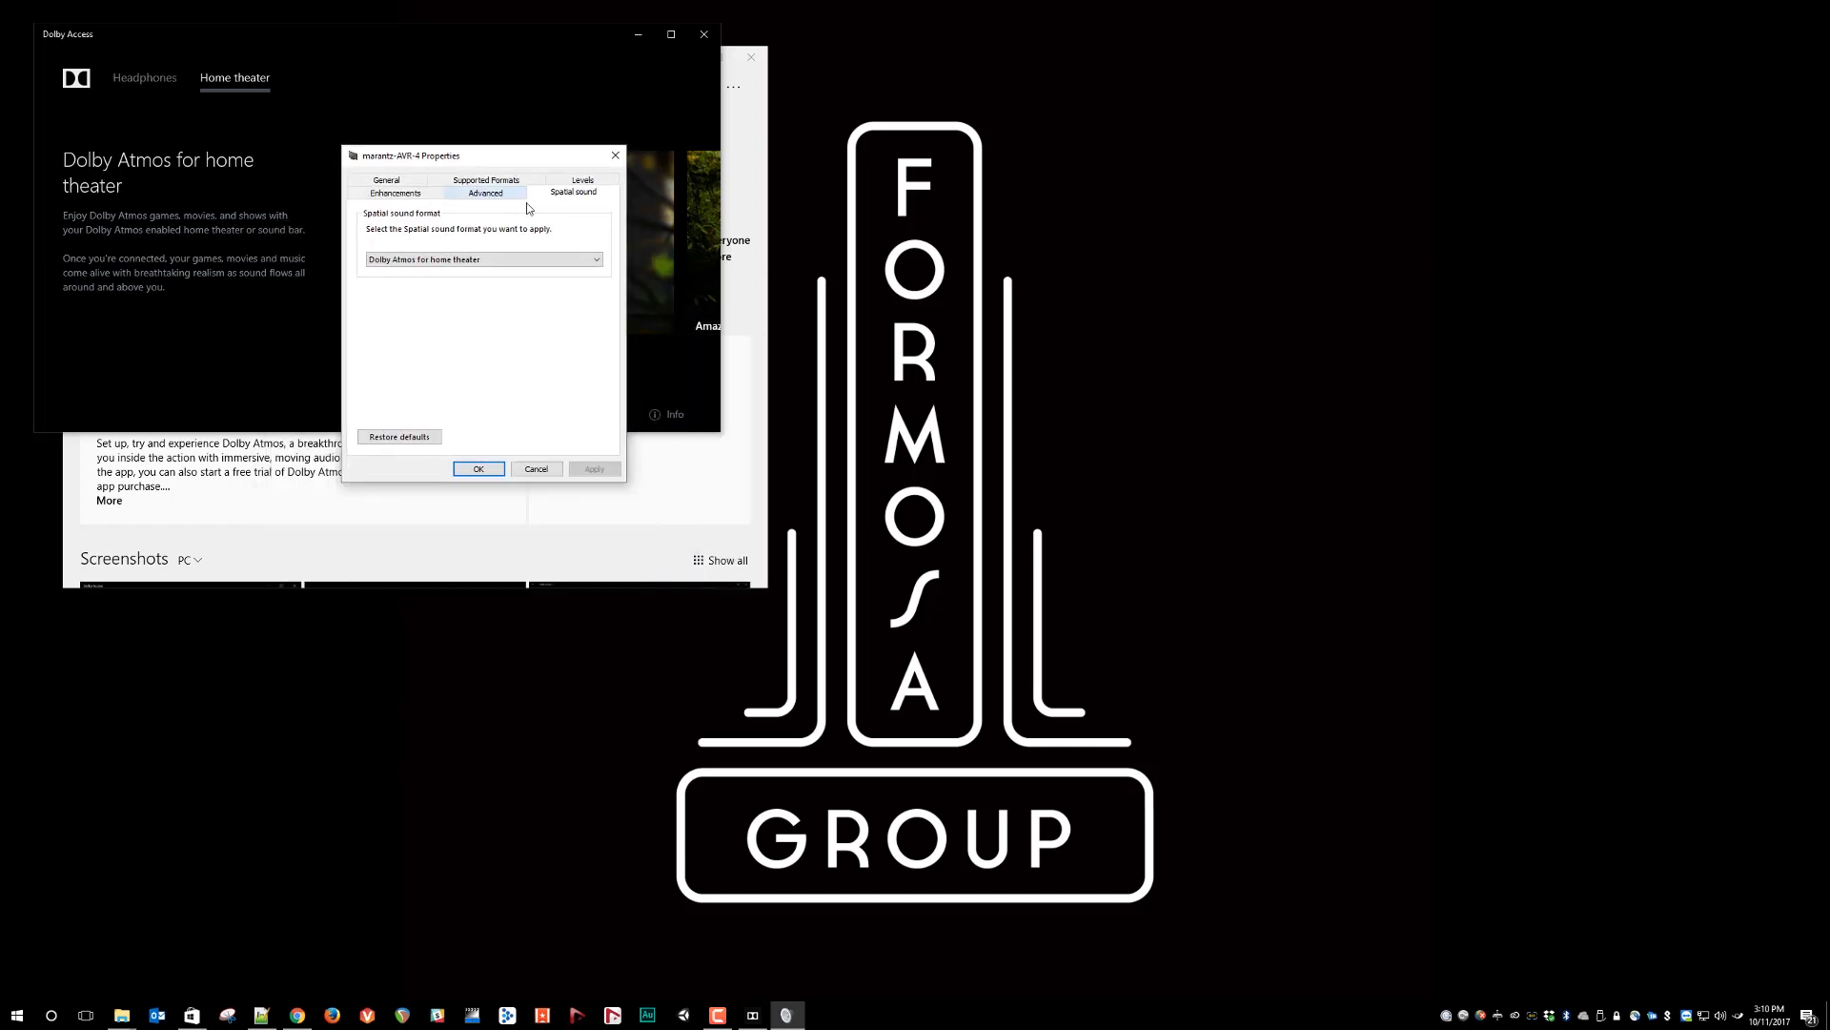
mouse_move(555, 425)
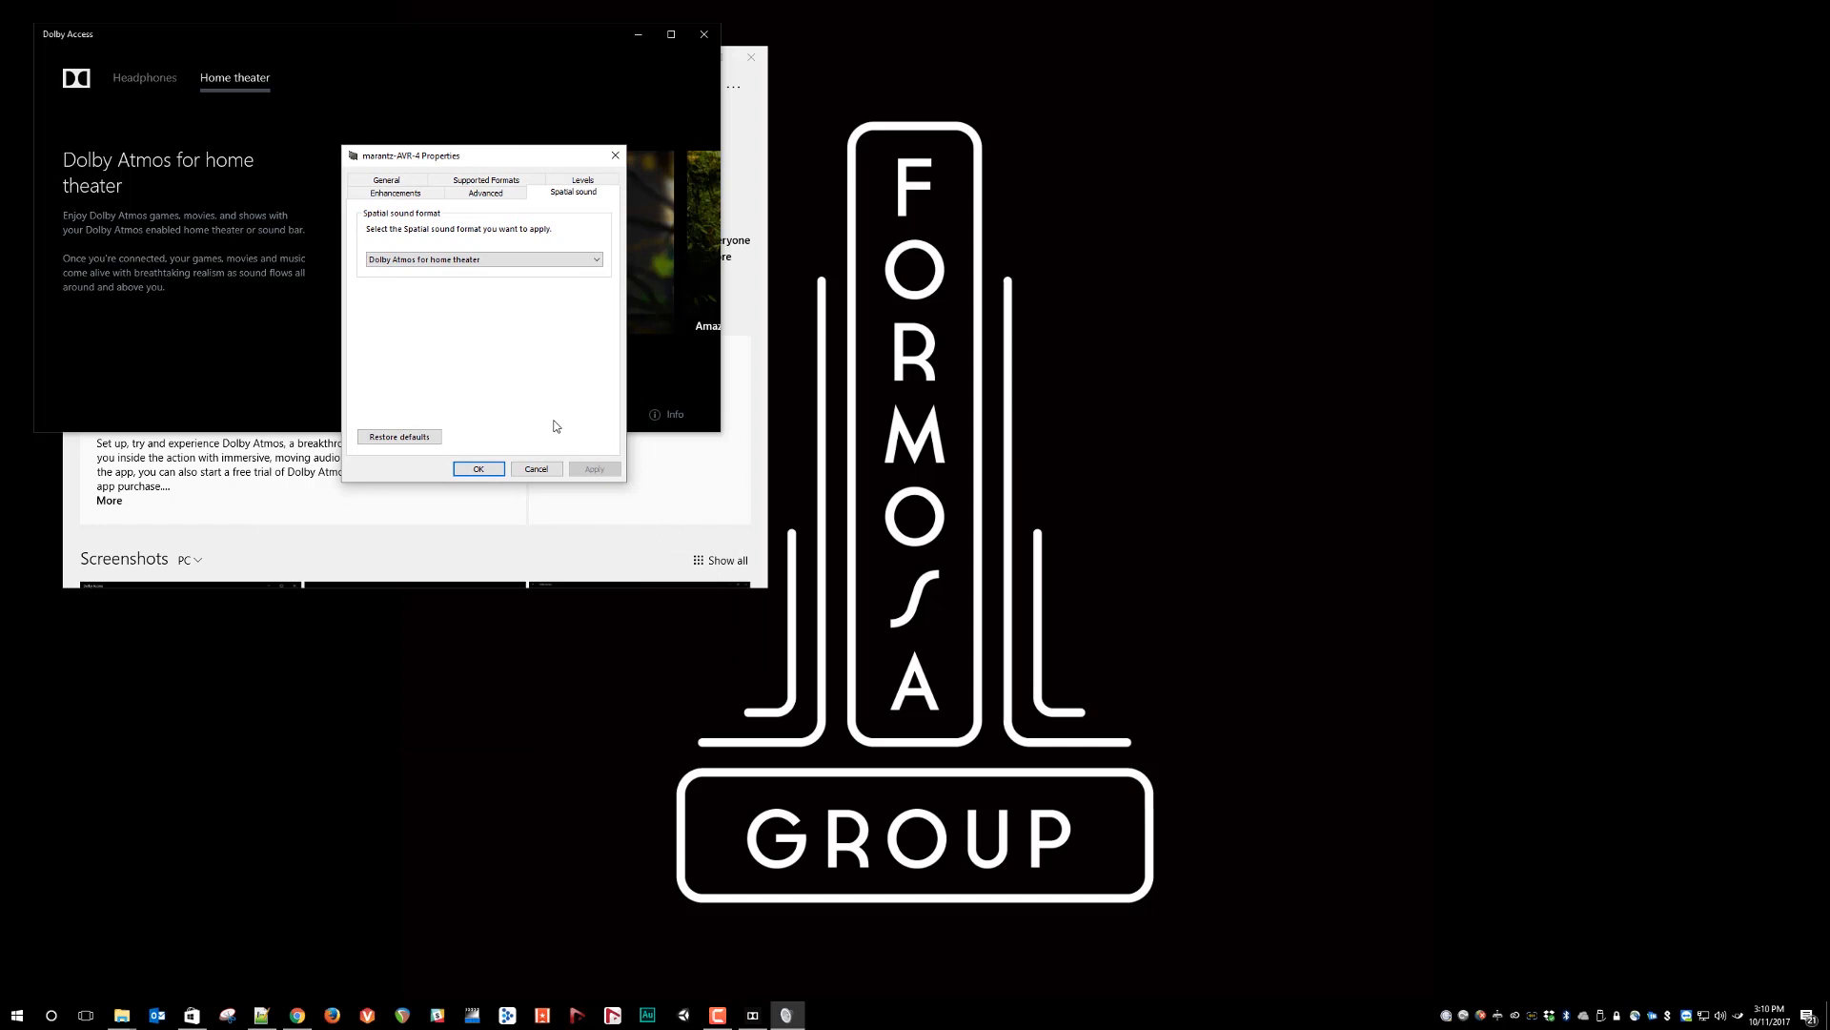
mouse_move(1304, 494)
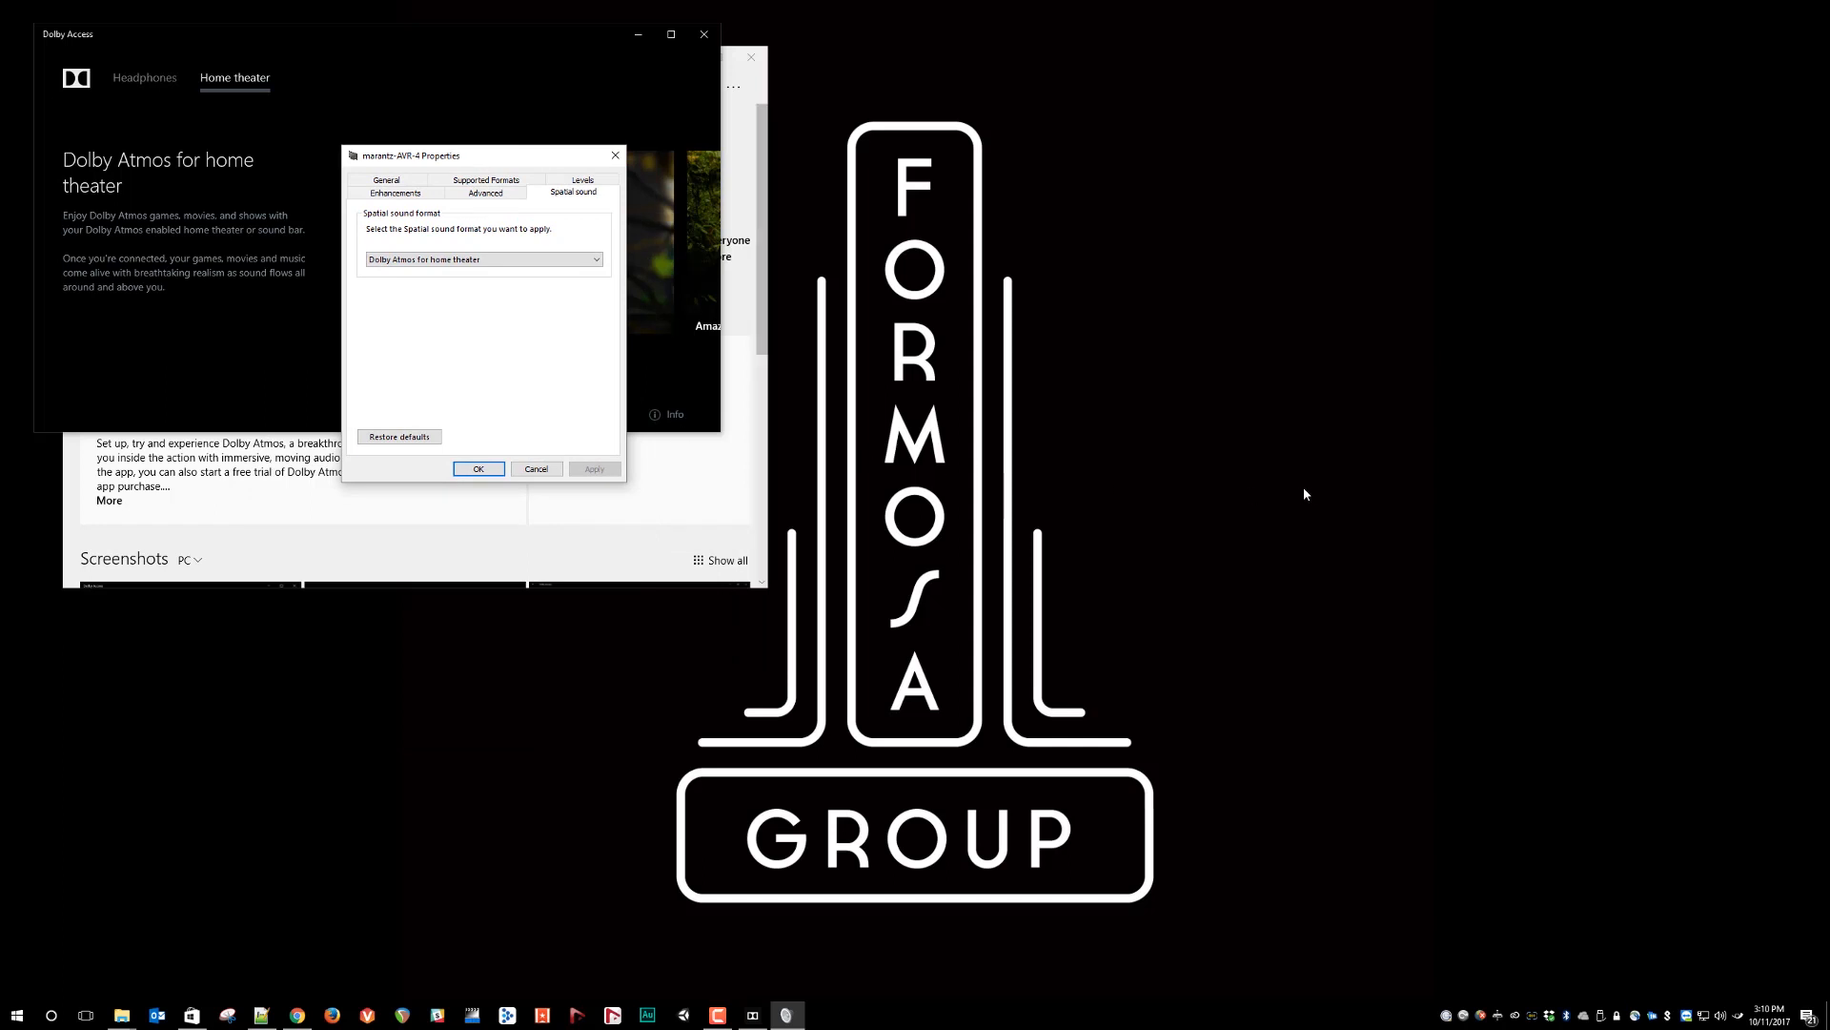